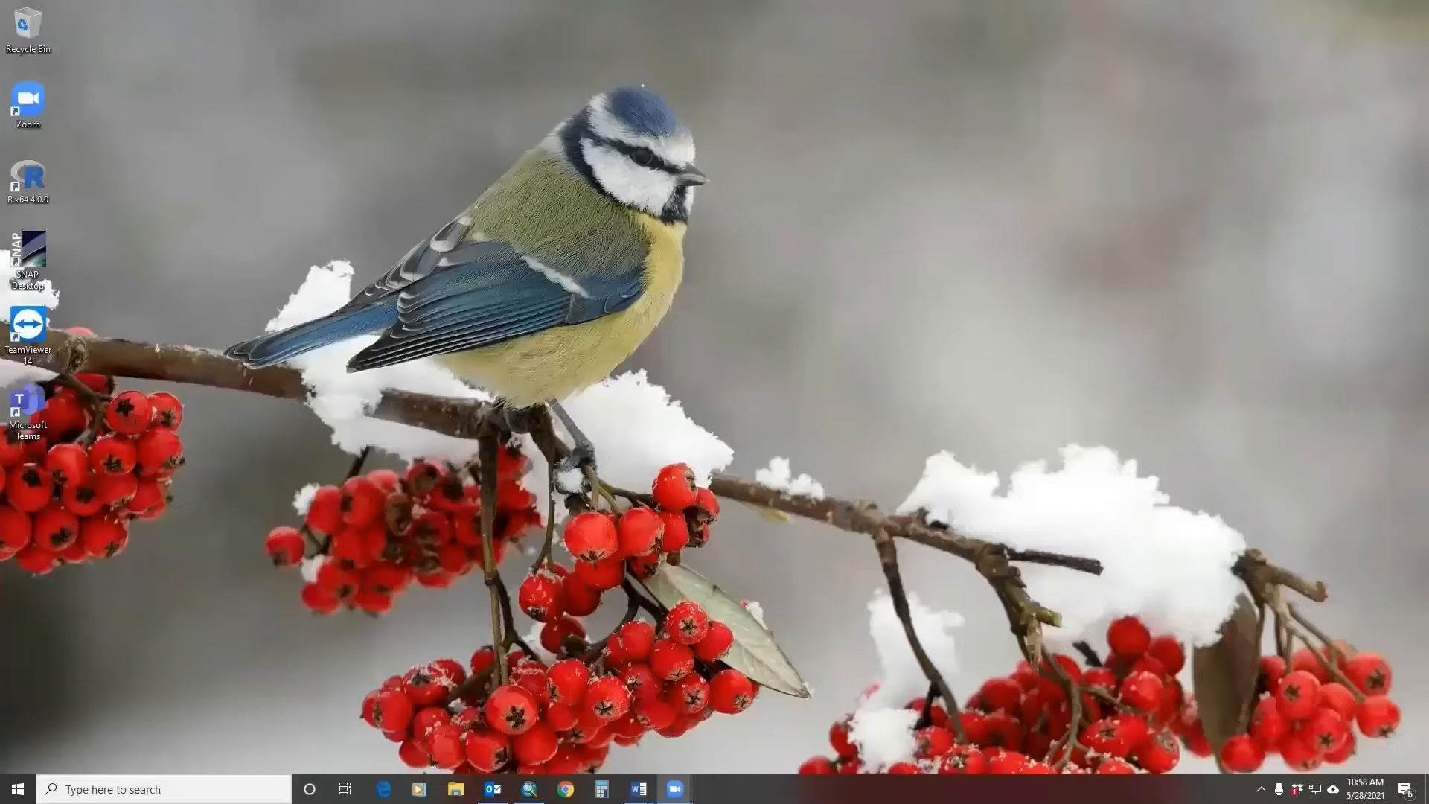
pyautogui.moveTo(976, 472)
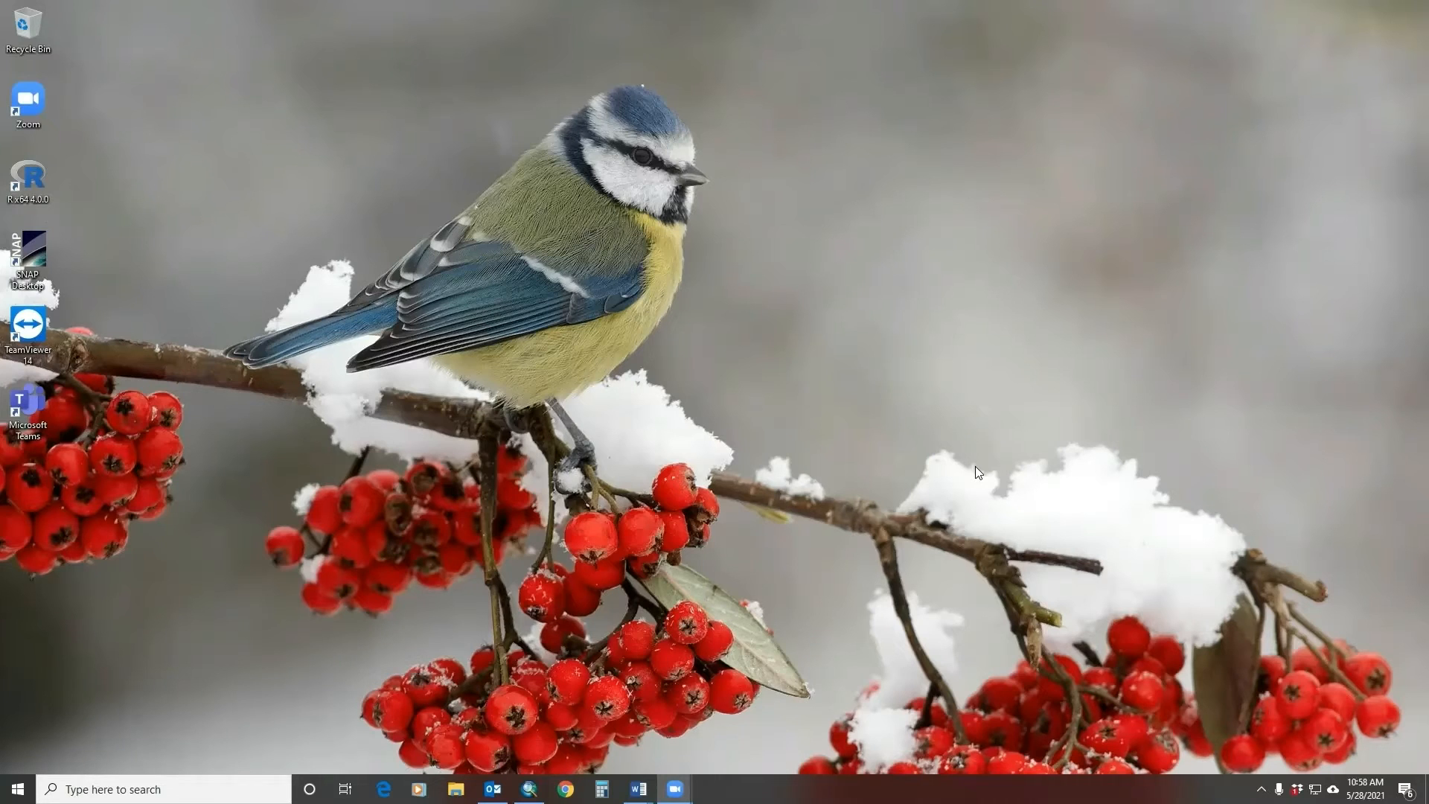
# Search Google for 'planet arcpro addin' and scroll the Add-In v2.0 page to its download form
pyautogui.click(565, 789)
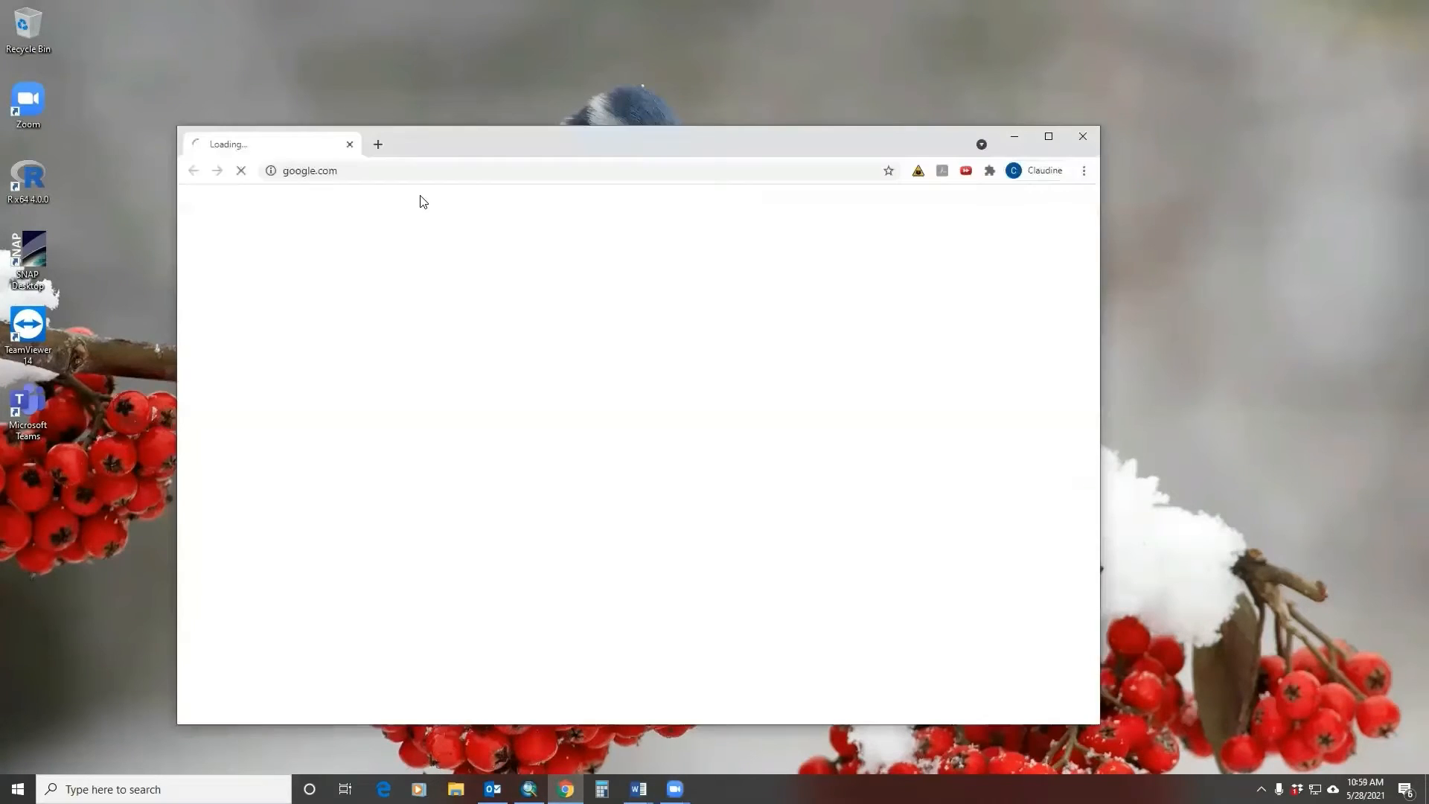
pyautogui.write('pl')
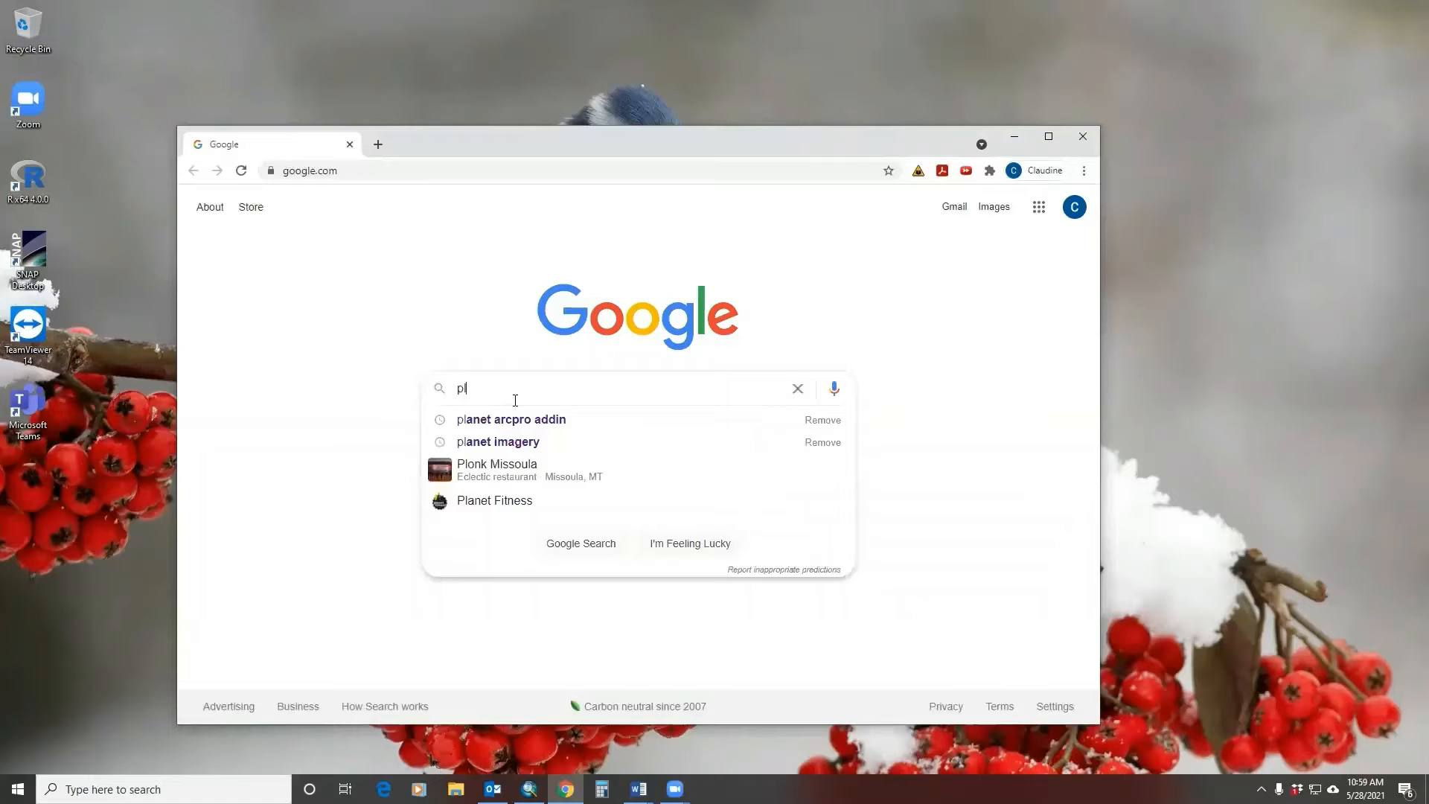
pyautogui.click(510, 419)
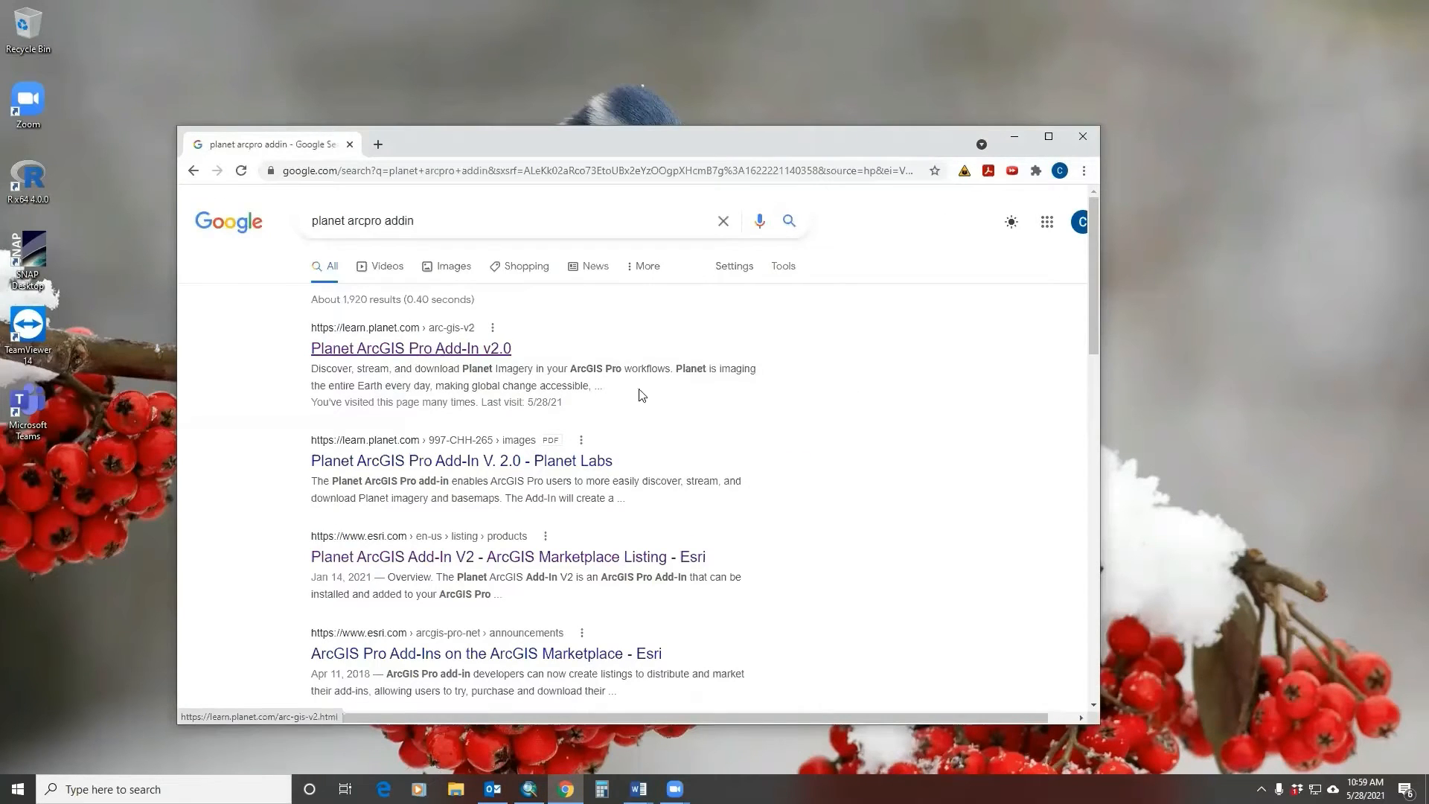
pyautogui.click(411, 348)
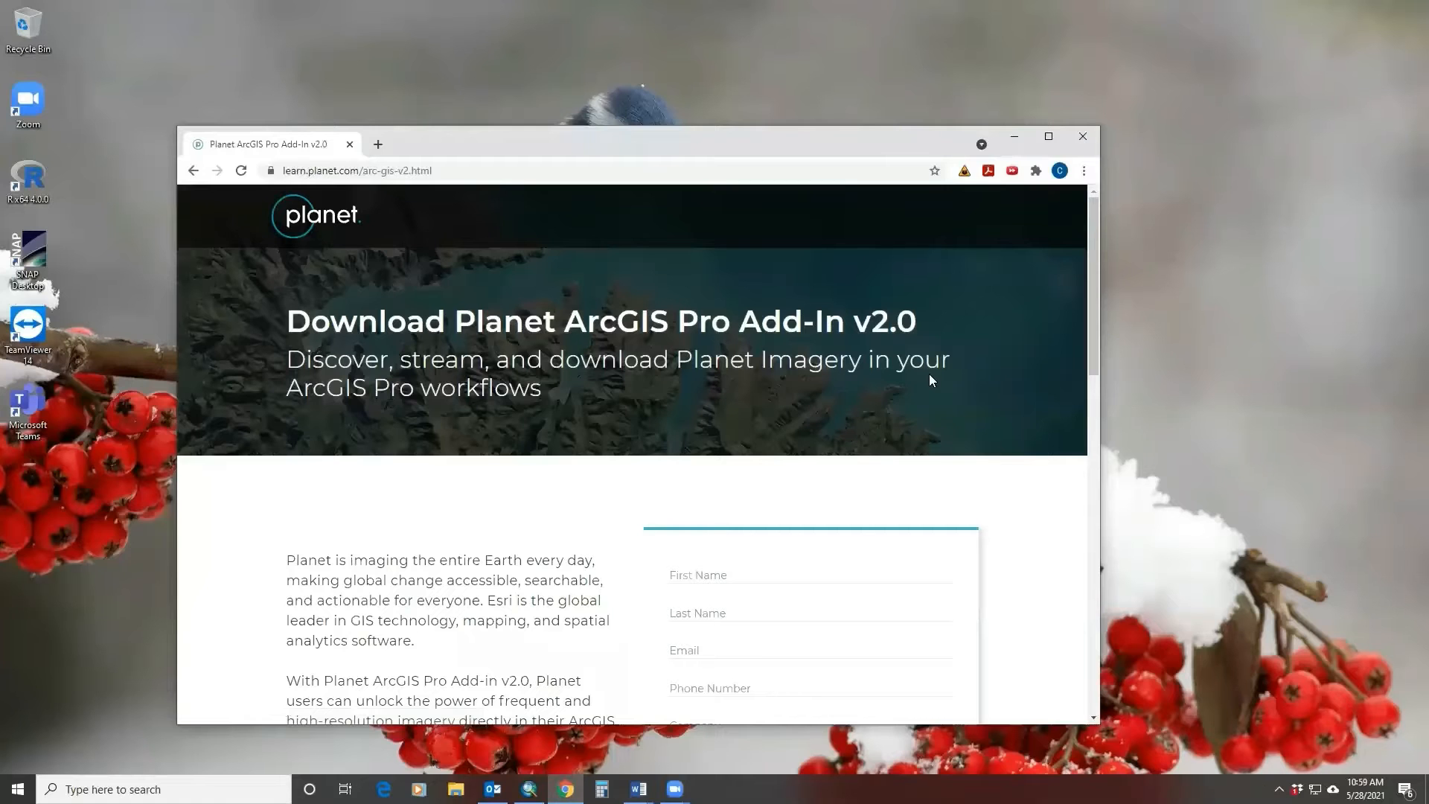
pyautogui.moveTo(1091, 362)
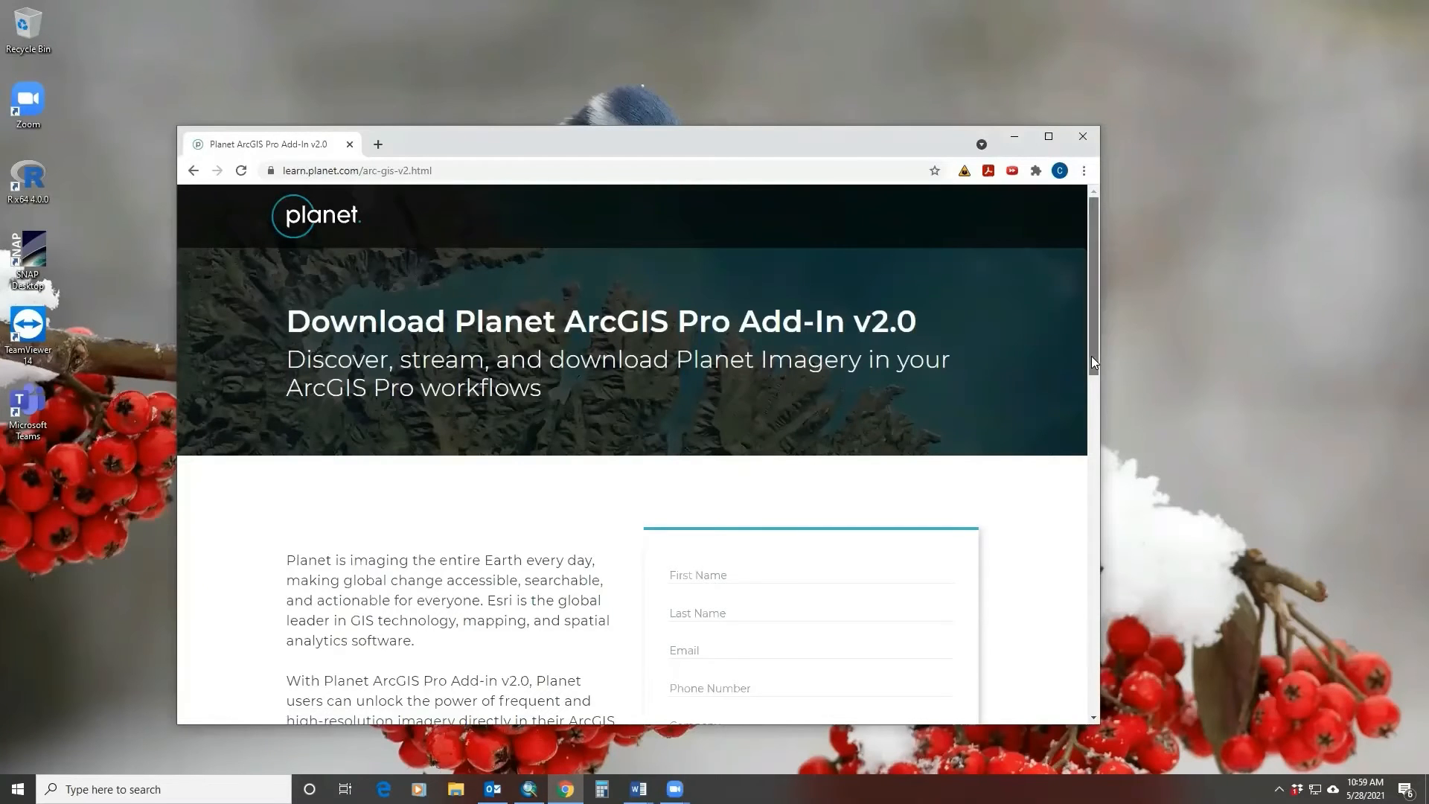
pyautogui.scroll(-3)
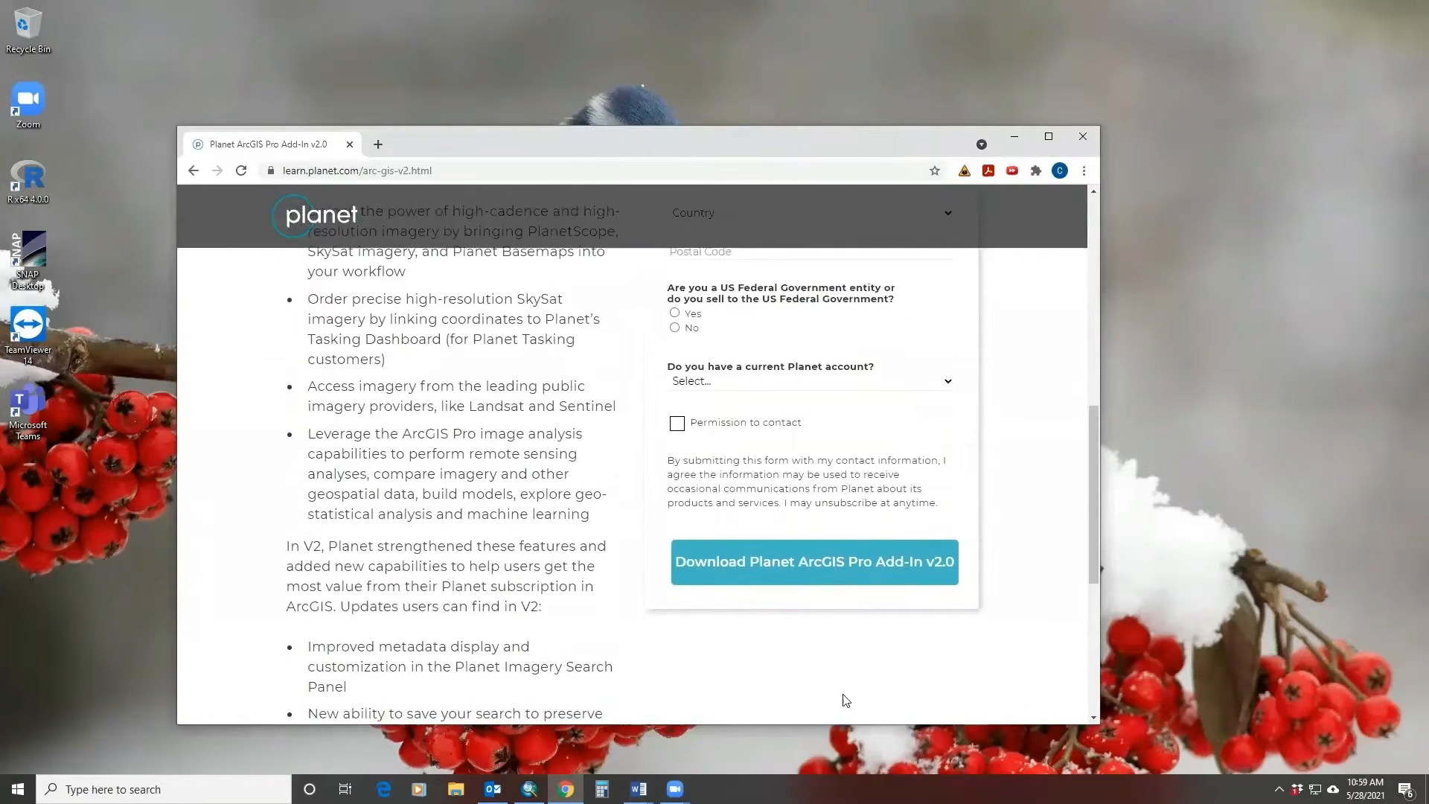
pyautogui.moveTo(805, 561)
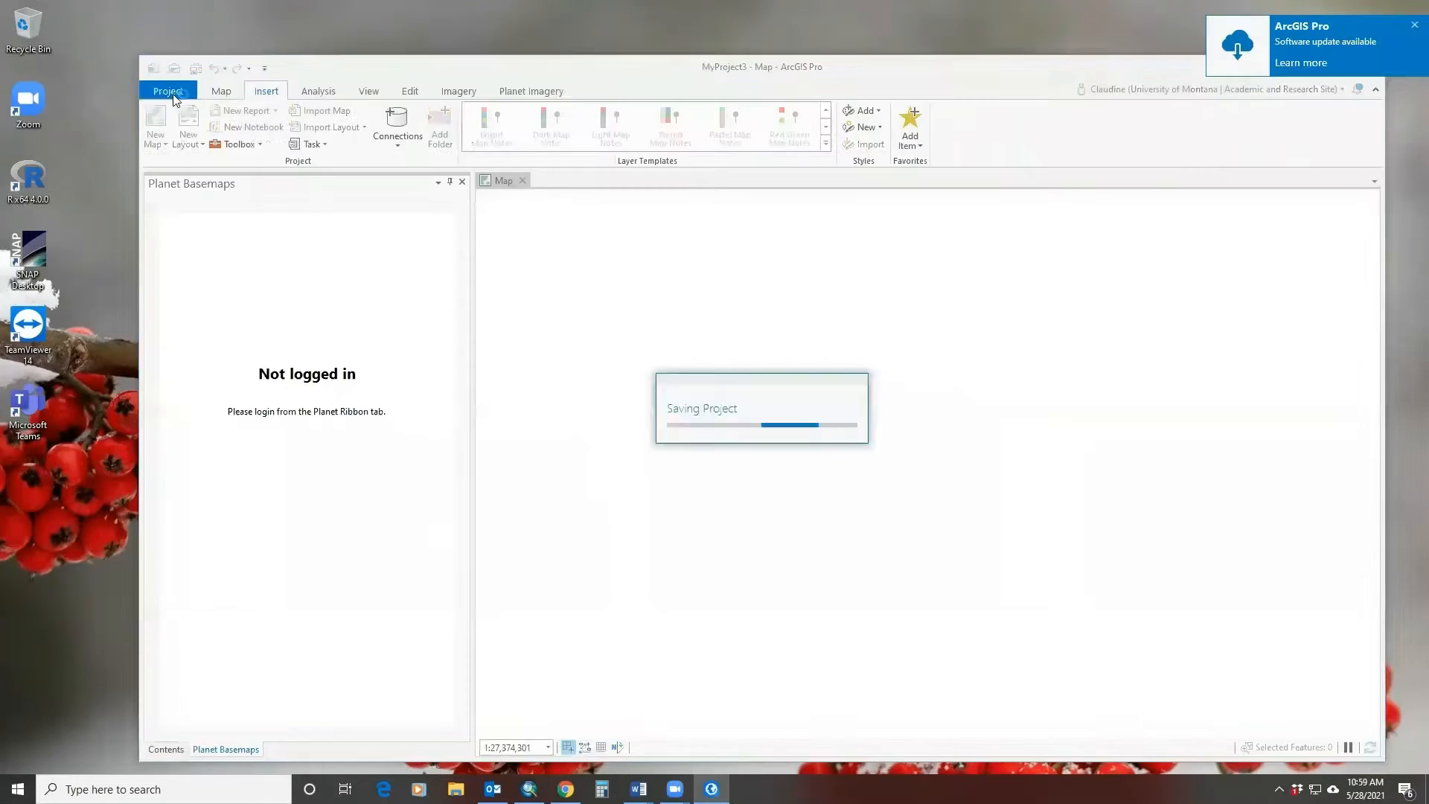
pyautogui.click(168, 91)
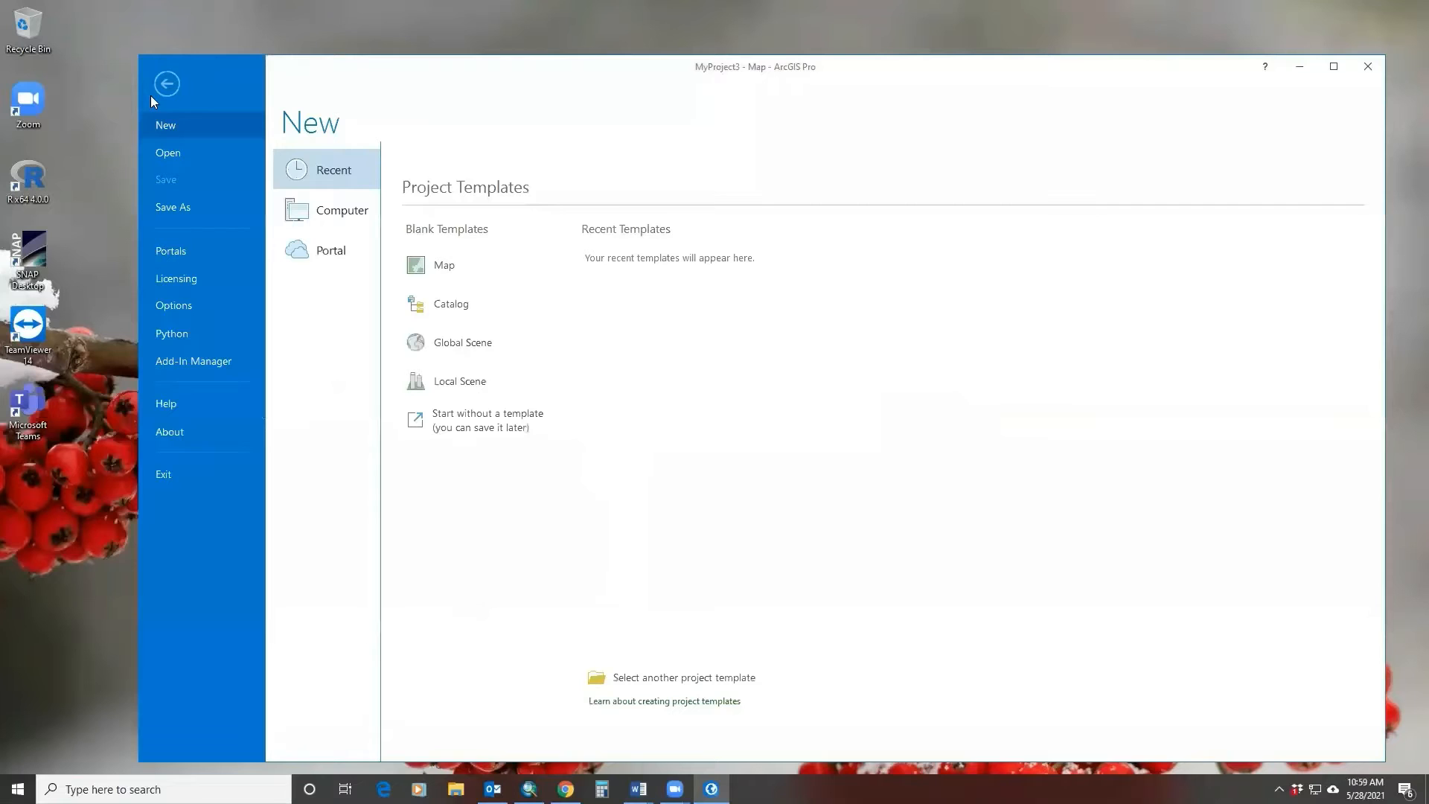
pyautogui.click(193, 360)
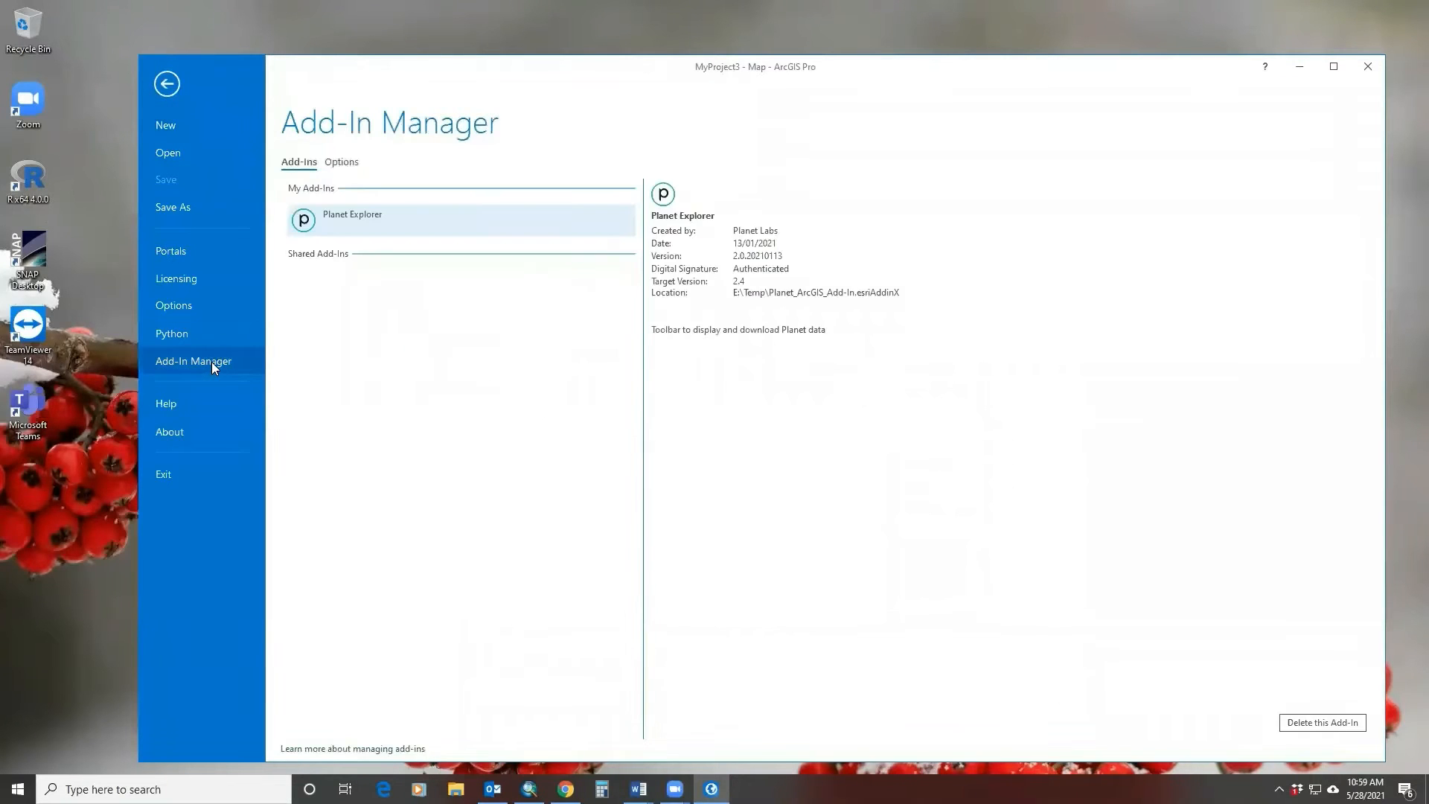
pyautogui.moveTo(768, 287)
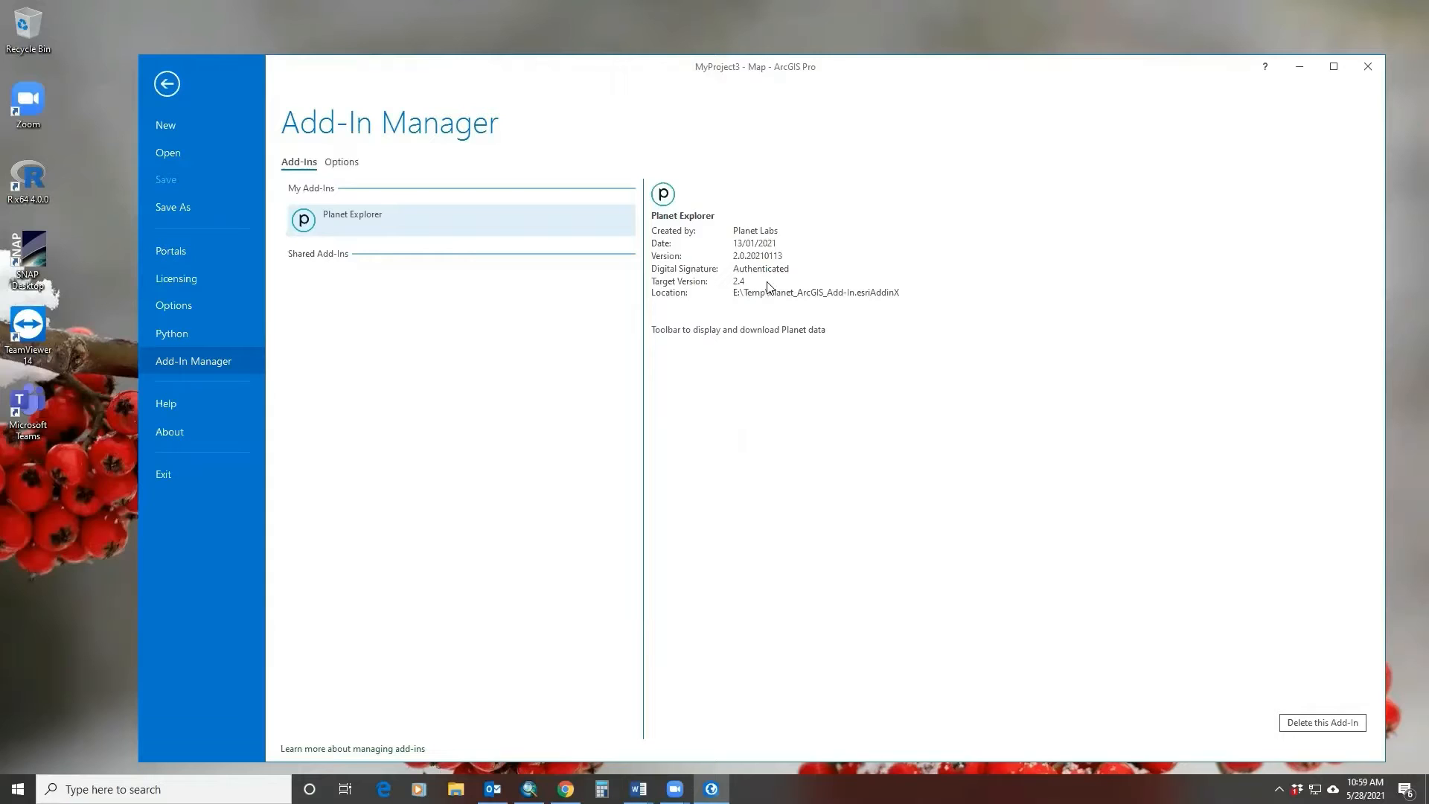
pyautogui.click(340, 161)
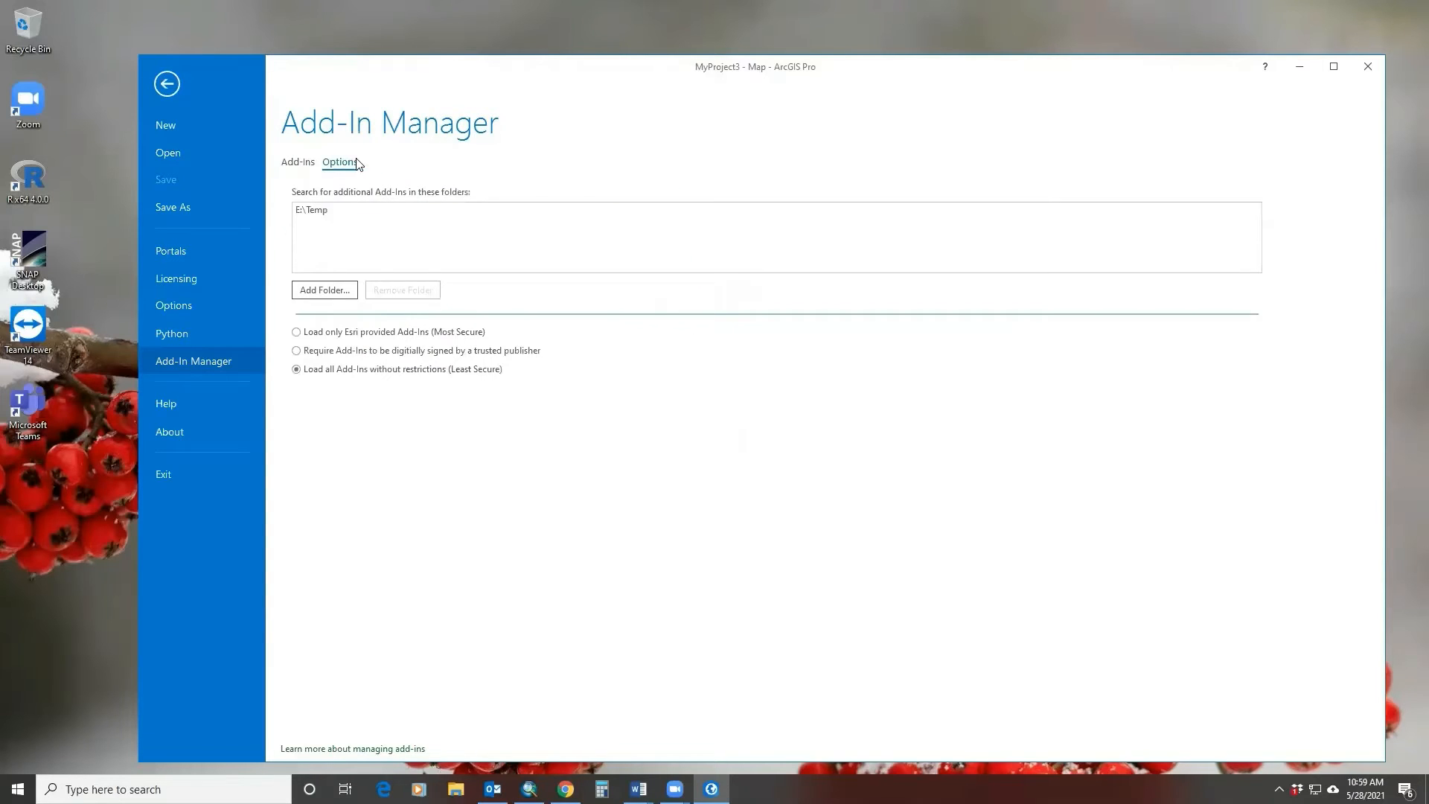
pyautogui.moveTo(372, 230)
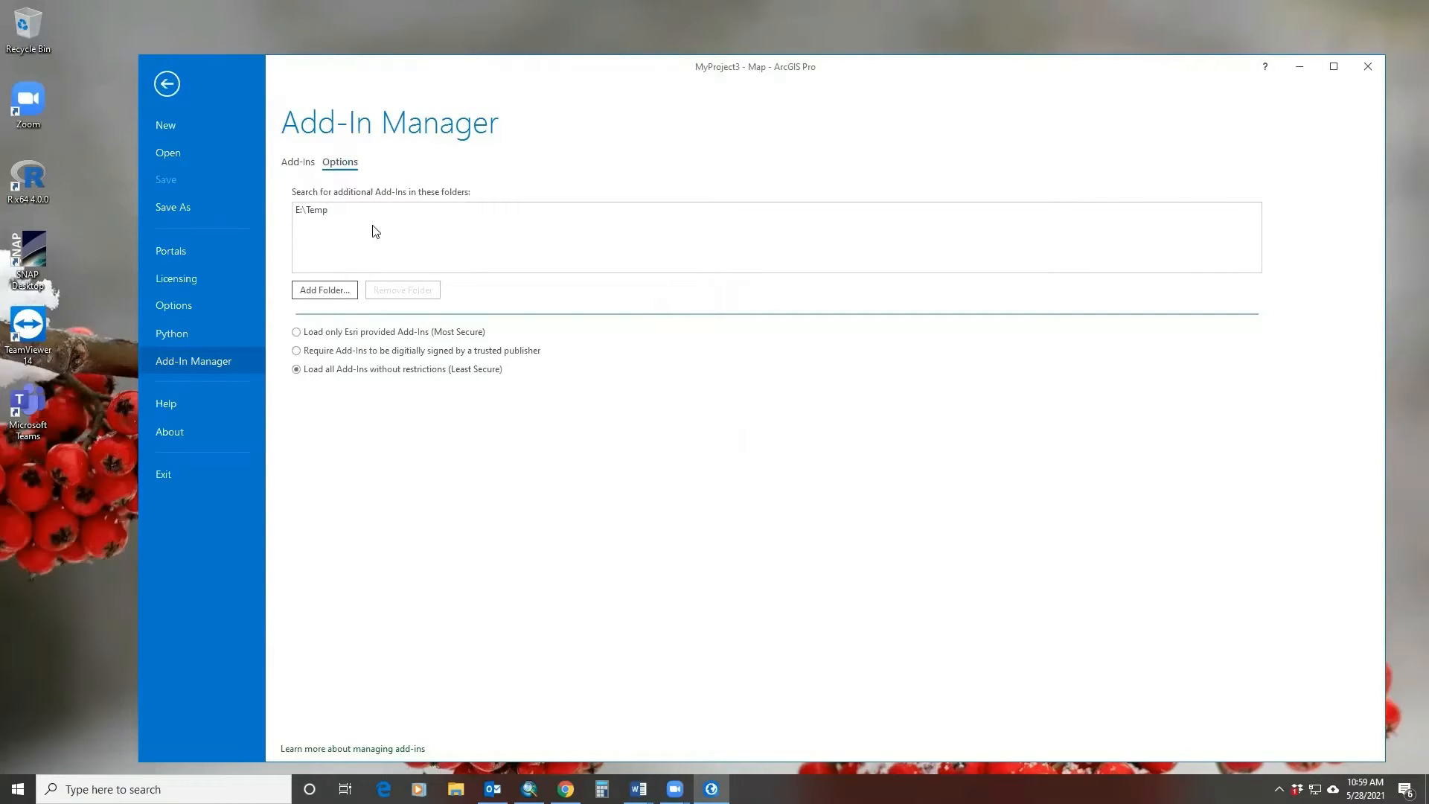
pyautogui.click(297, 161)
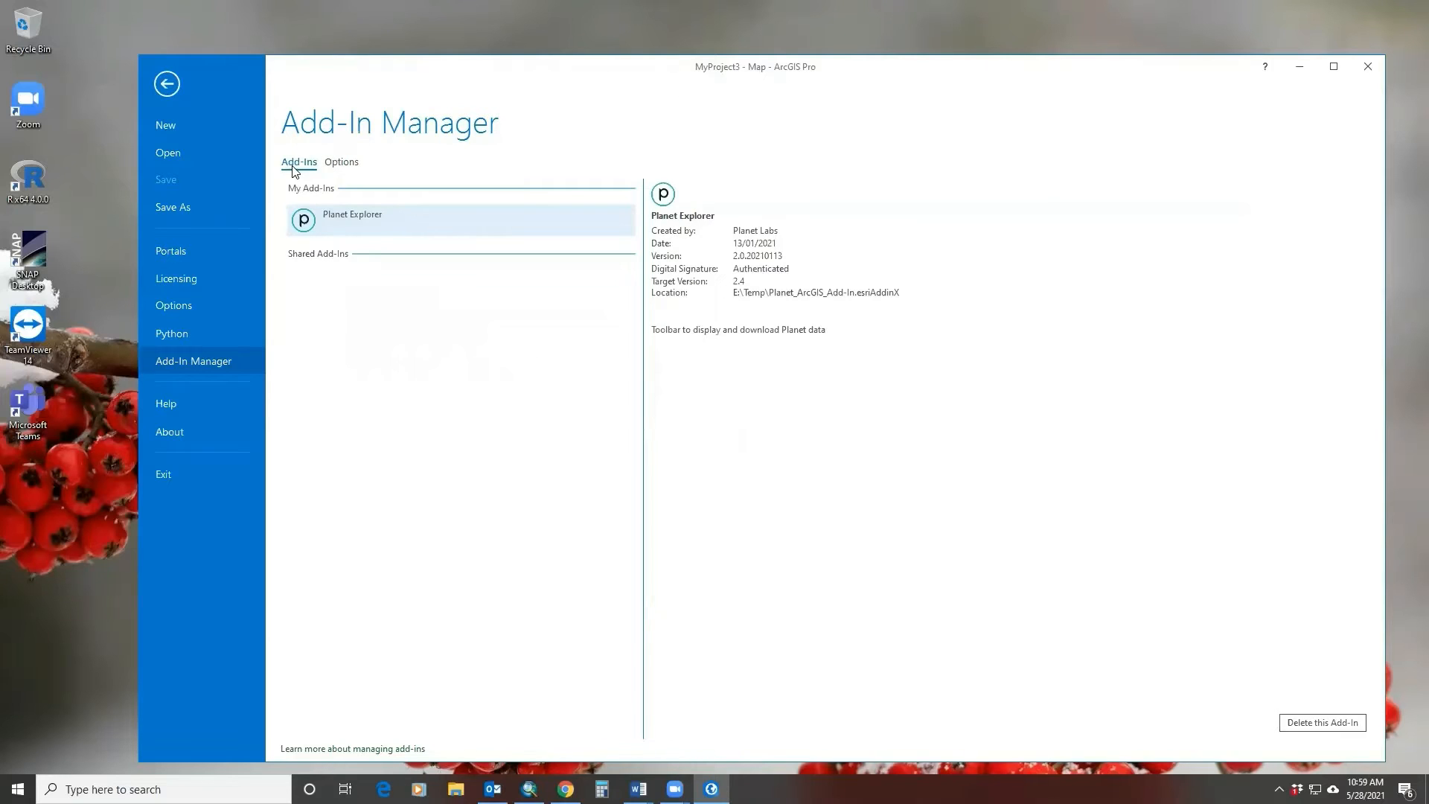
pyautogui.moveTo(167, 84)
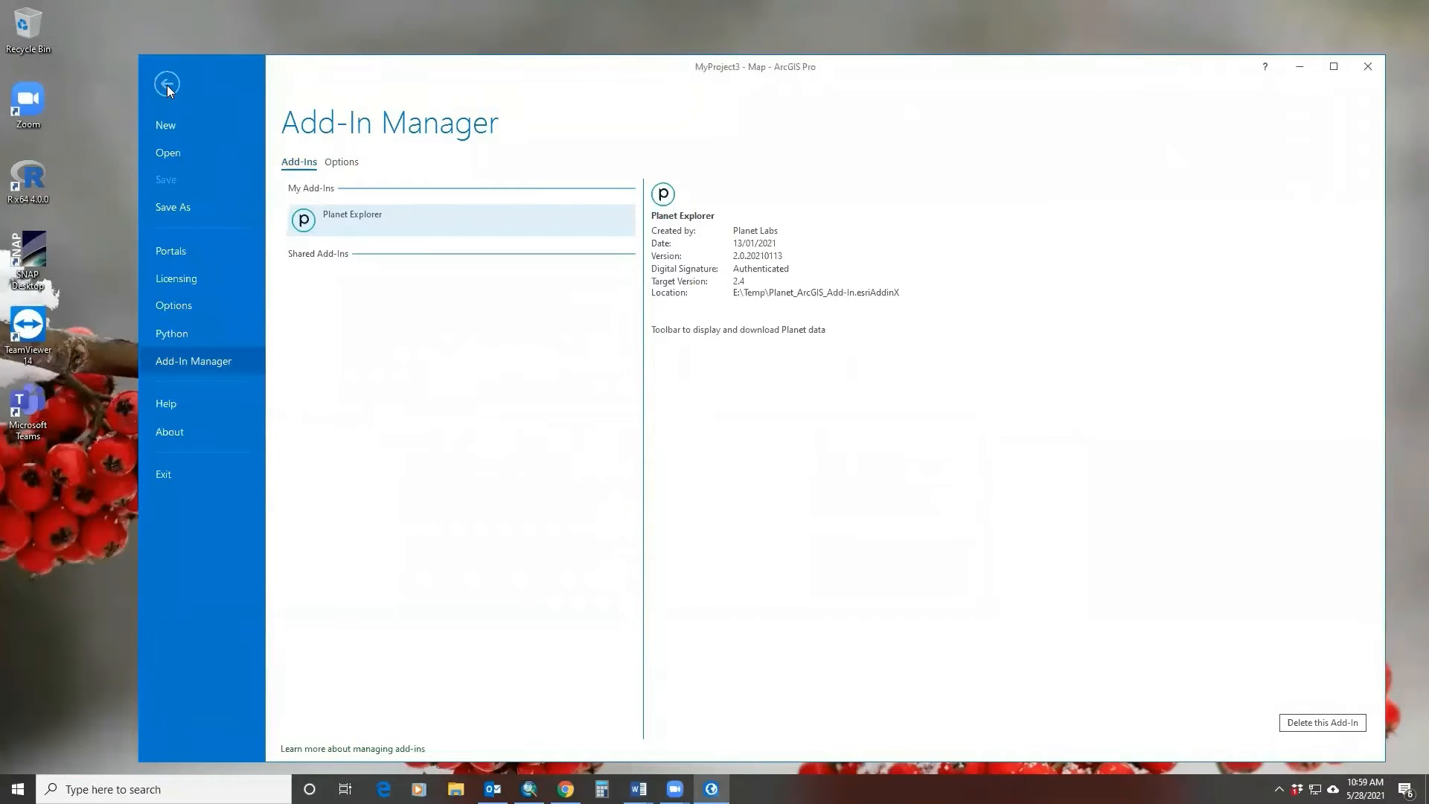
pyautogui.click(167, 84)
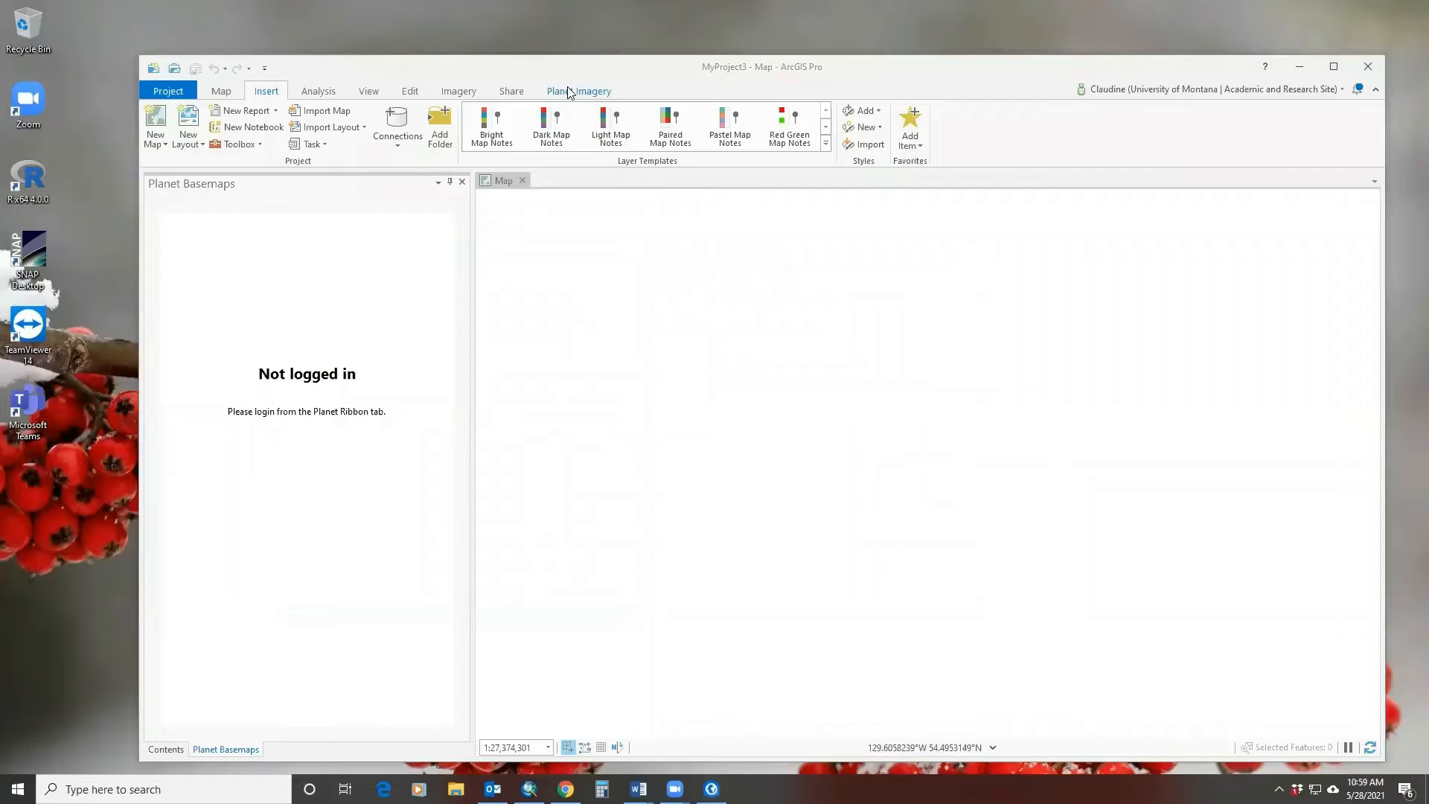
# Log in to the Planet account from the Planet Imagery ribbon
pyautogui.click(579, 91)
pyautogui.write('je')
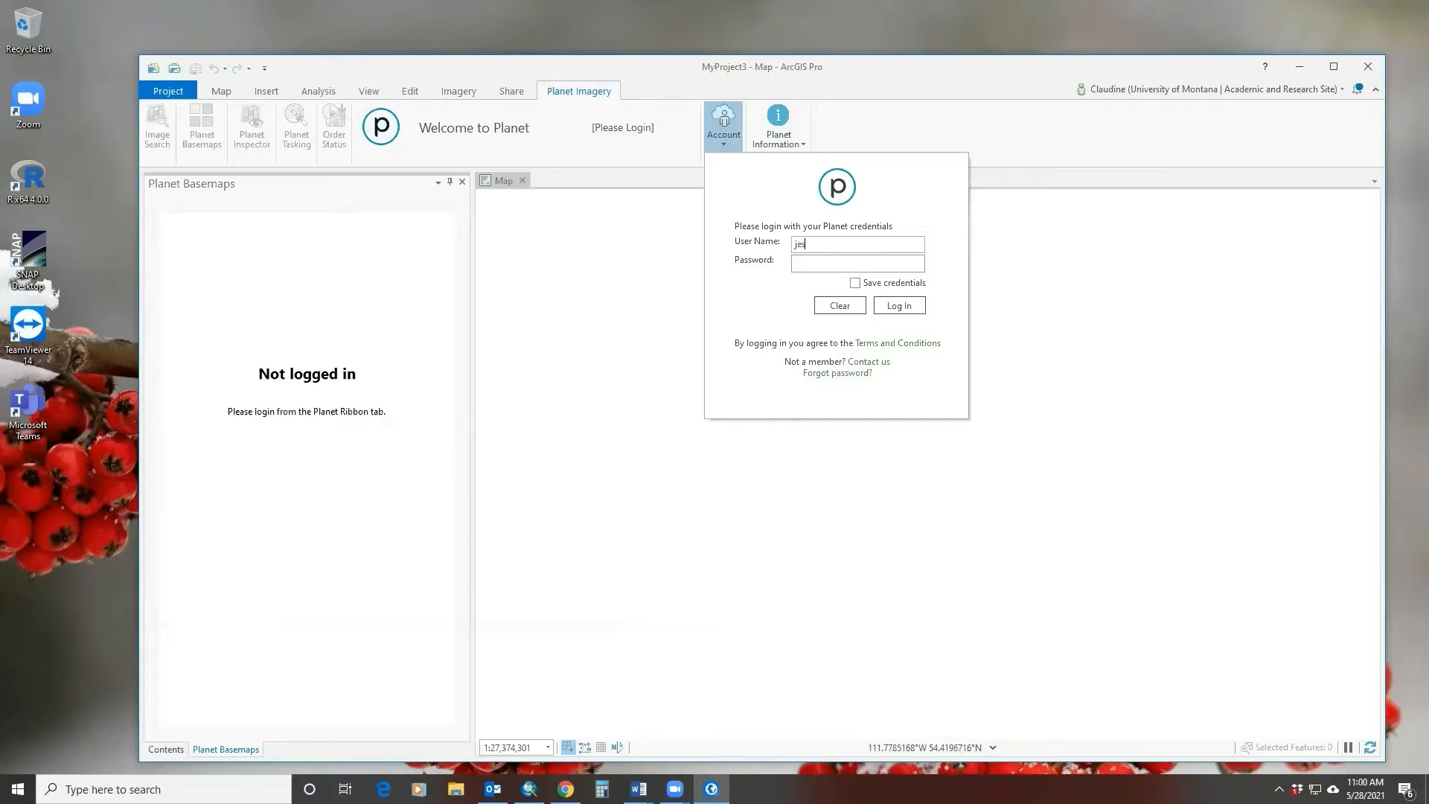
pyautogui.click(898, 304)
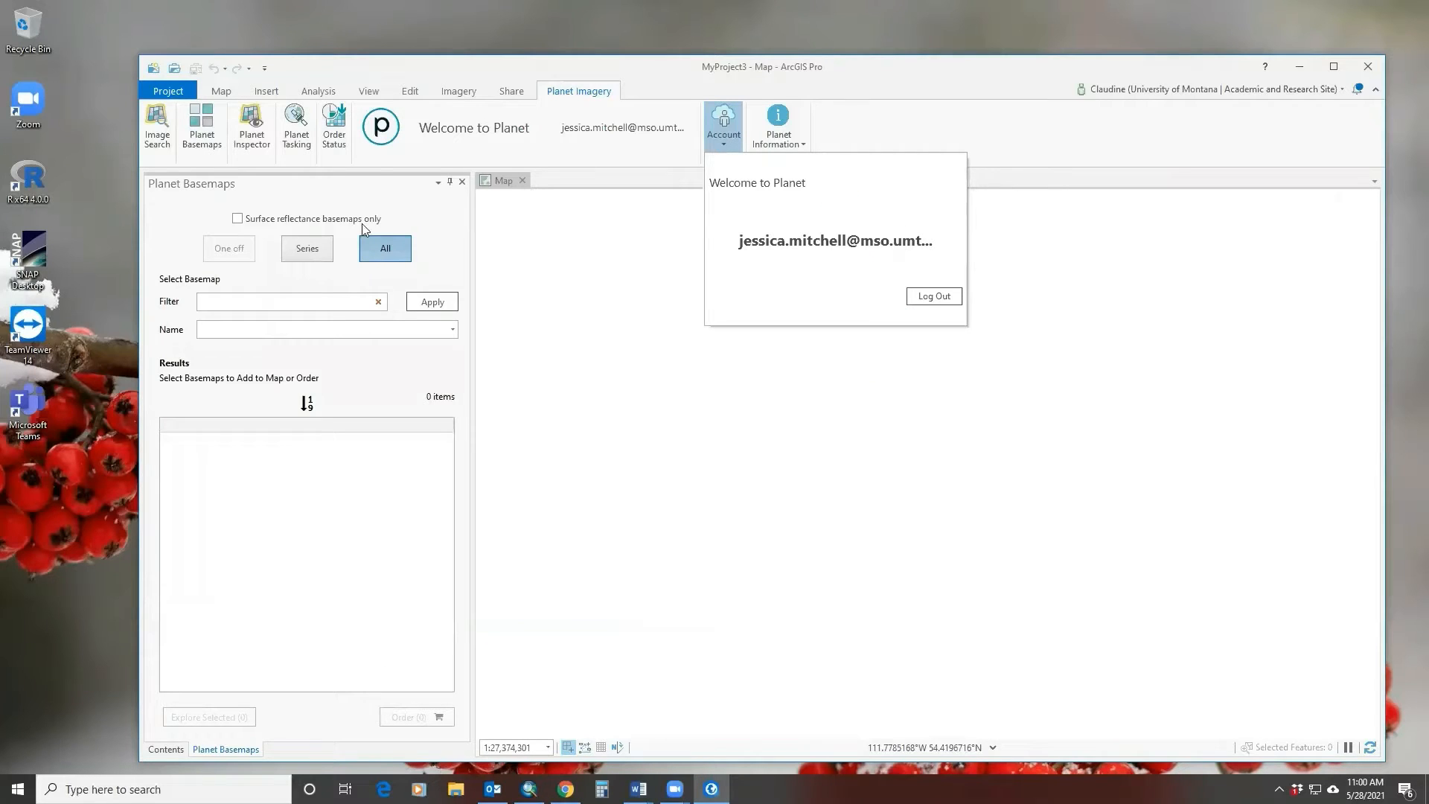
pyautogui.moveTo(348, 124)
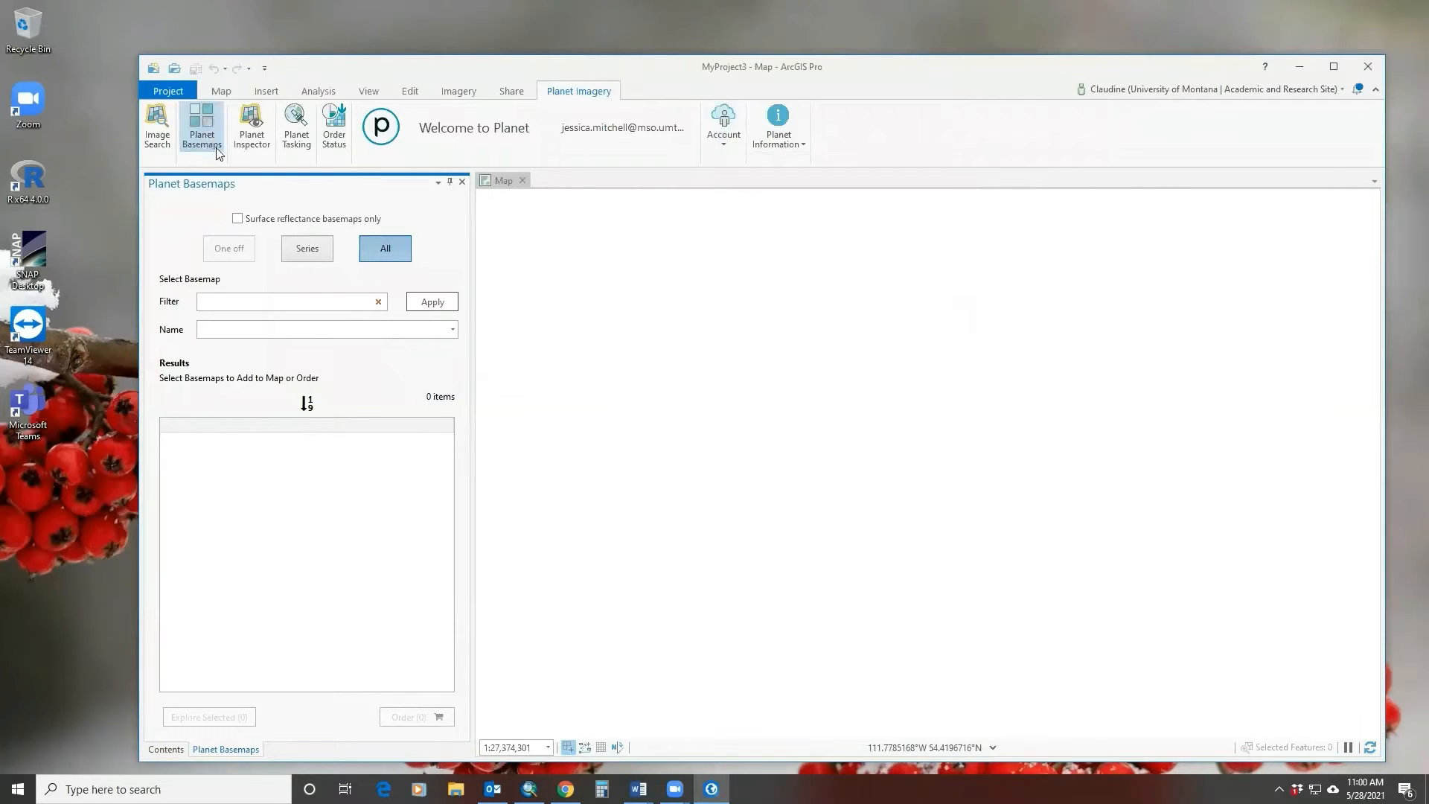
# Select the 2021/05/17 PS normalized_analytic weekly basemap and start an order for it
pyautogui.click(452, 329)
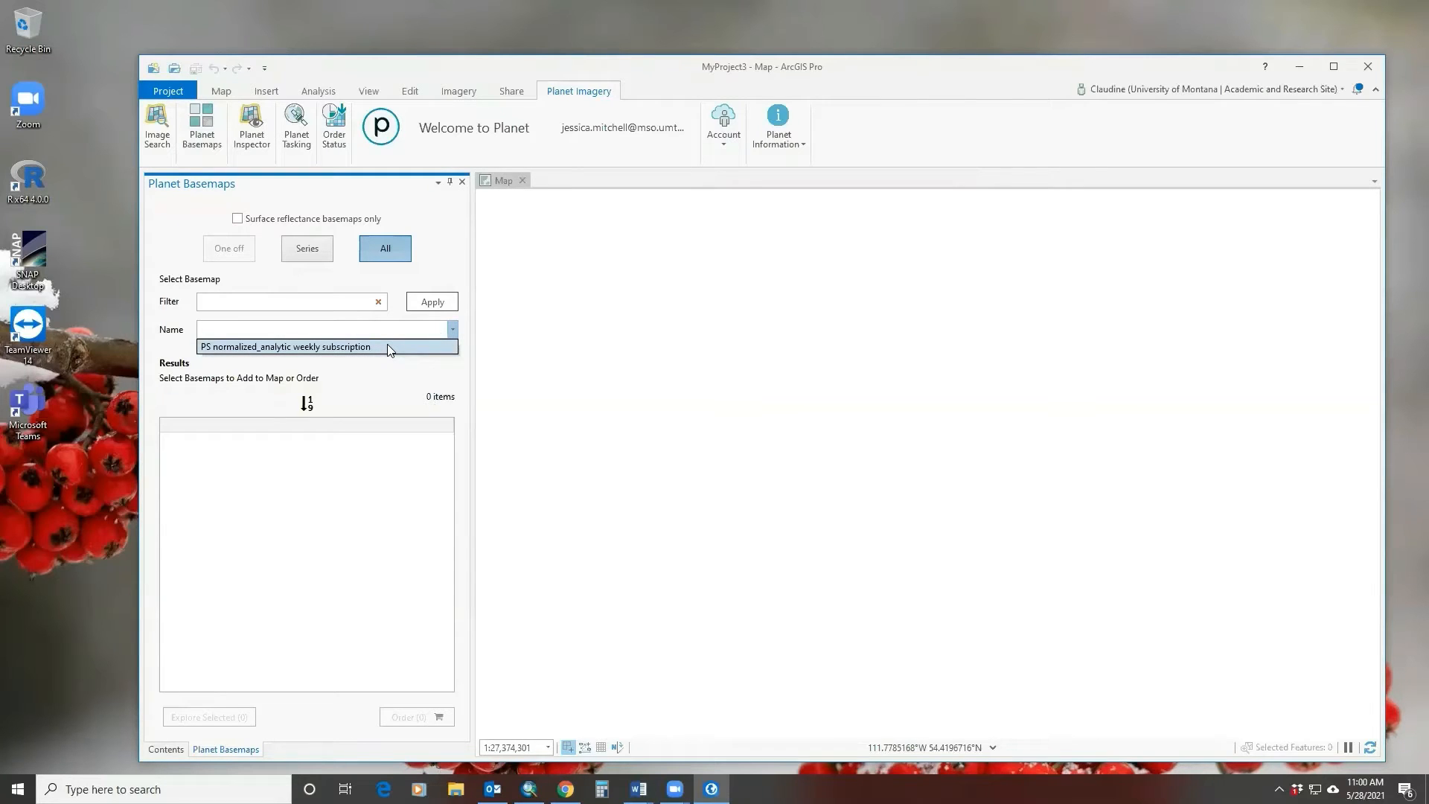
pyautogui.click(285, 347)
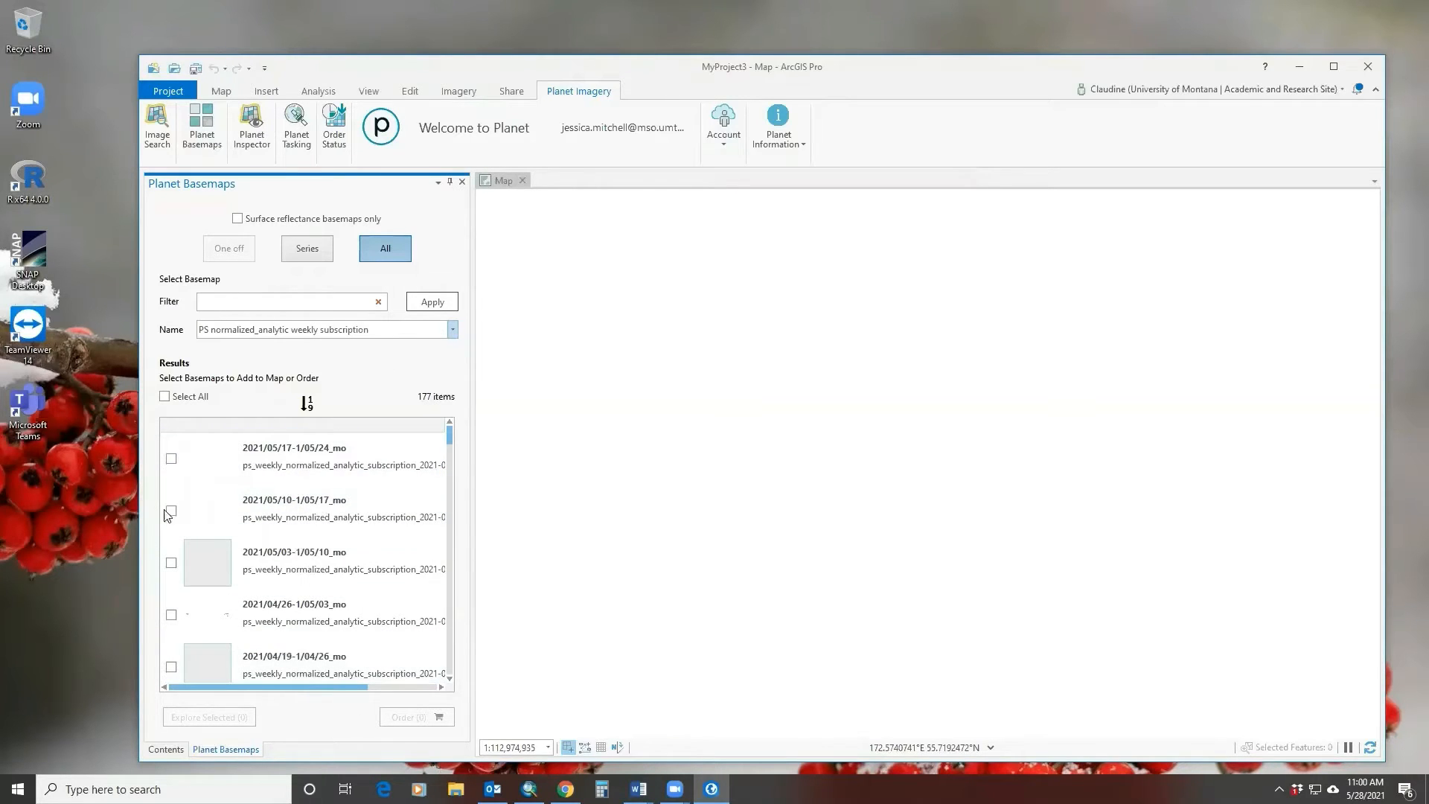
pyautogui.click(171, 458)
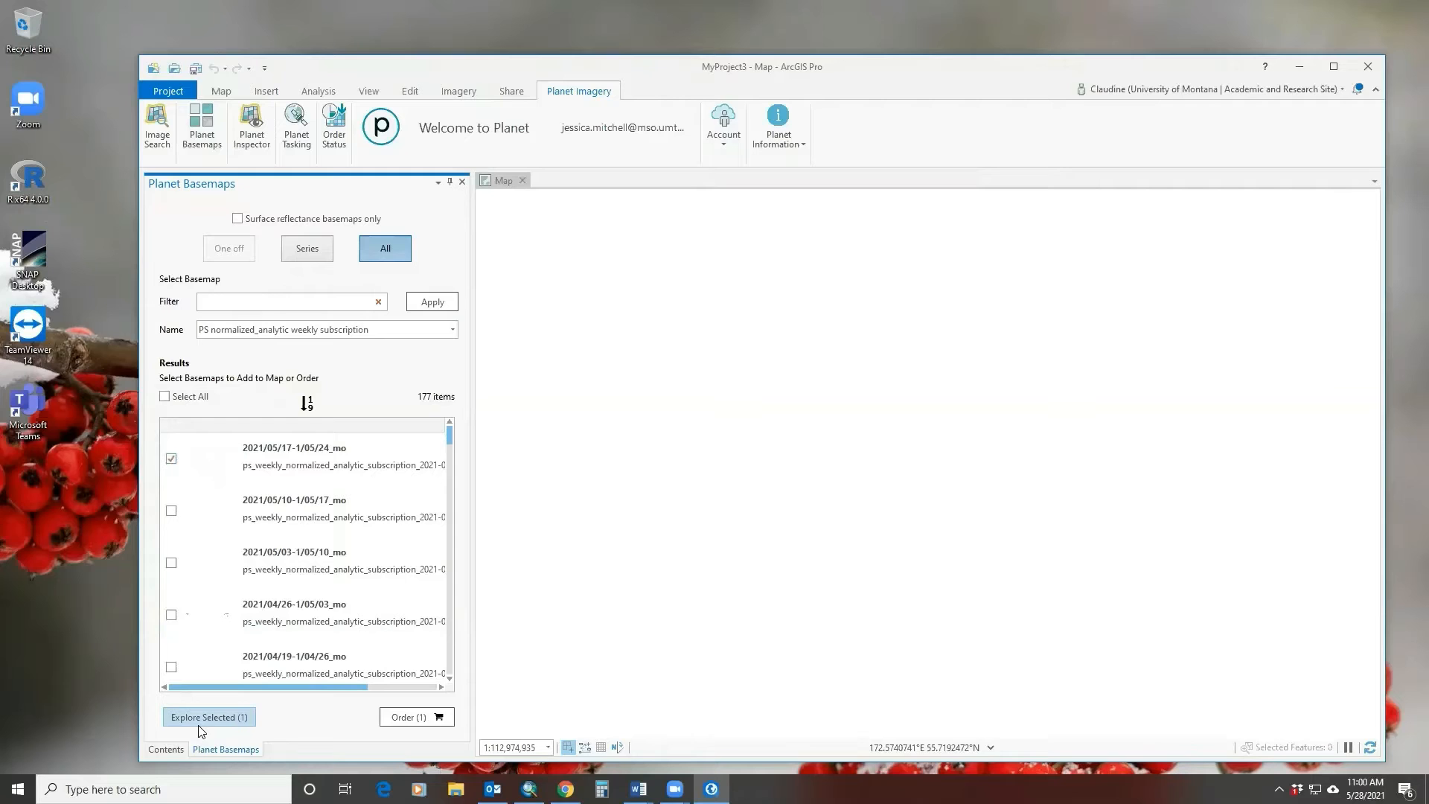
pyautogui.moveTo(209, 716)
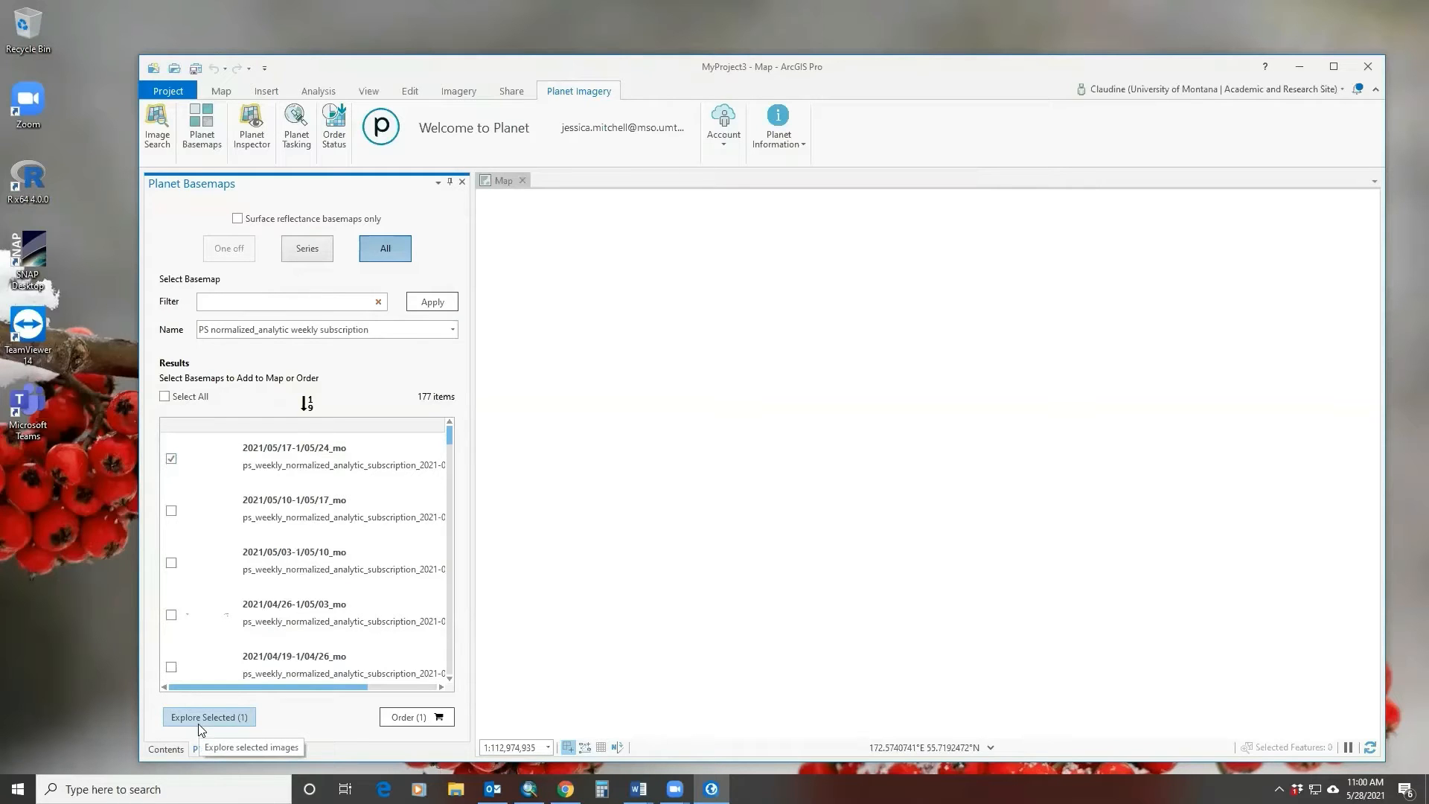
pyautogui.moveTo(404, 749)
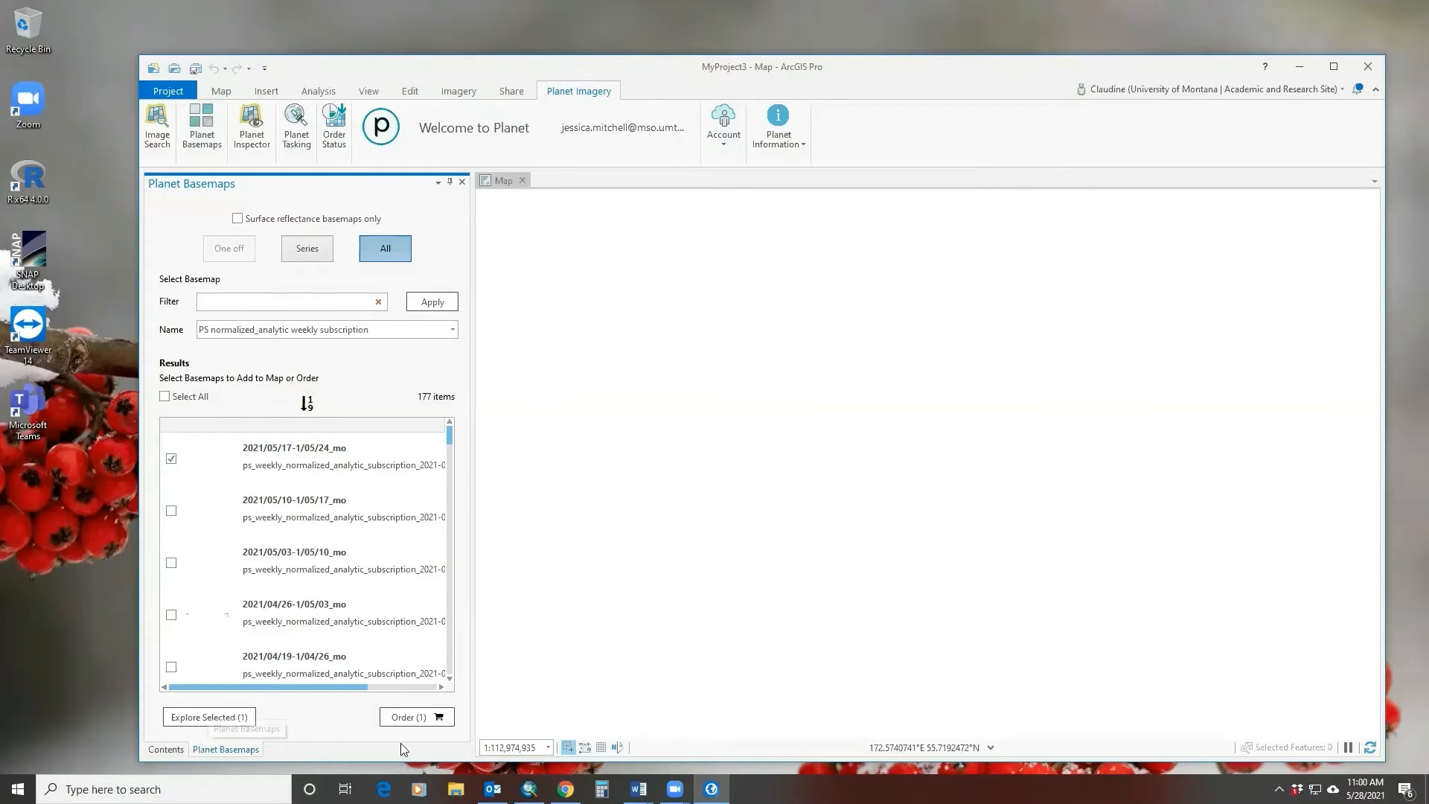
pyautogui.click(411, 716)
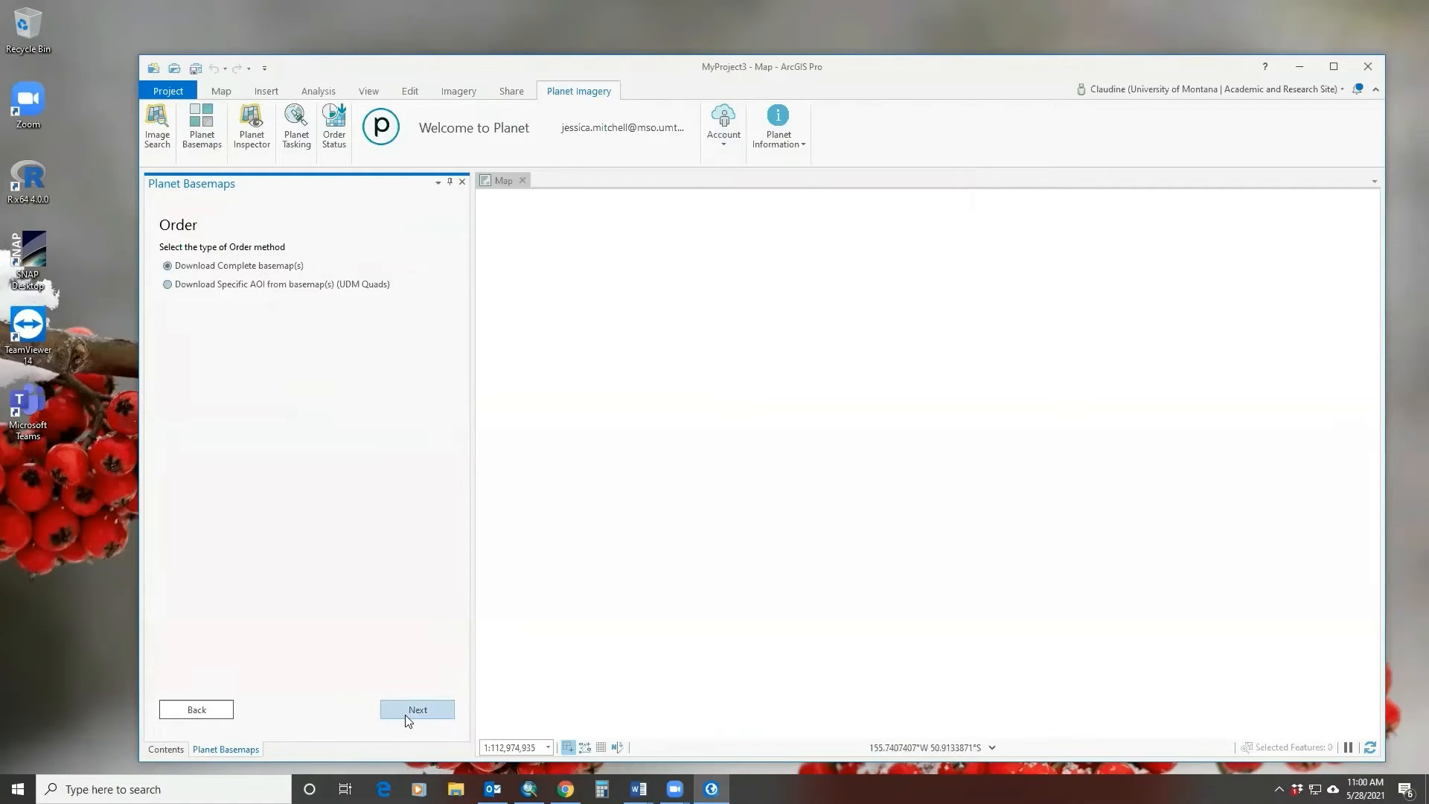
# Submit the basemap order named 'test' and show the Planet Order Status list
pyautogui.click(417, 709)
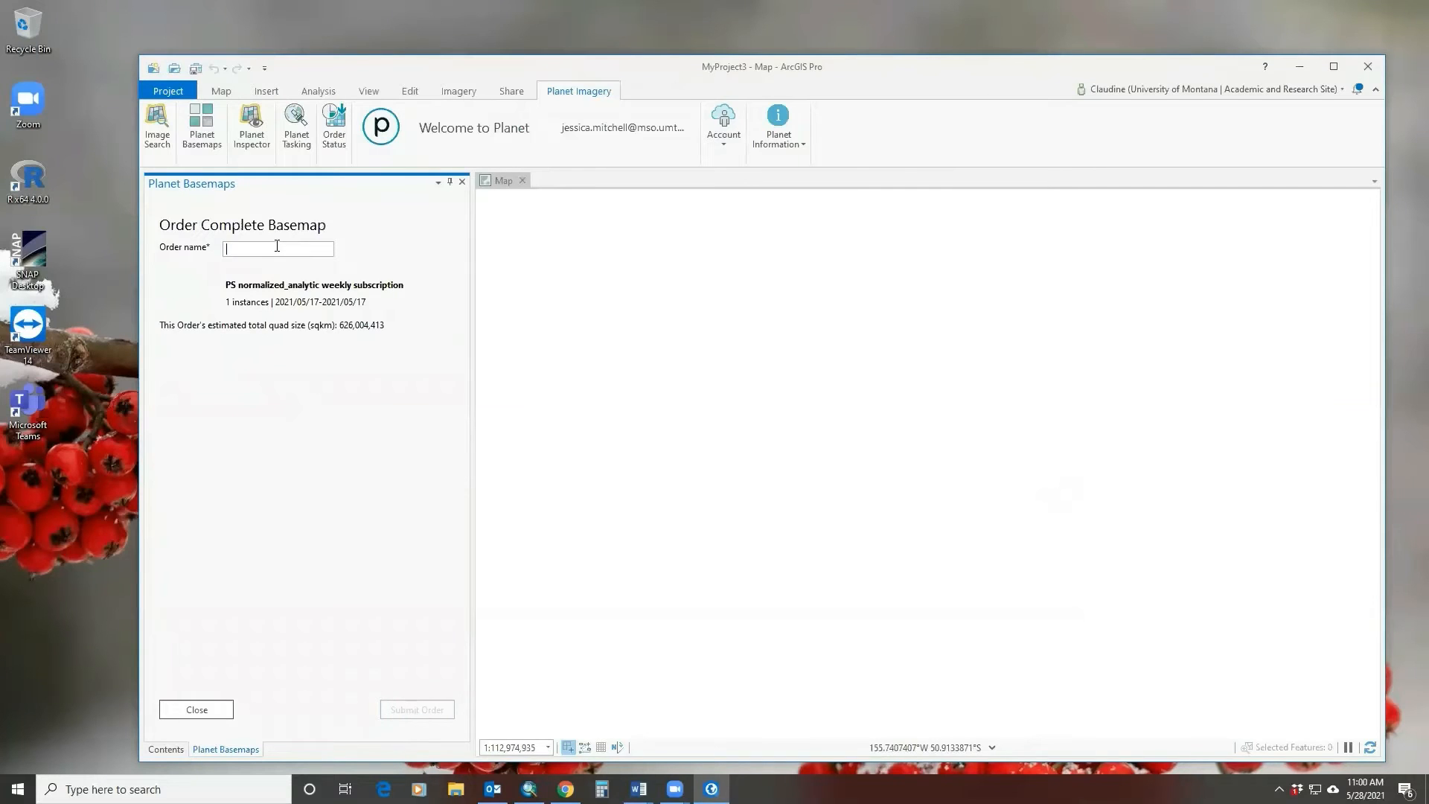
pyautogui.write('test')
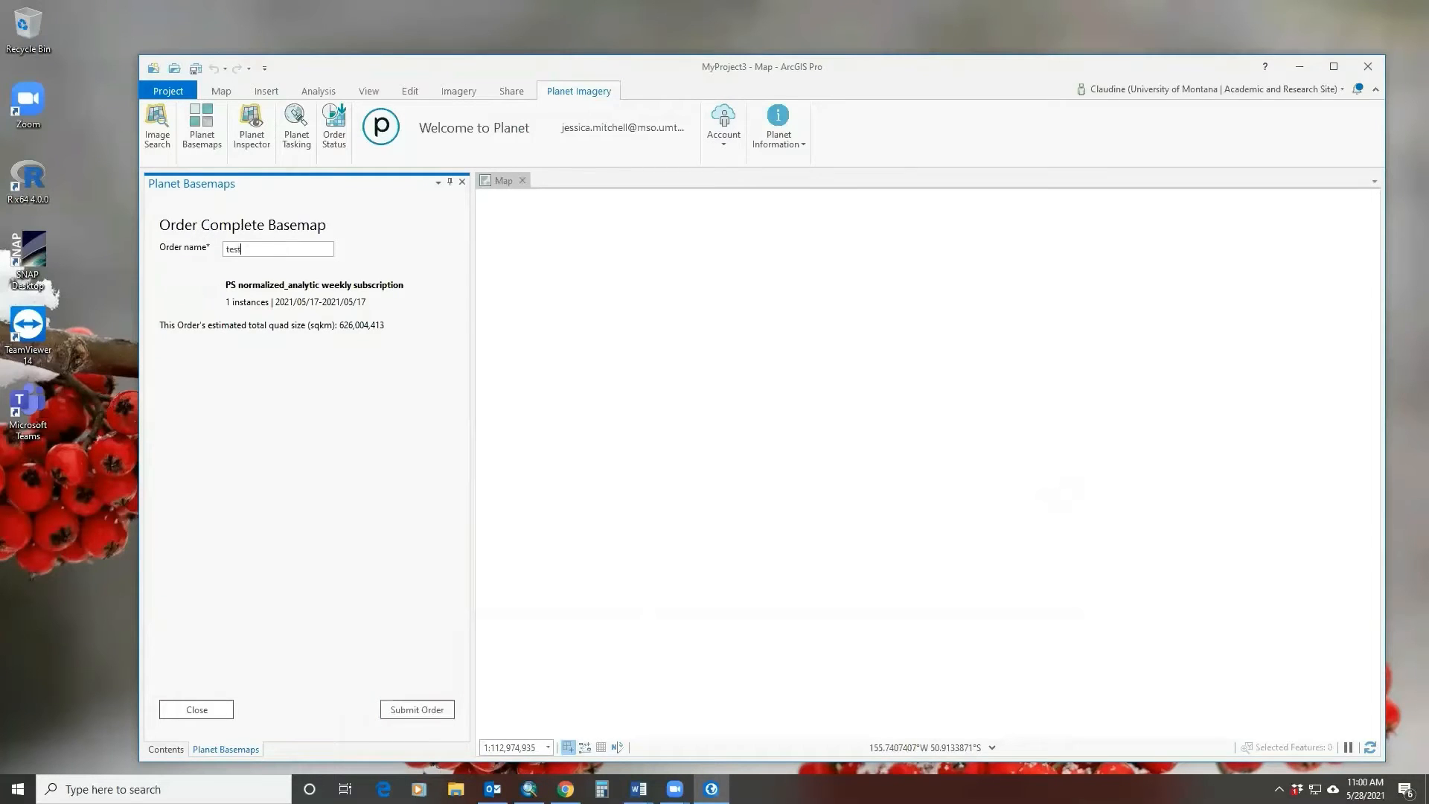
pyautogui.click(417, 708)
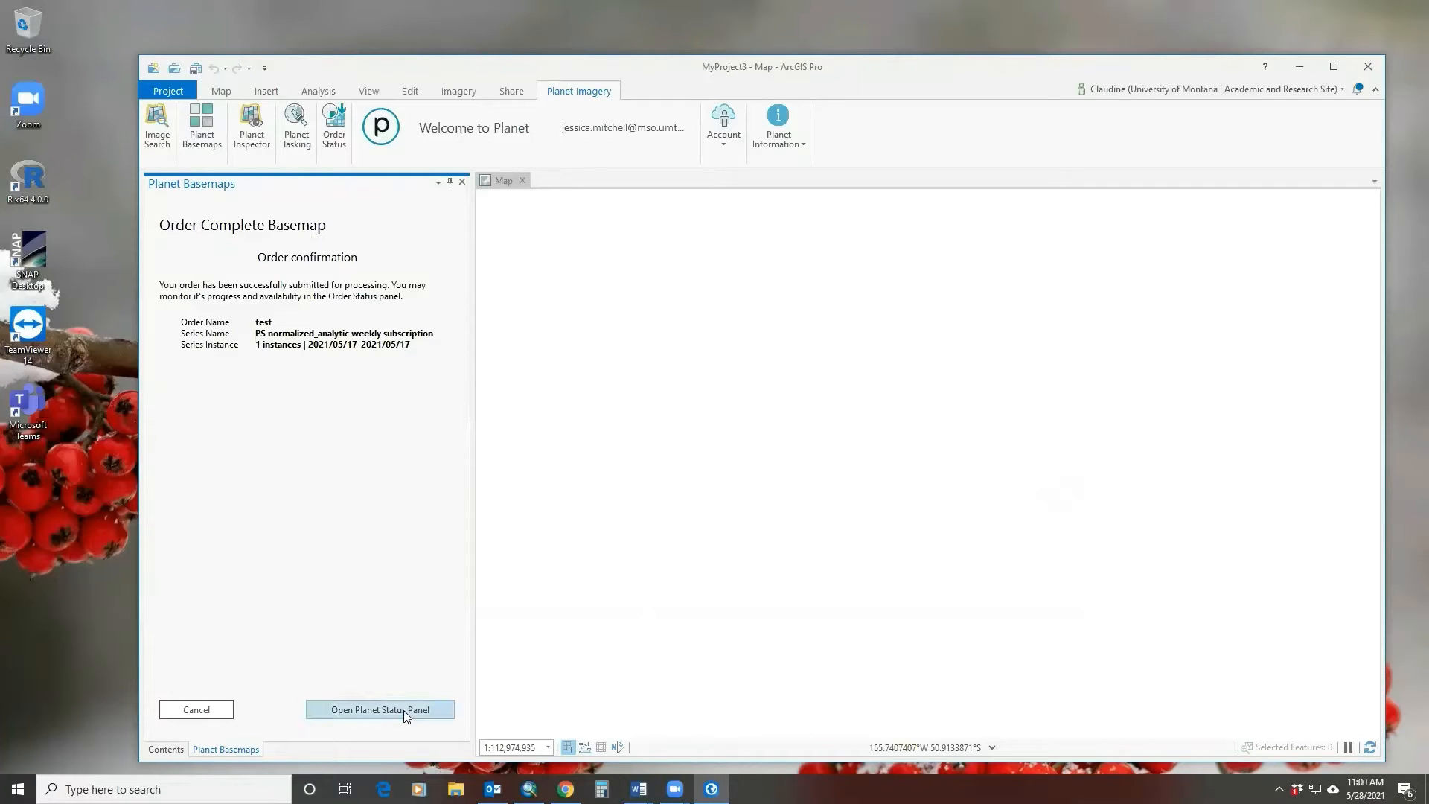
pyautogui.click(380, 709)
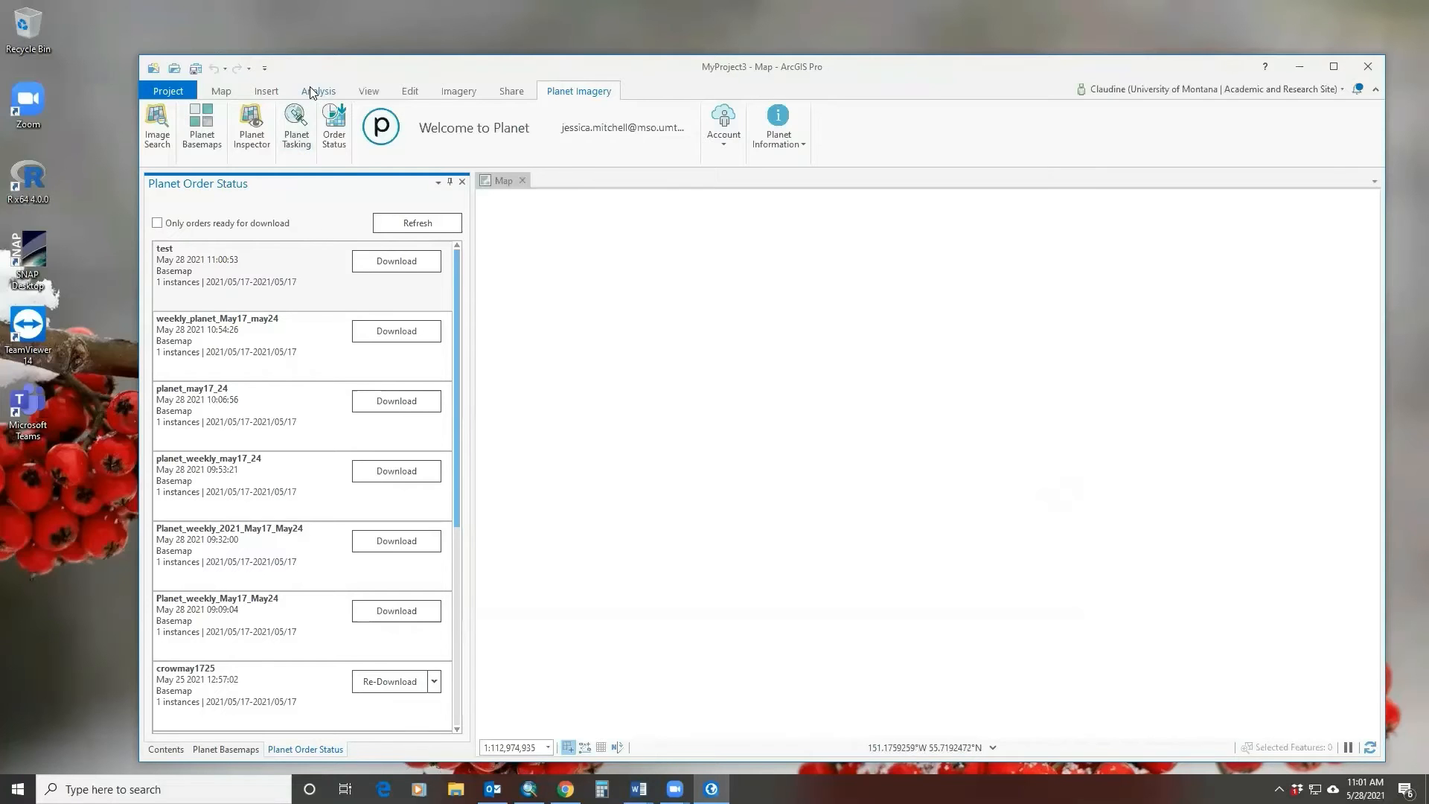
# Find the Mosaic To New Raster tool via 'mo' search and browse for its input rasters
pyautogui.click(317, 91)
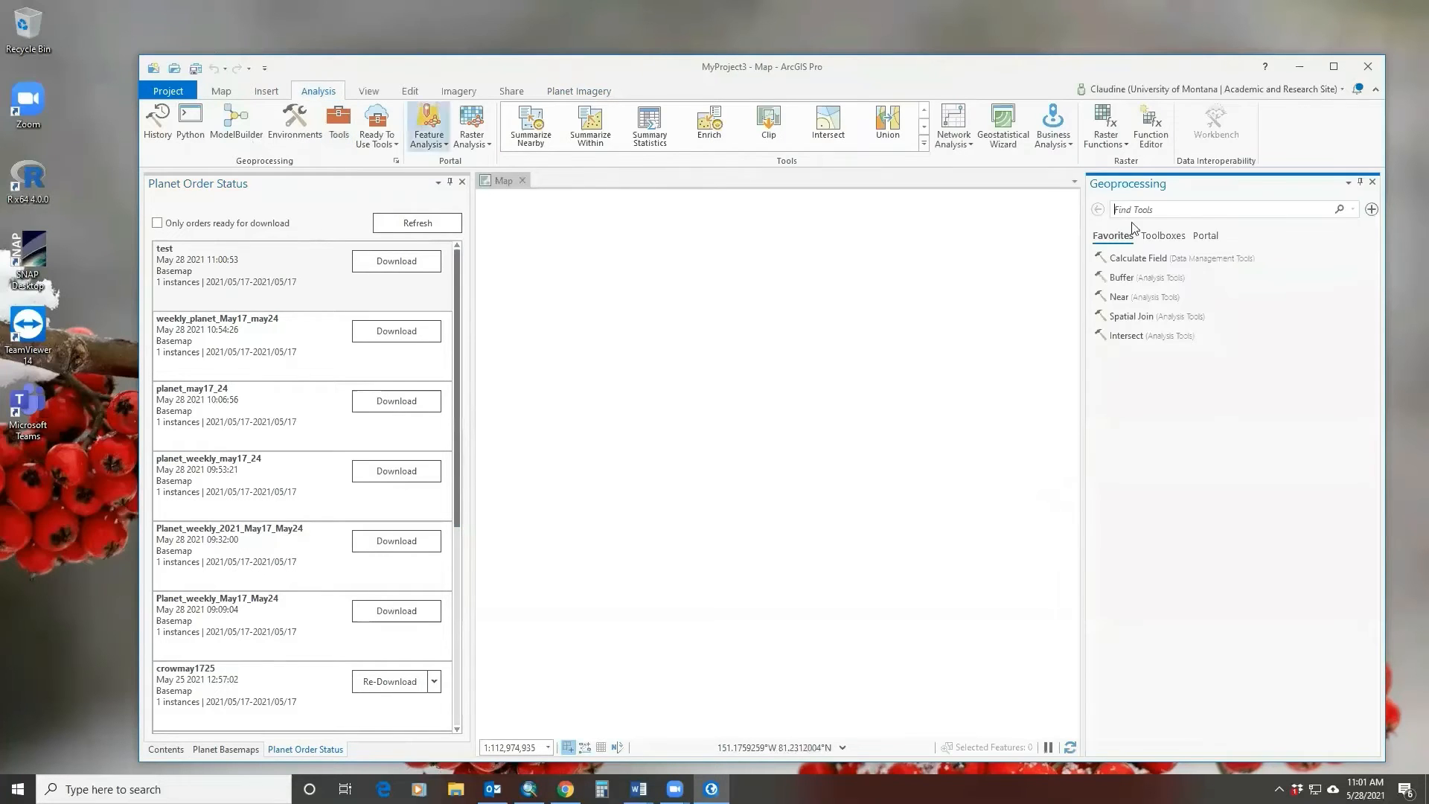
pyautogui.write('mosaic')
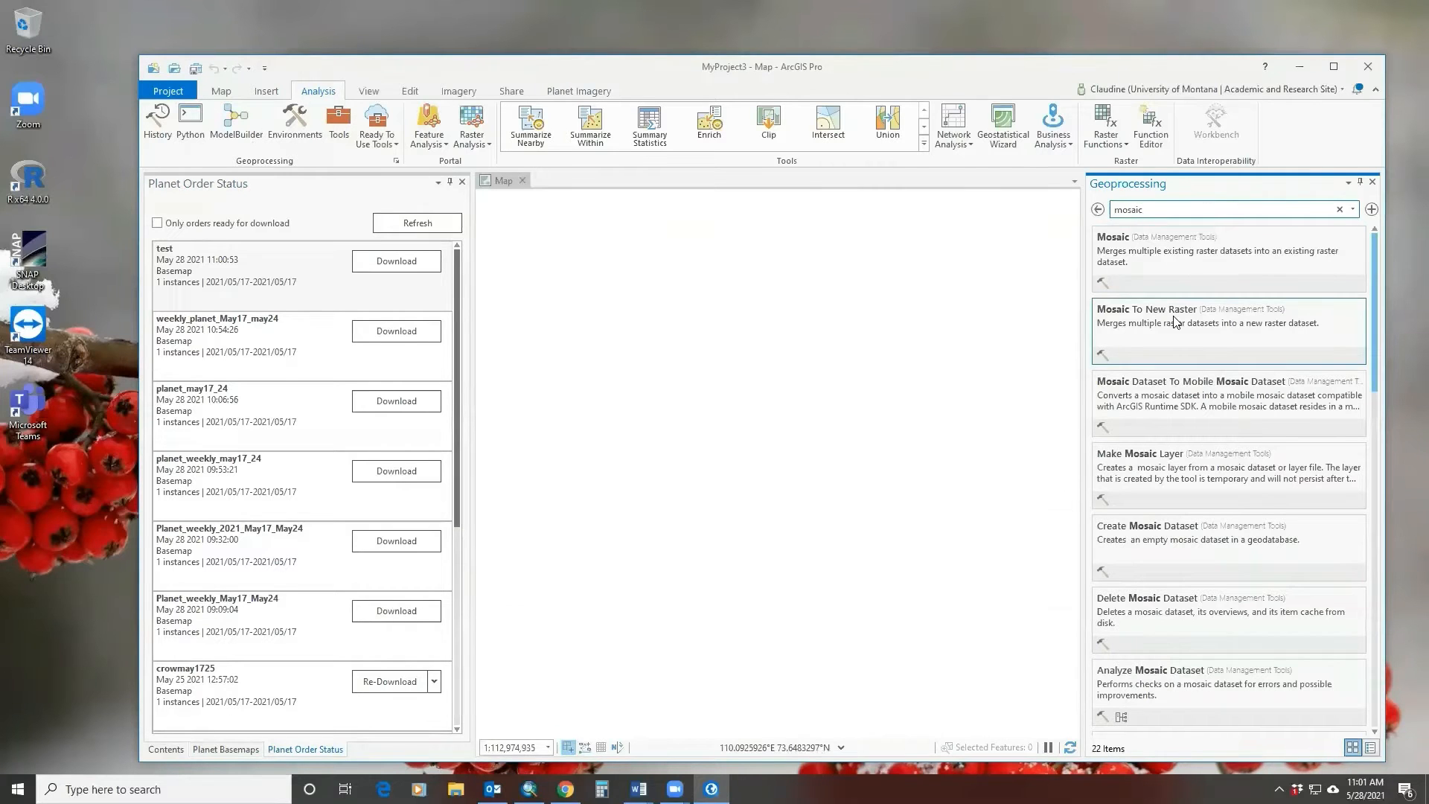
pyautogui.click(1163, 310)
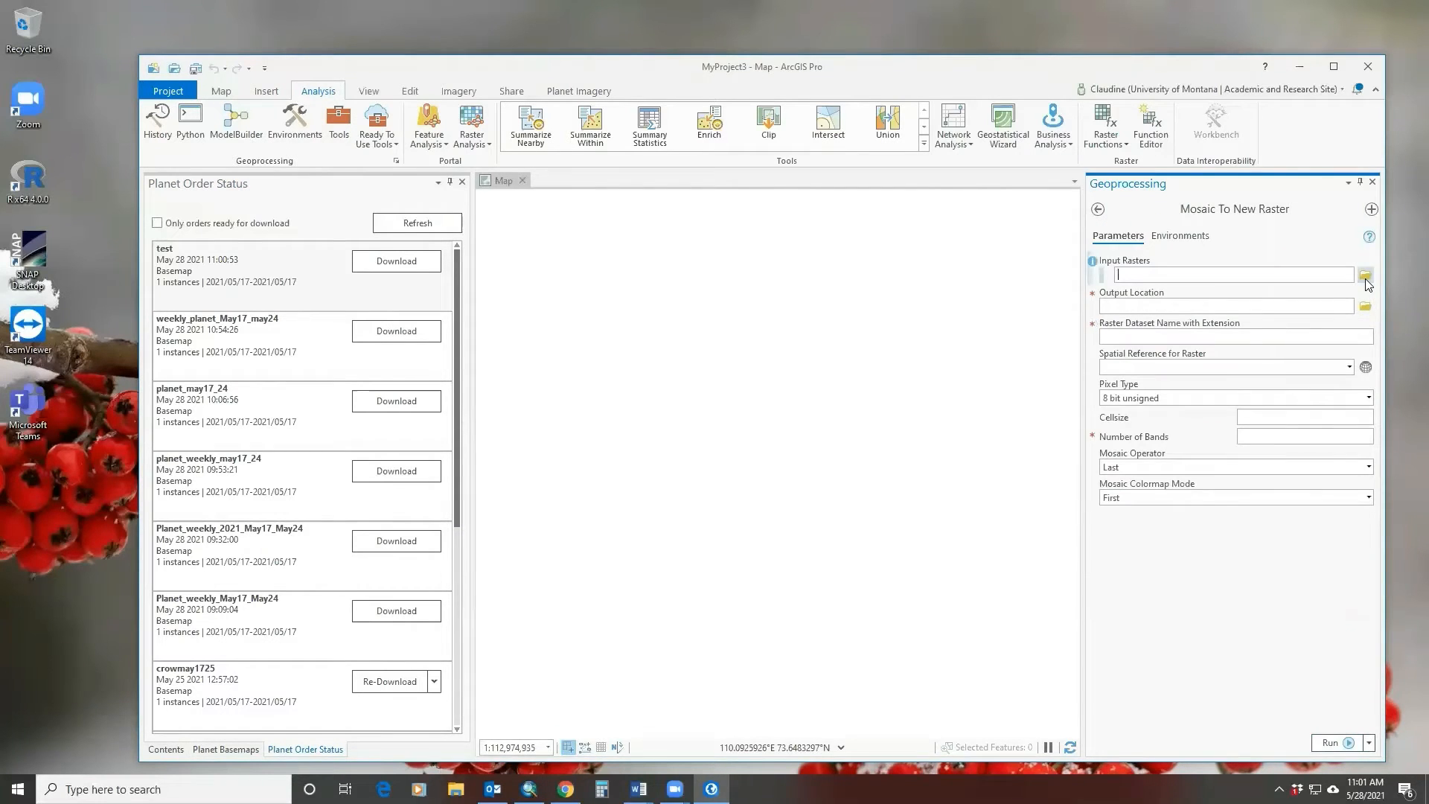
pyautogui.click(1367, 274)
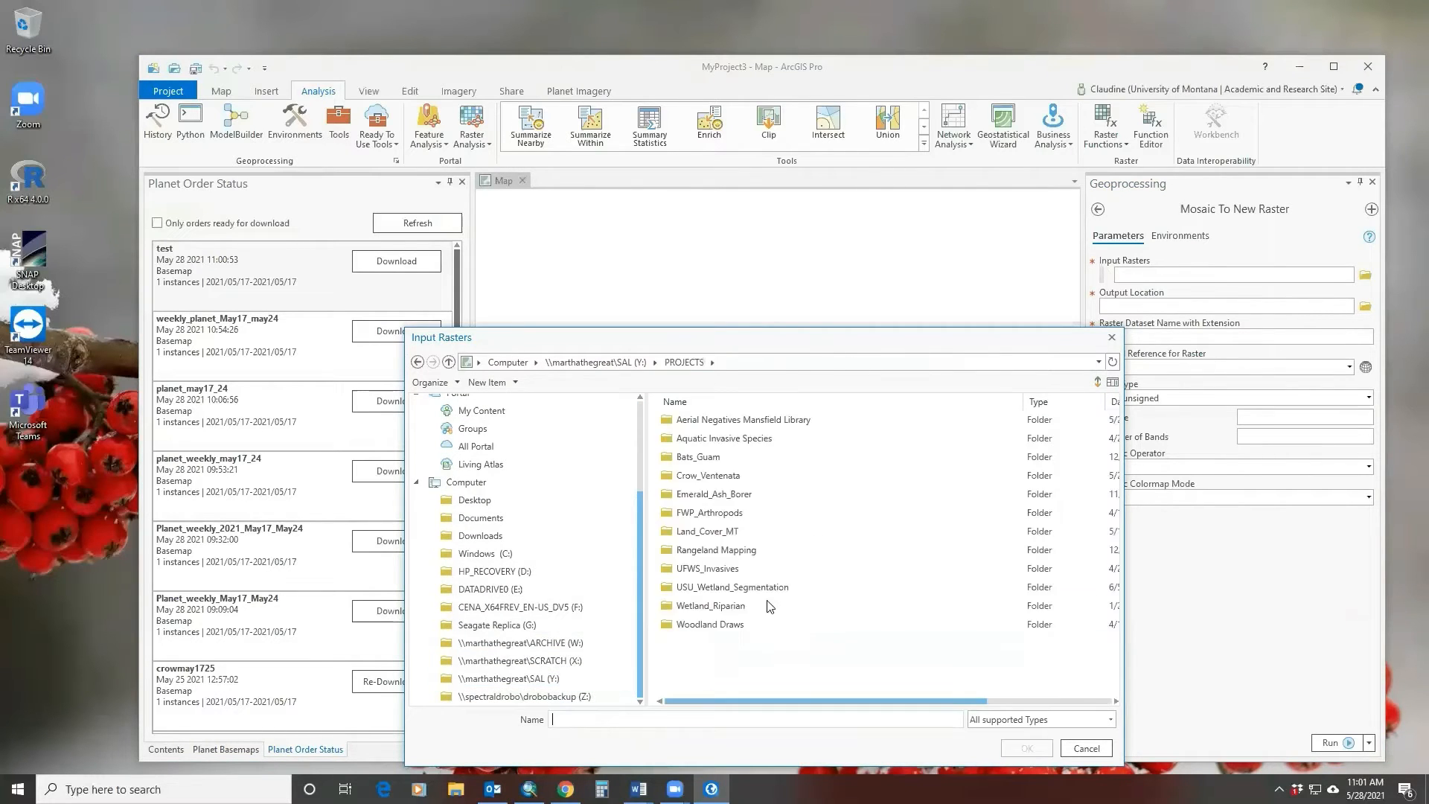
# Add quad tiles 405-1313, 405-1314, 405-1315 and 406-1313 from Crow_Ventenata as input rasters
pyautogui.doubleClick(706, 475)
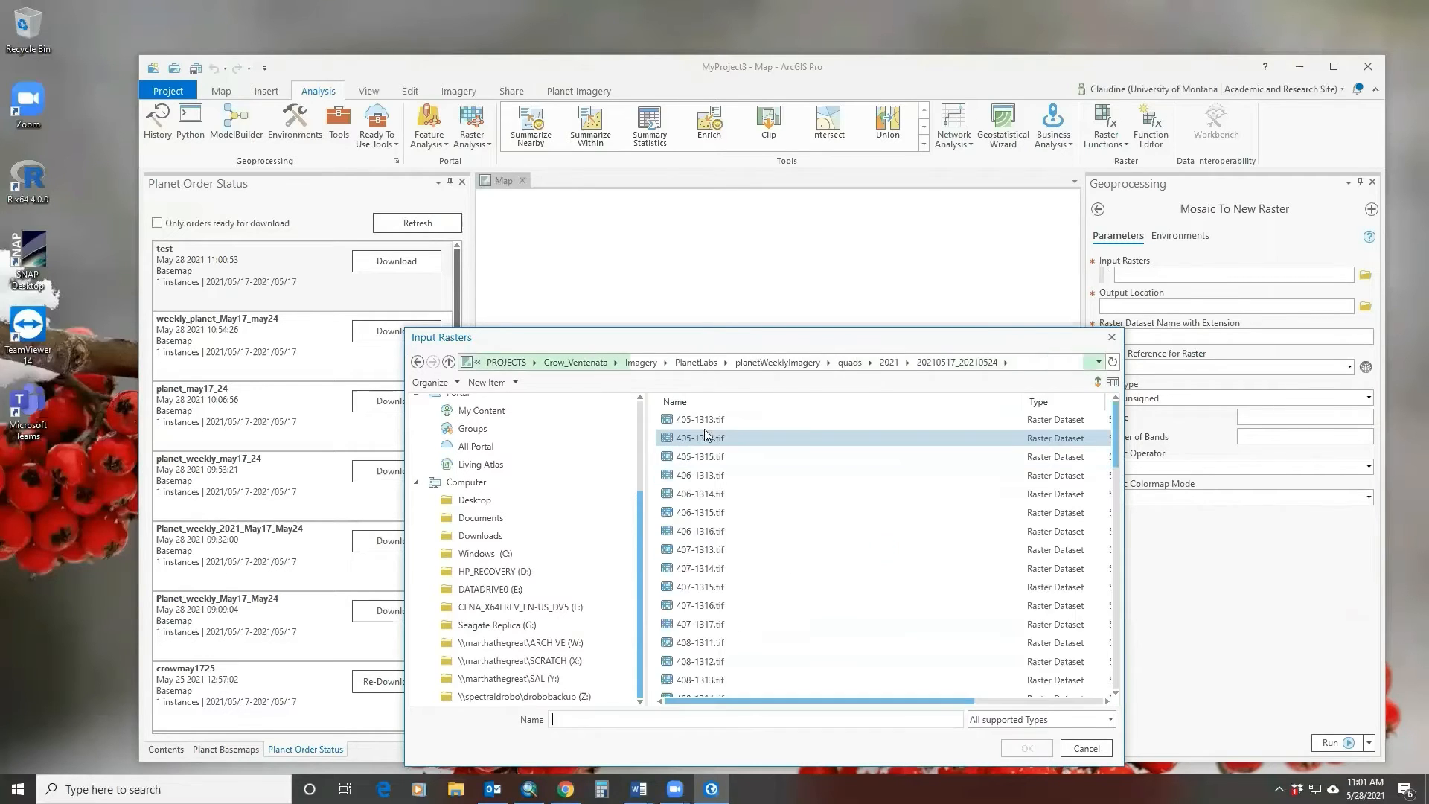
pyautogui.click(729, 475)
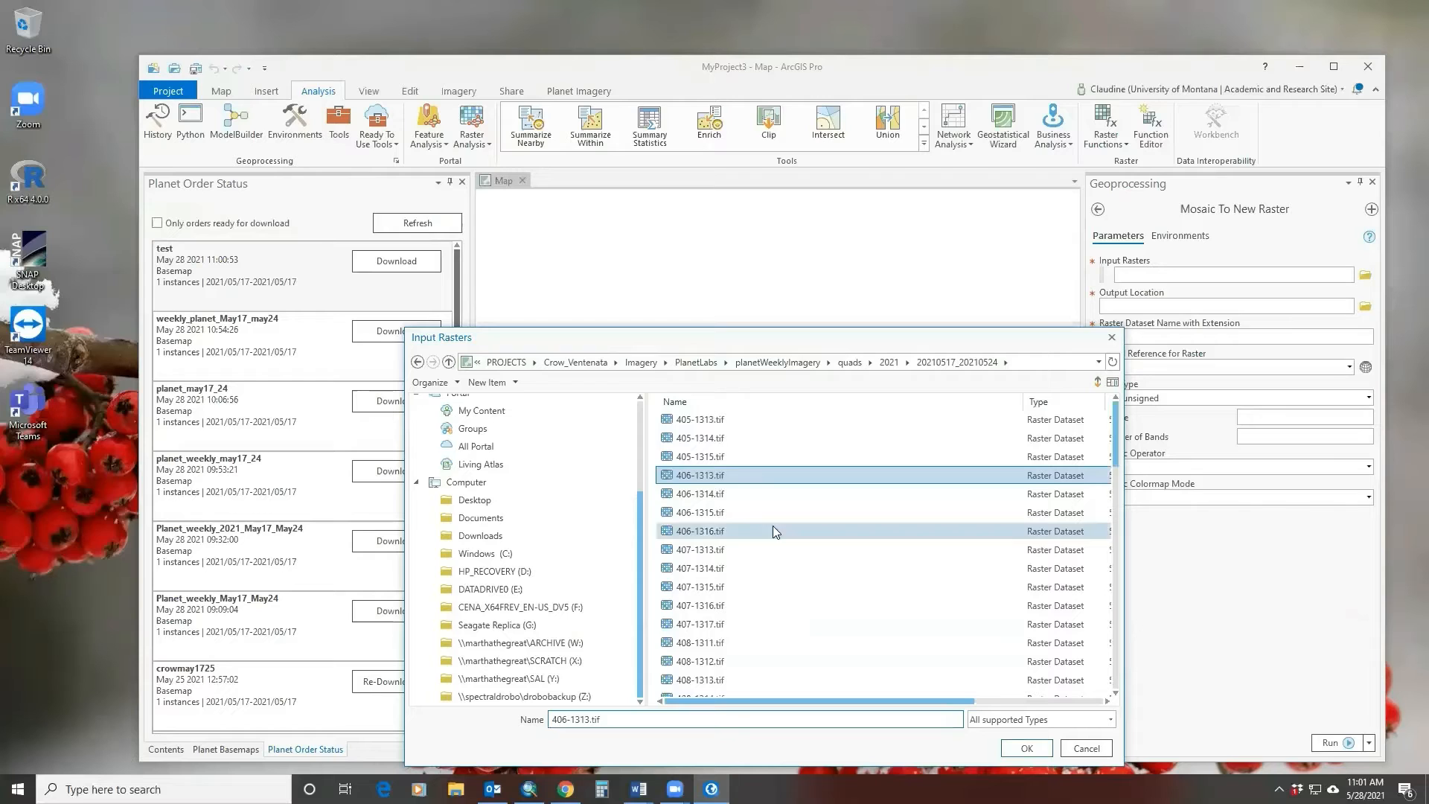
pyautogui.click(696, 418)
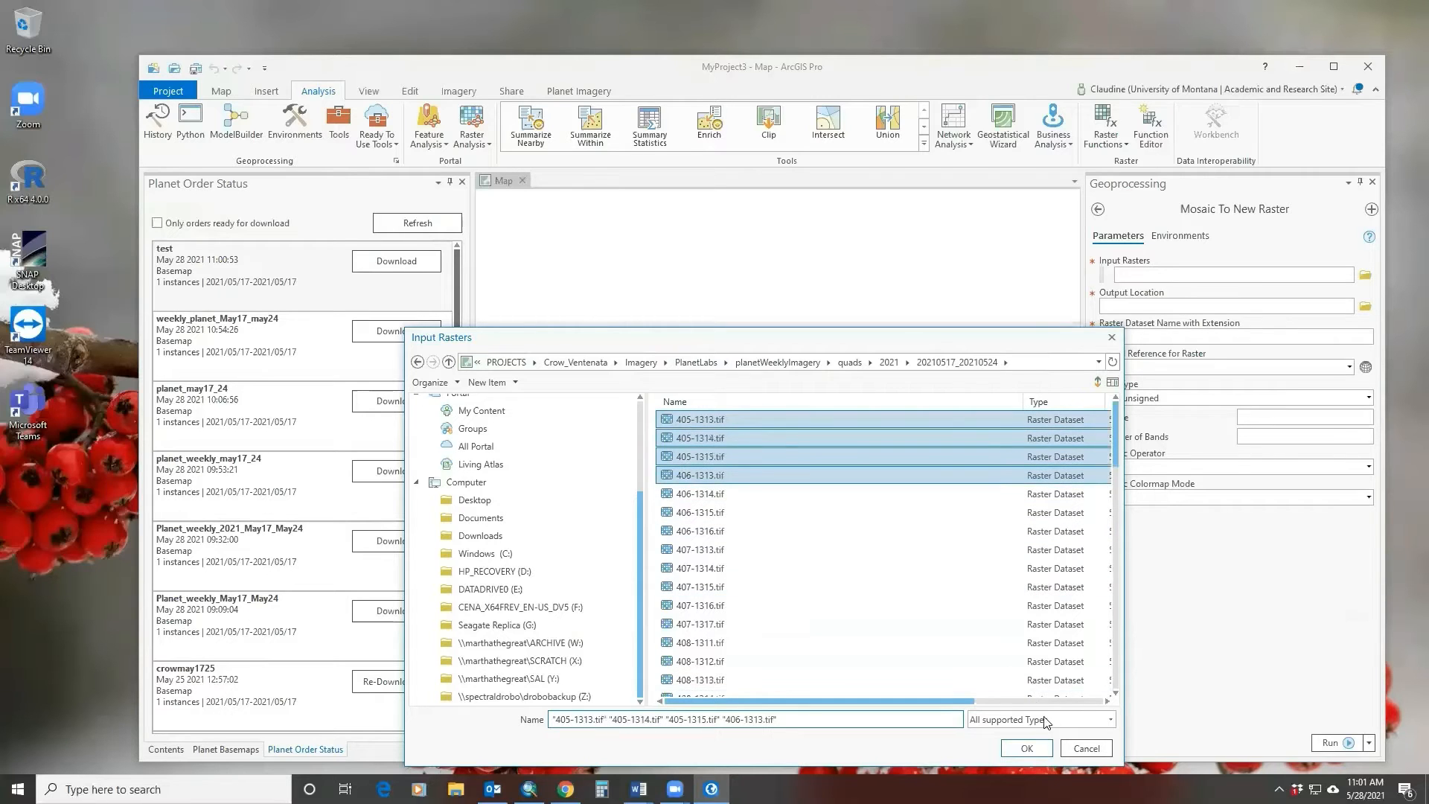
pyautogui.click(1026, 748)
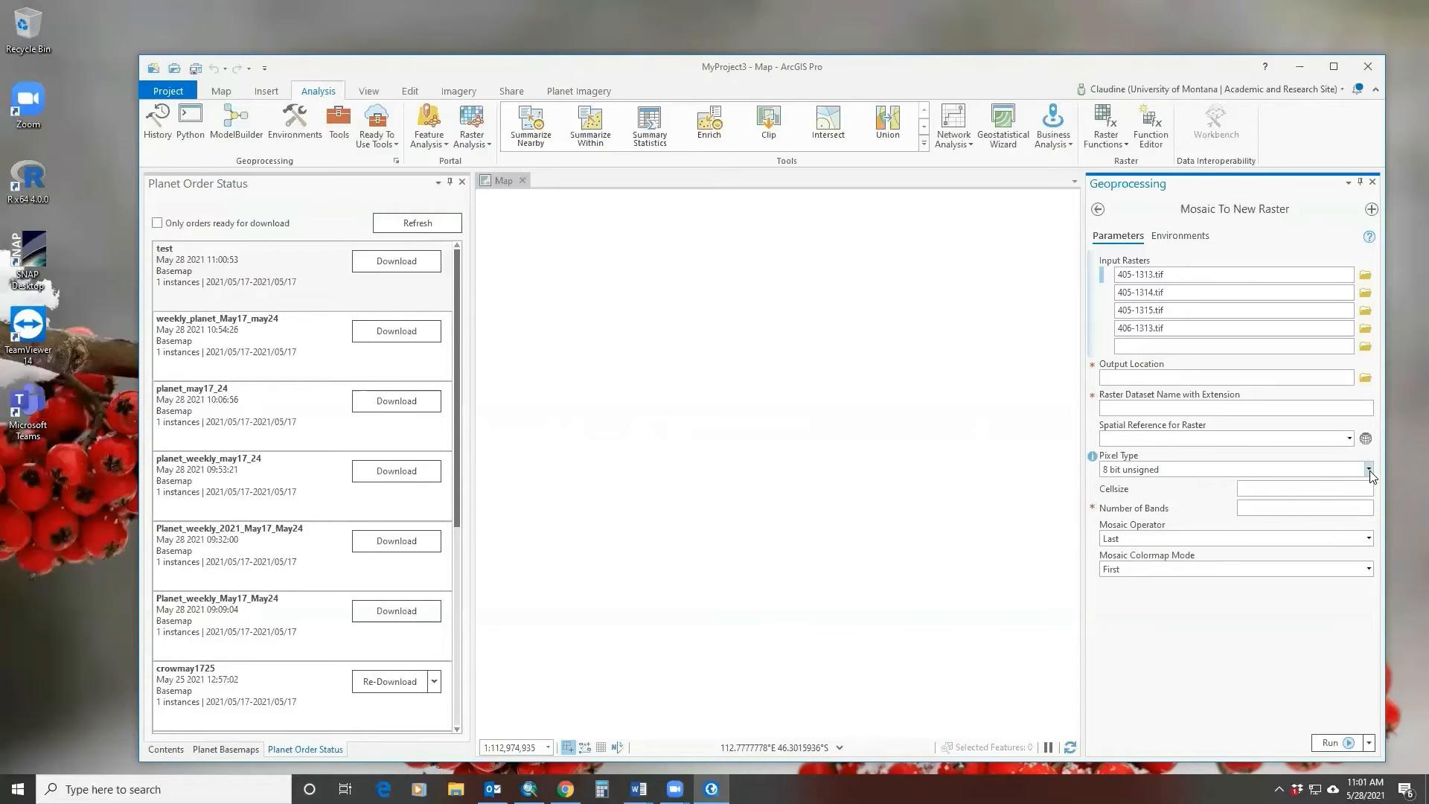
# Set the mosaic pixel type to 16 bit unsigned
pyautogui.click(1368, 469)
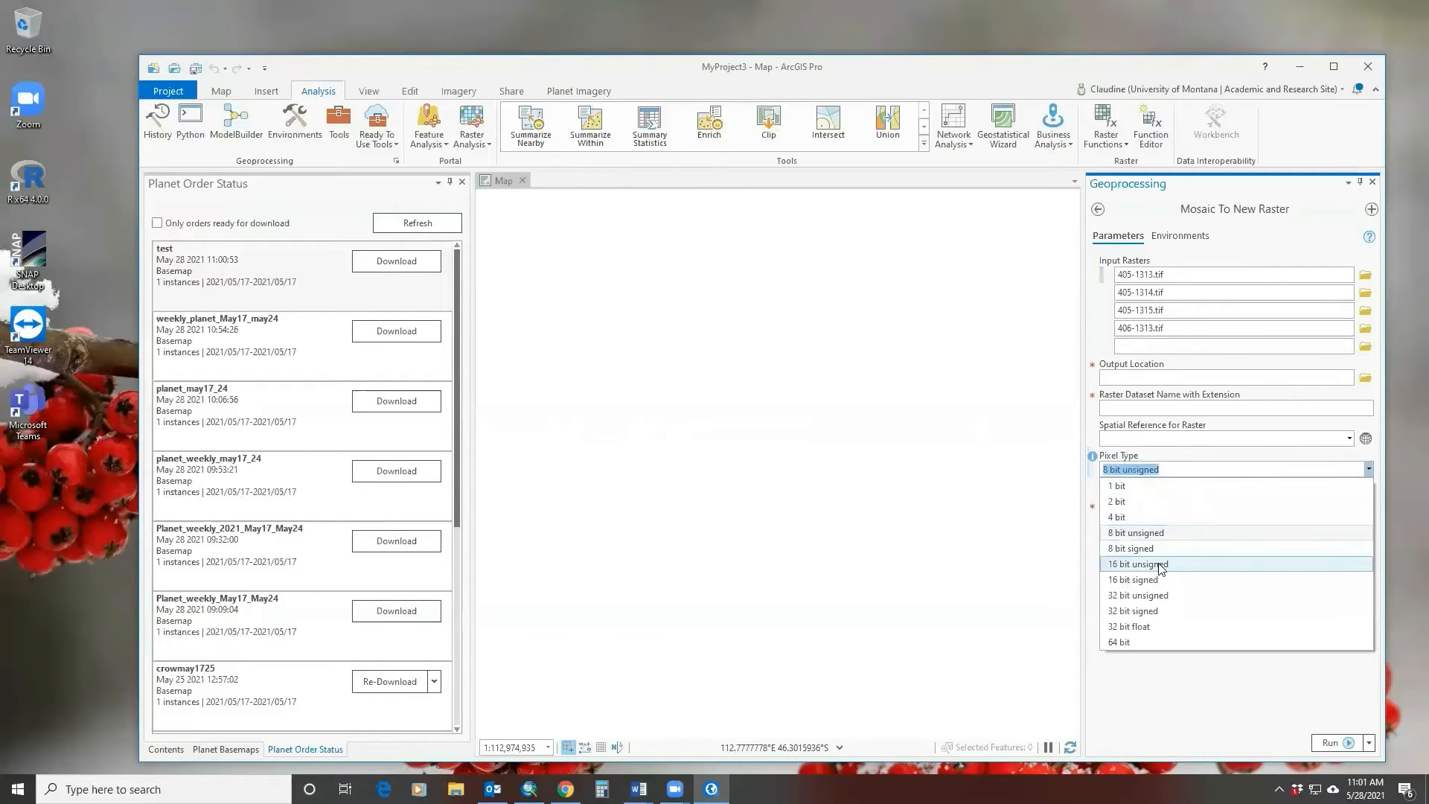
pyautogui.click(1136, 563)
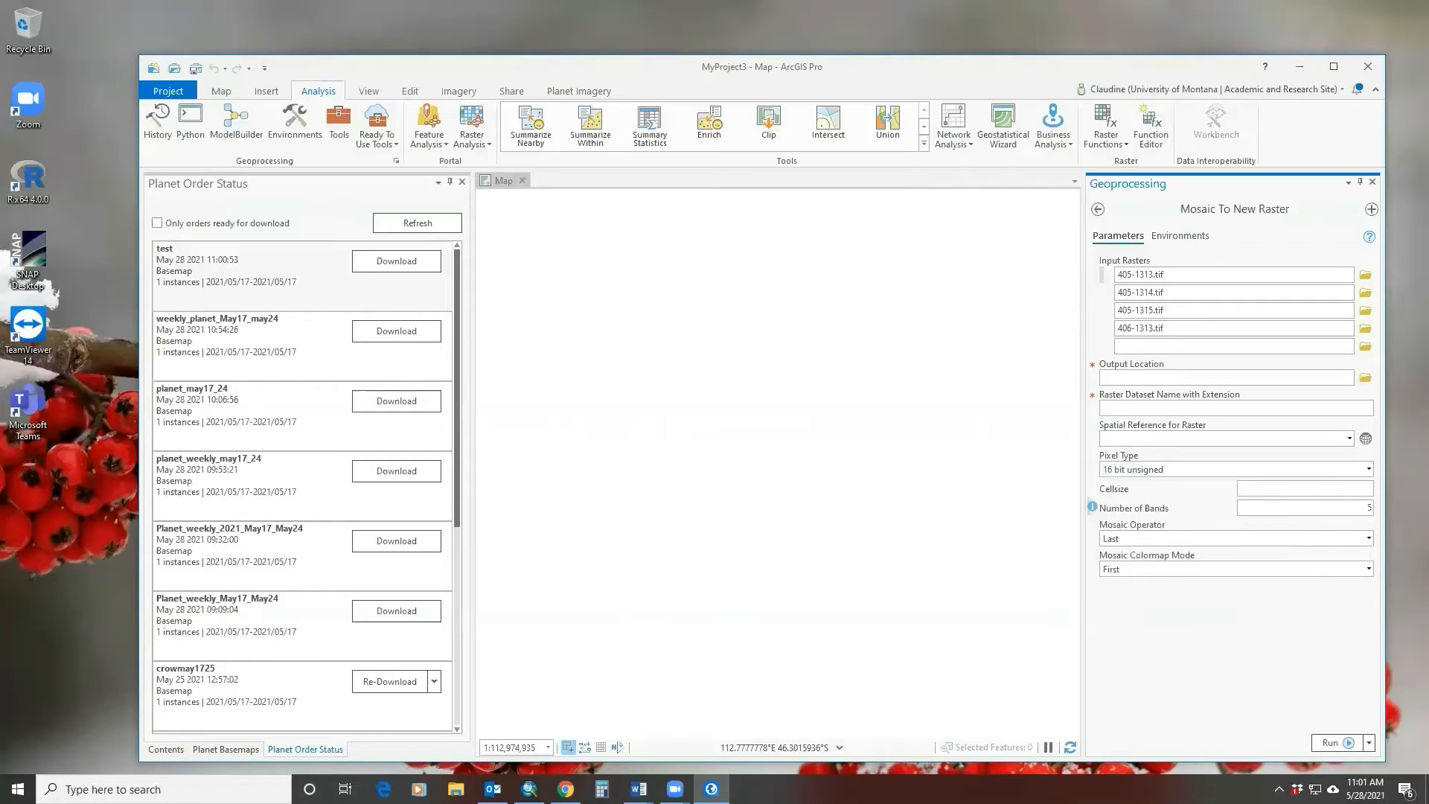
pyautogui.moveTo(1331, 743)
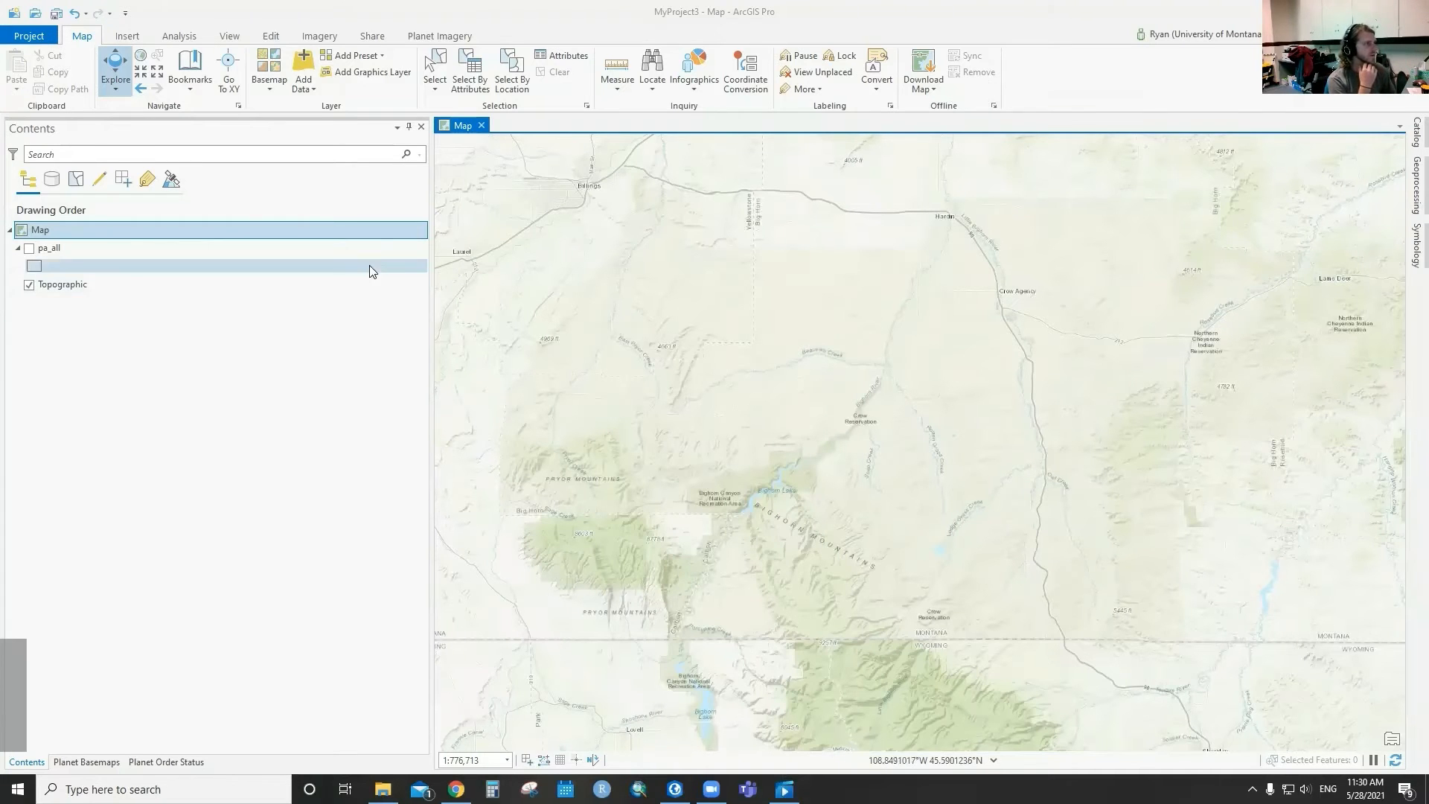
# Tick the four weekly basemaps from 2021/04/26 to 2021/05/17 in the Planet Basemaps pane
pyautogui.click(439, 36)
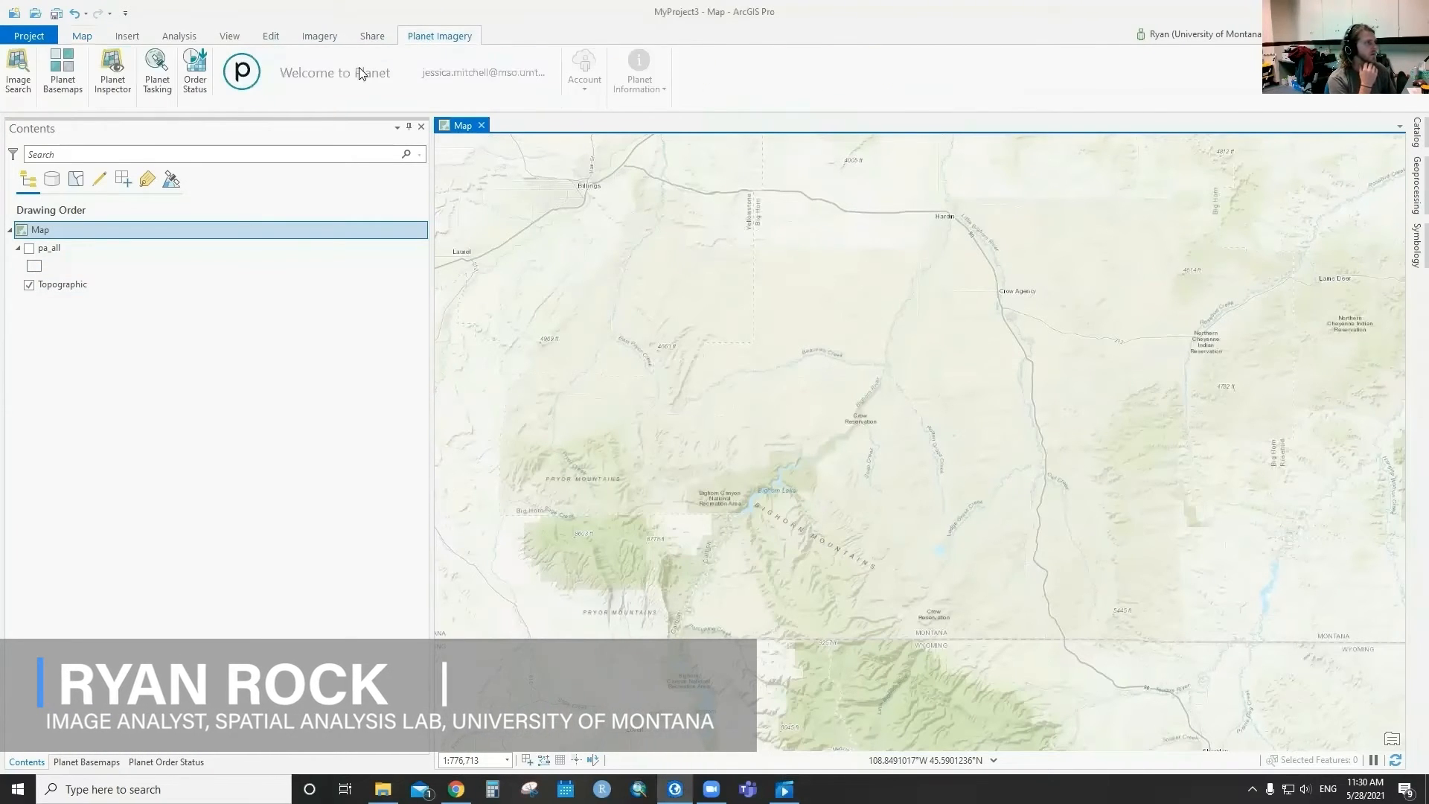
pyautogui.click(63, 71)
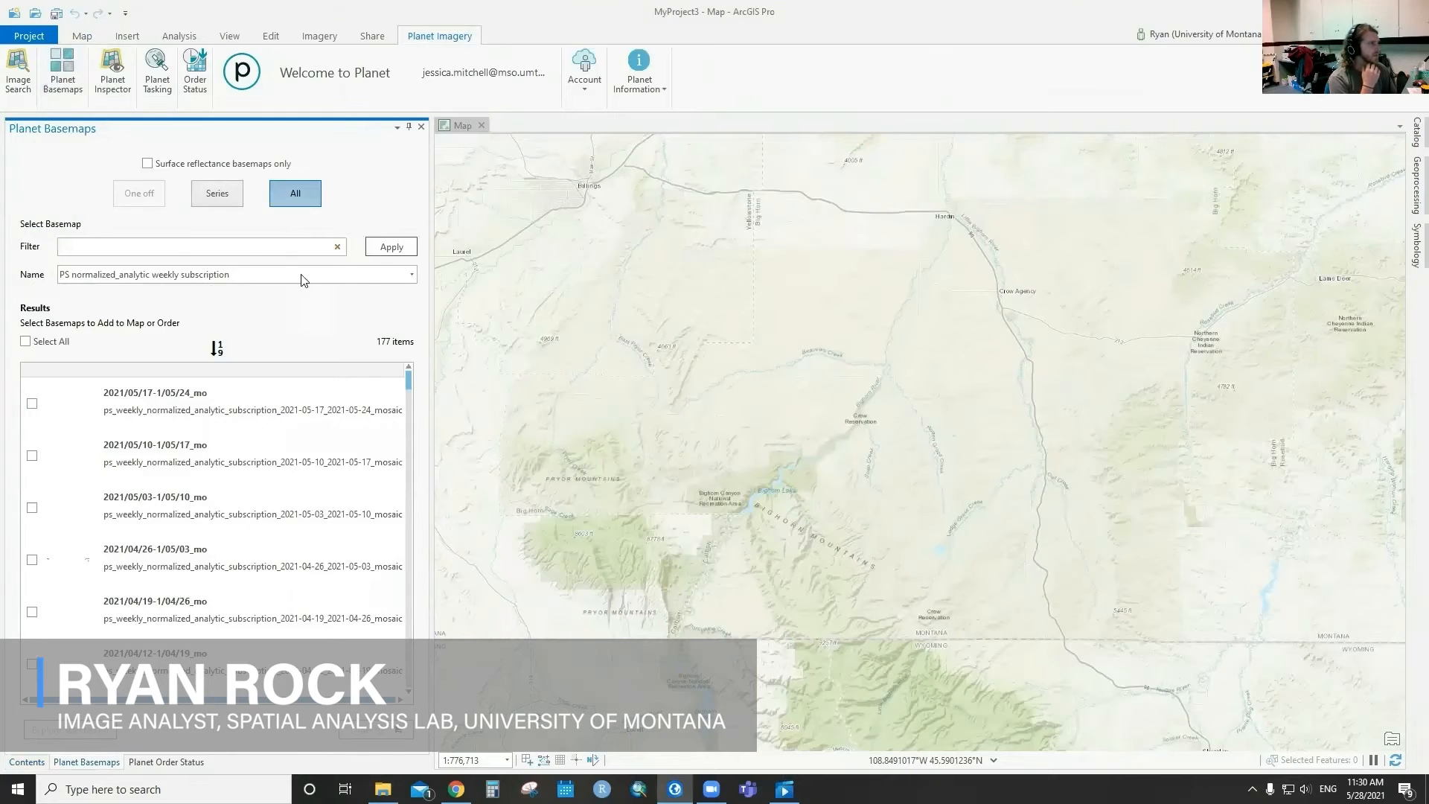
pyautogui.click(228, 401)
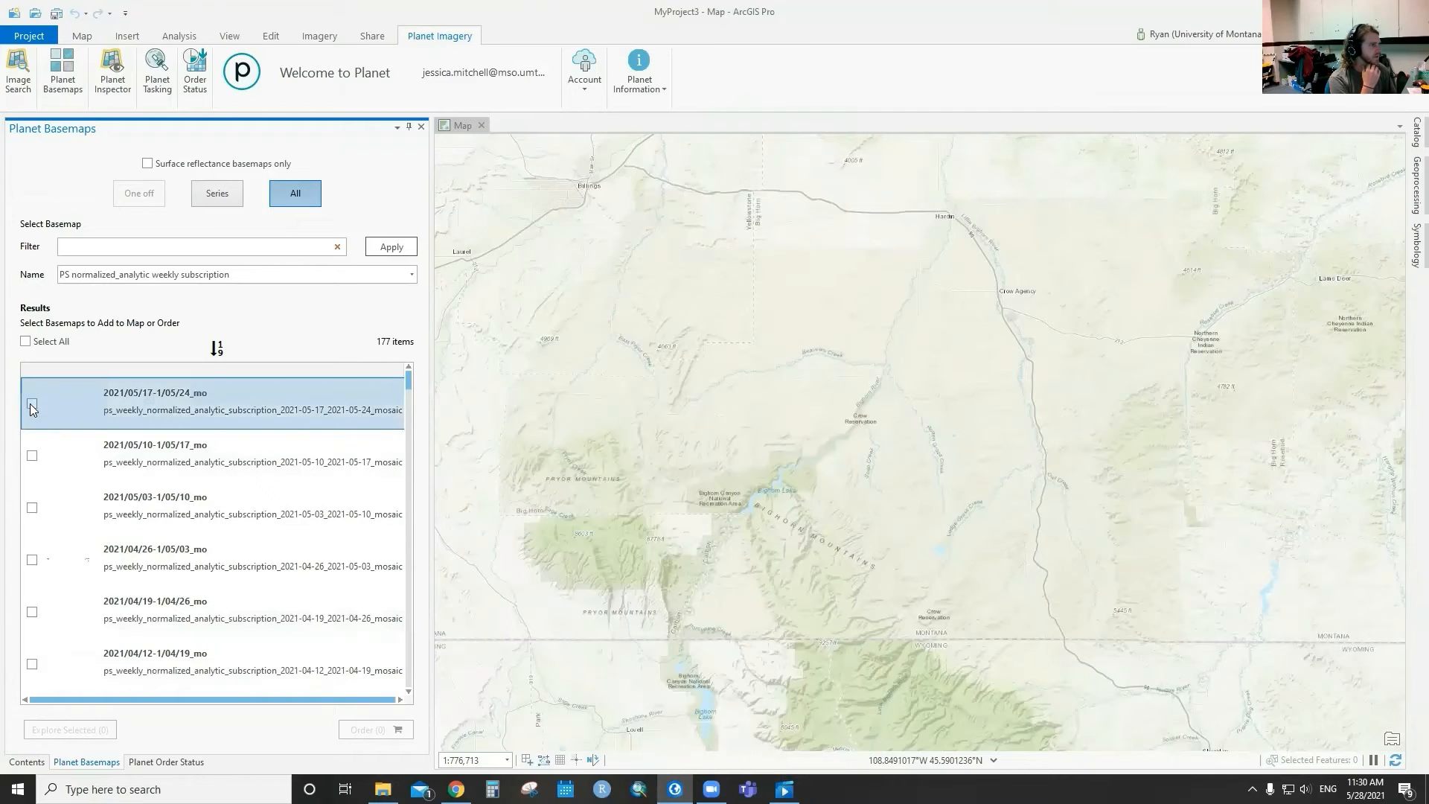
pyautogui.click(32, 455)
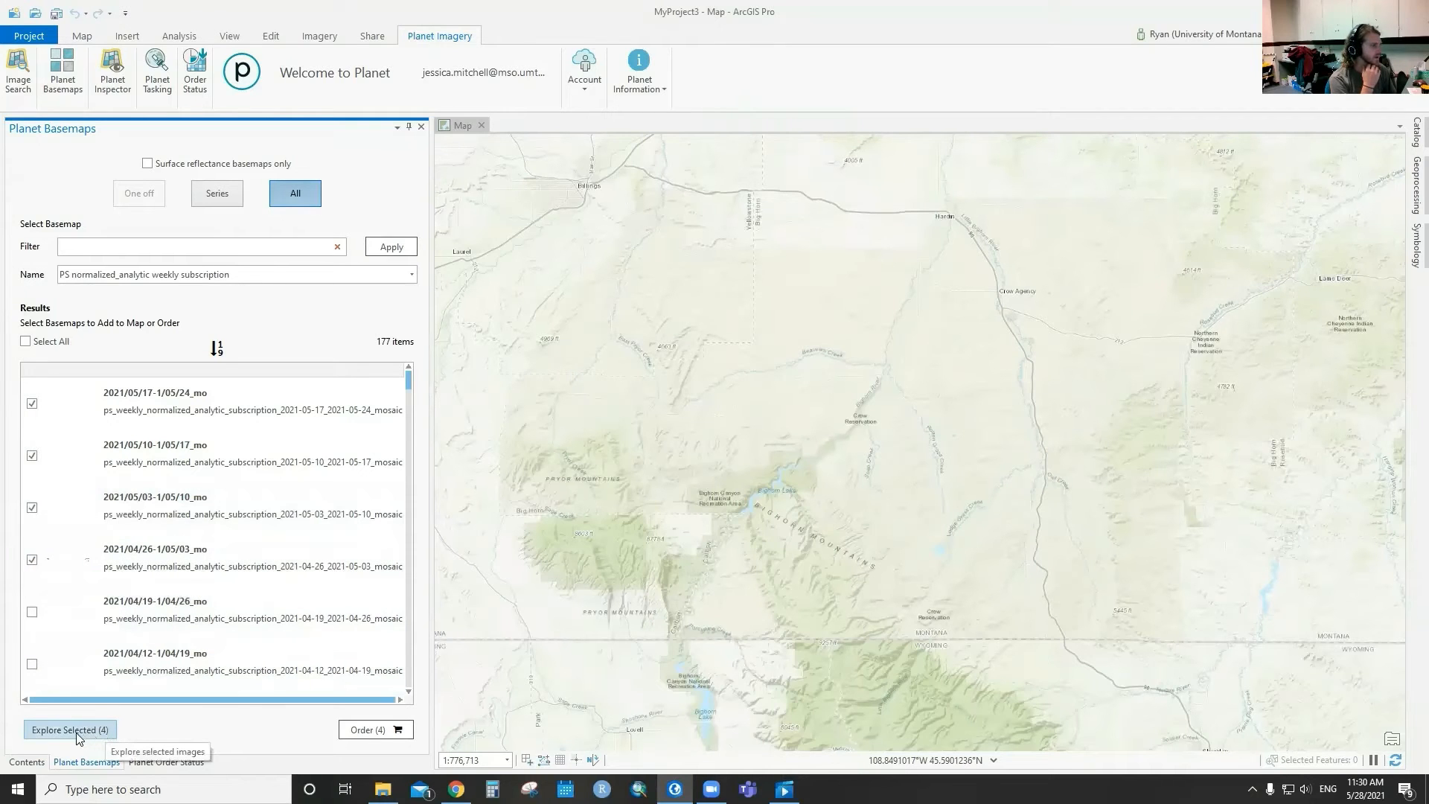
# Load the four basemaps, step forward through all weekly dates, then back to 2021/04/26
pyautogui.click(70, 729)
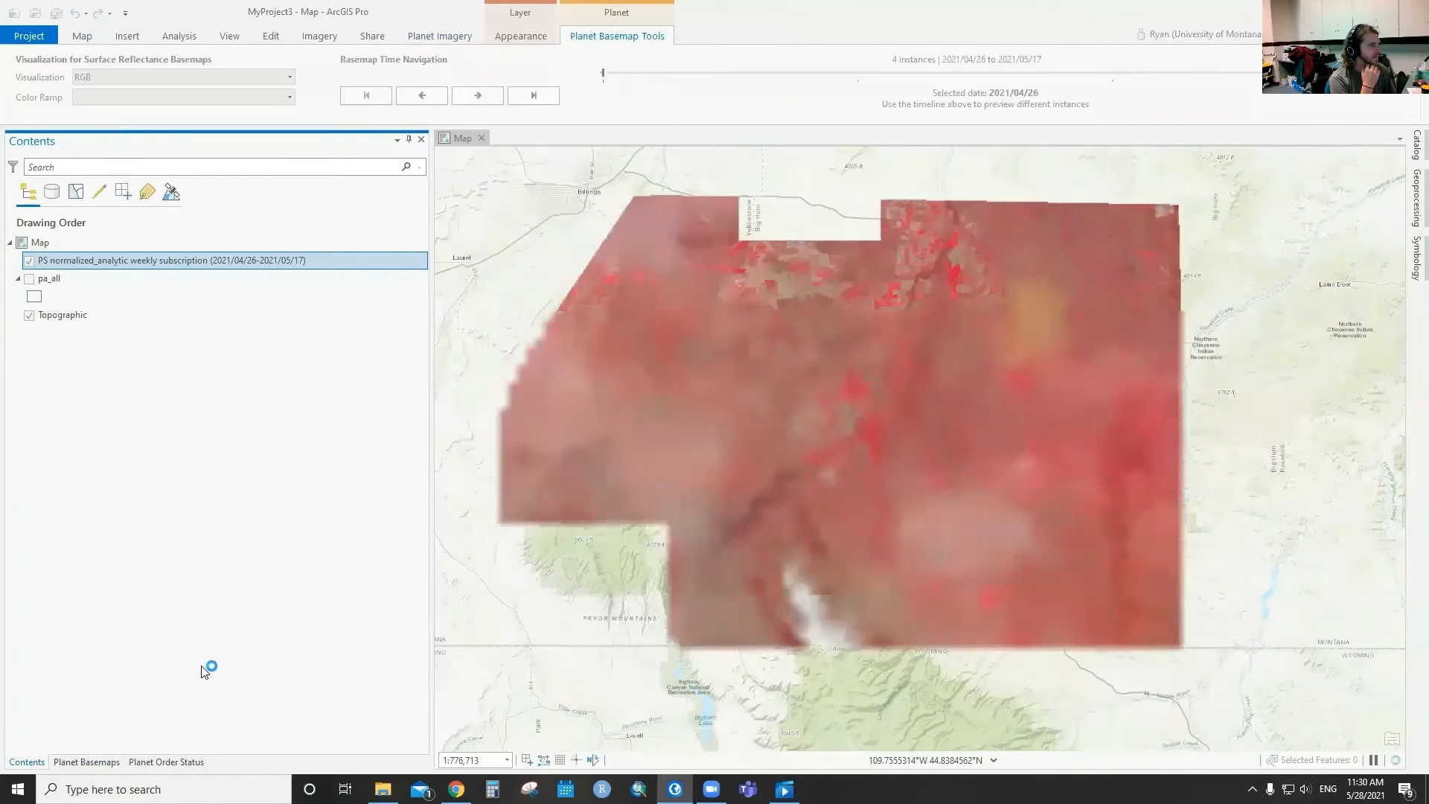
pyautogui.click(476, 95)
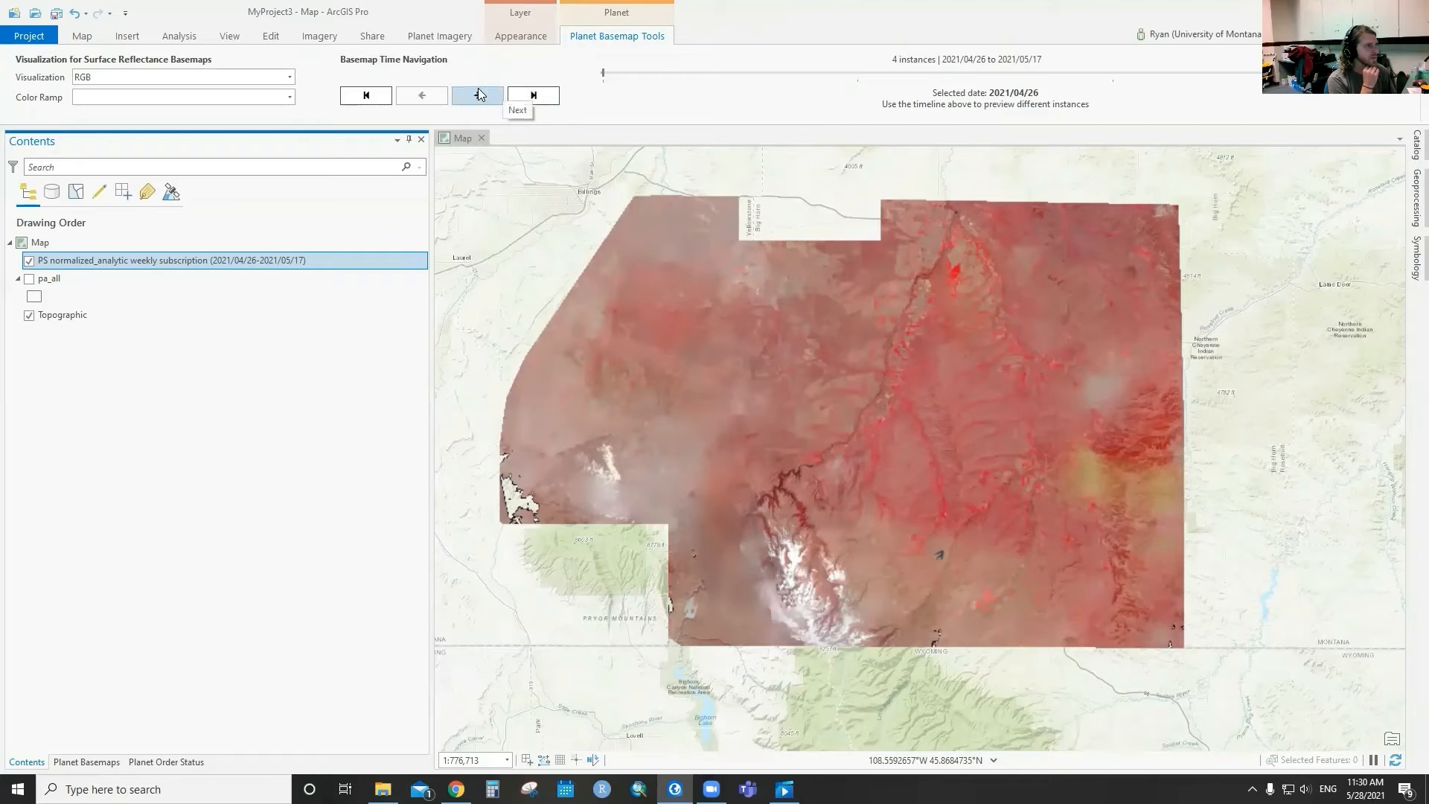
pyautogui.moveTo(567, 51)
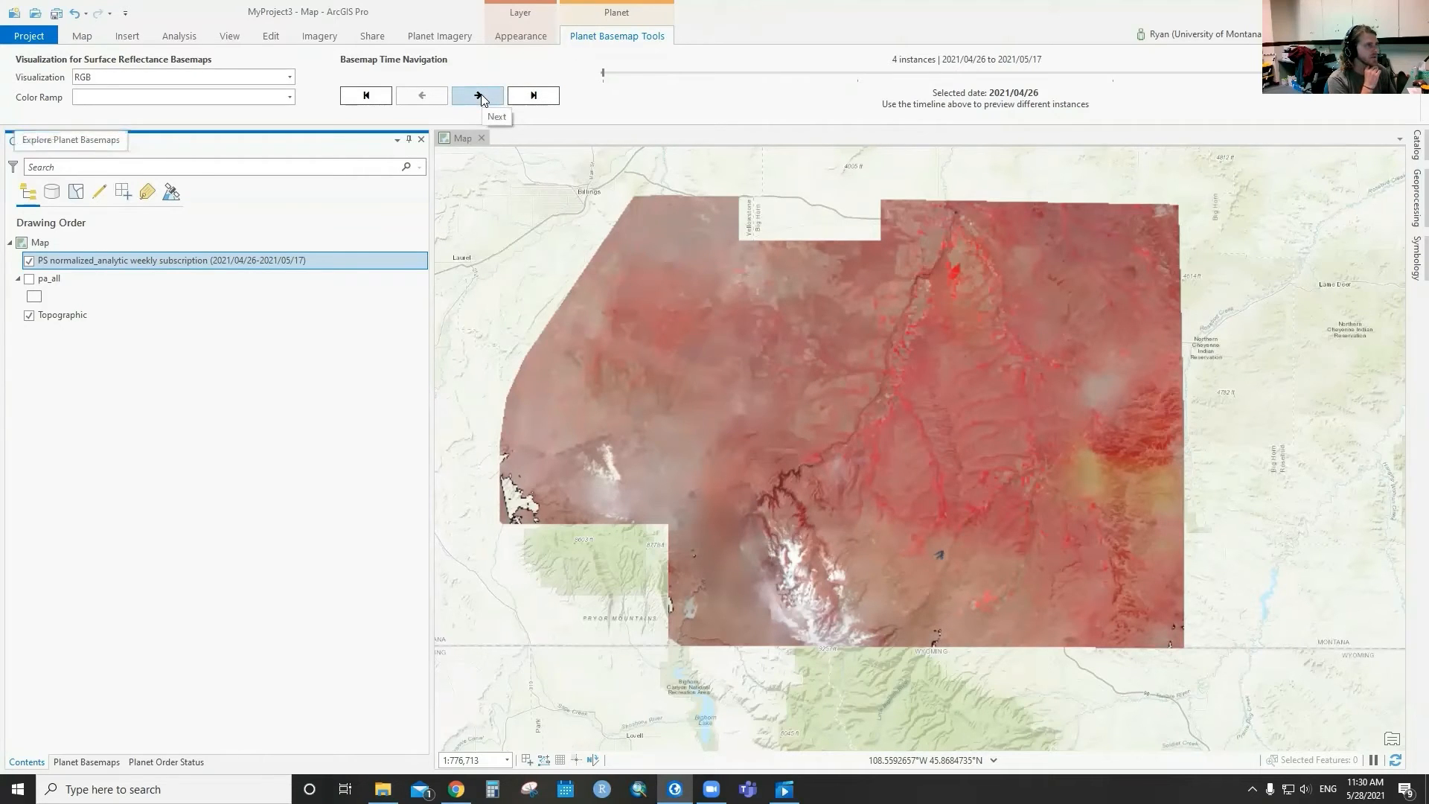
pyautogui.click(478, 95)
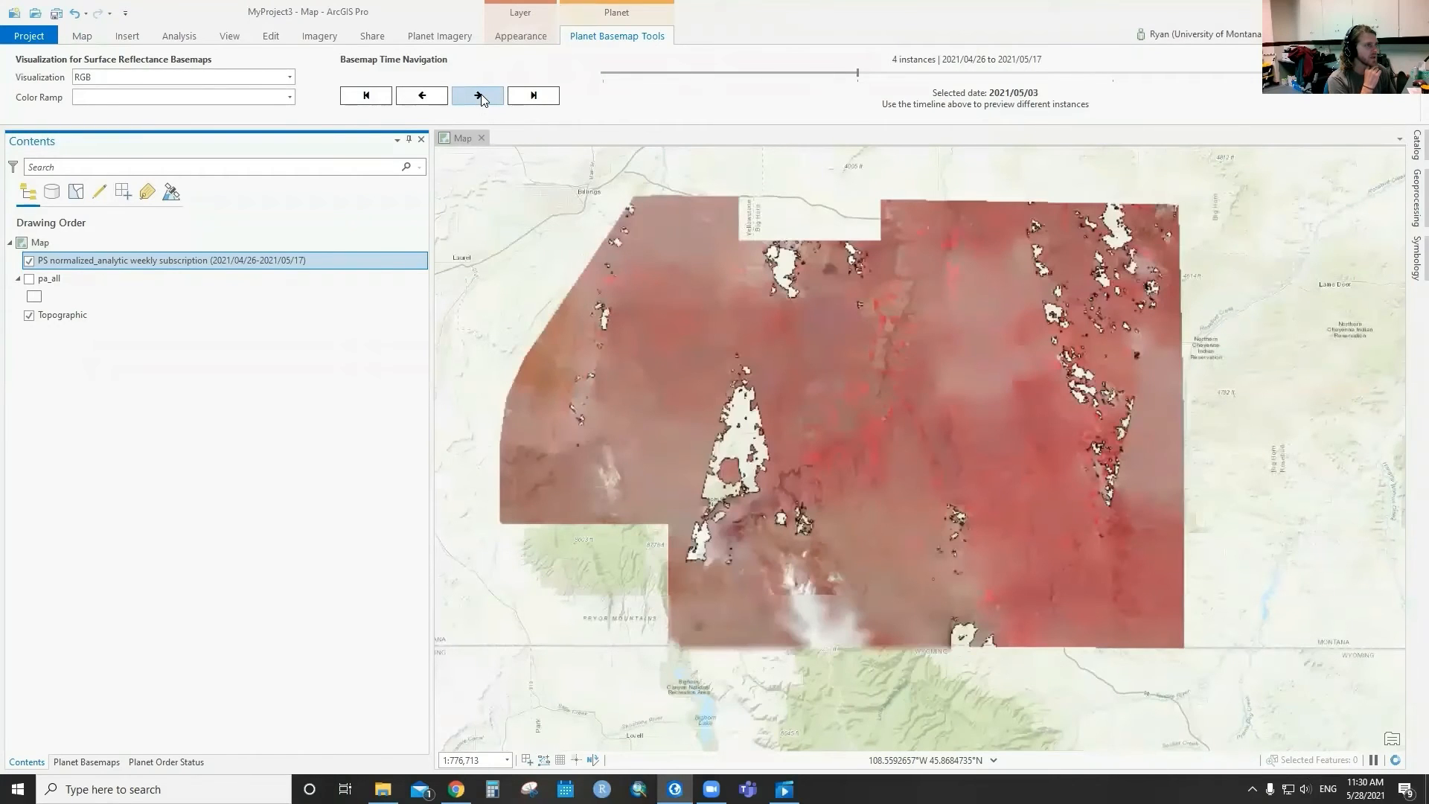
pyautogui.click(476, 95)
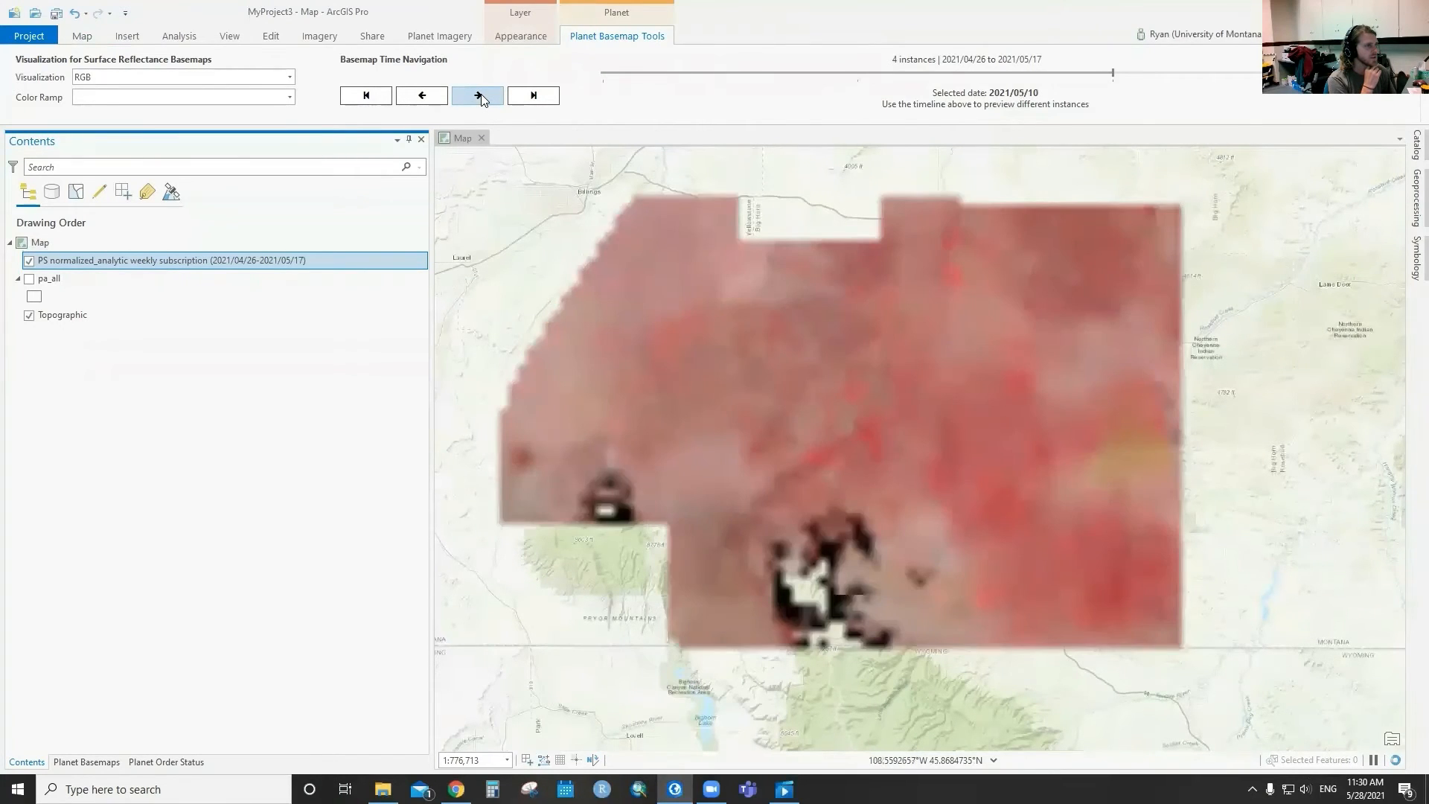
pyautogui.click(478, 95)
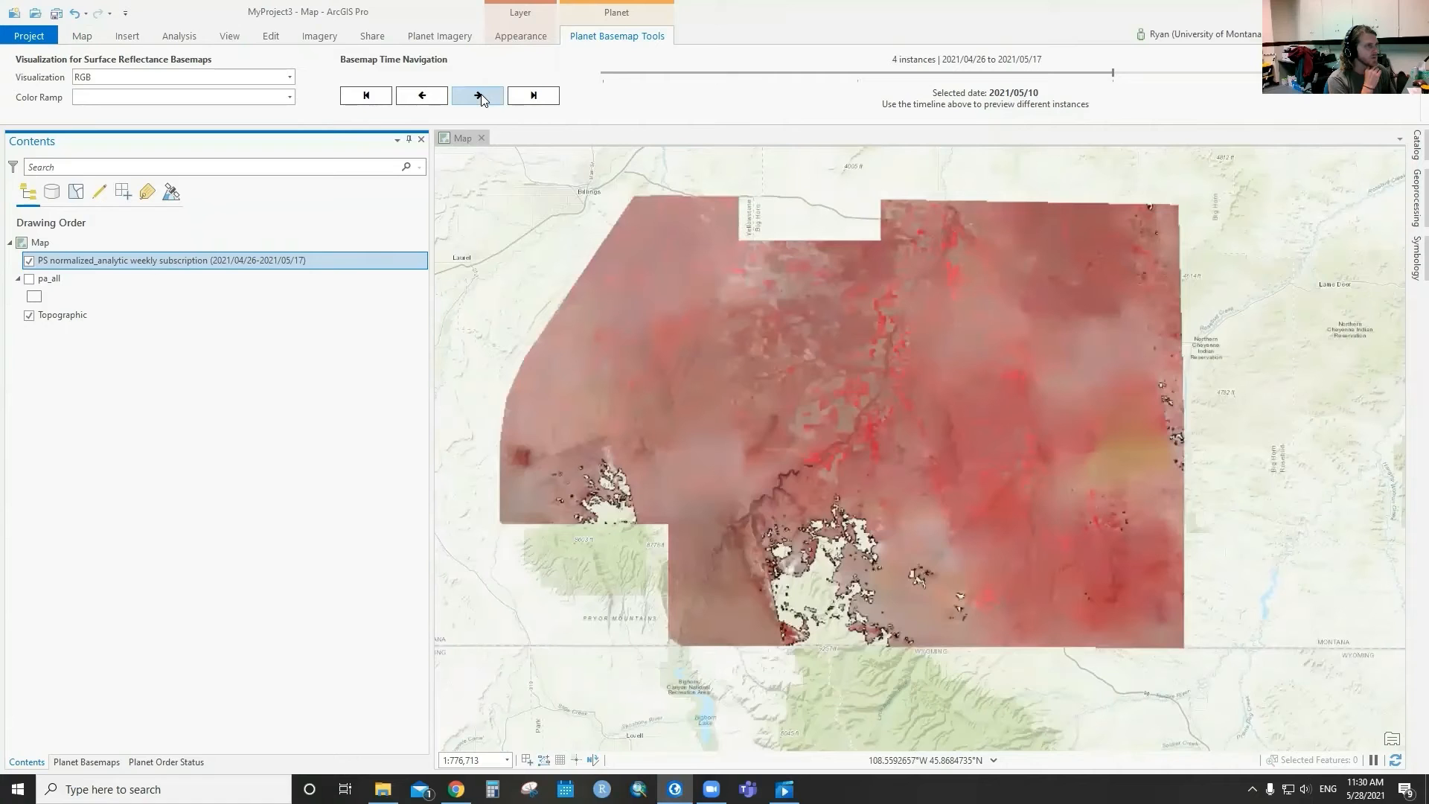
pyautogui.click(477, 95)
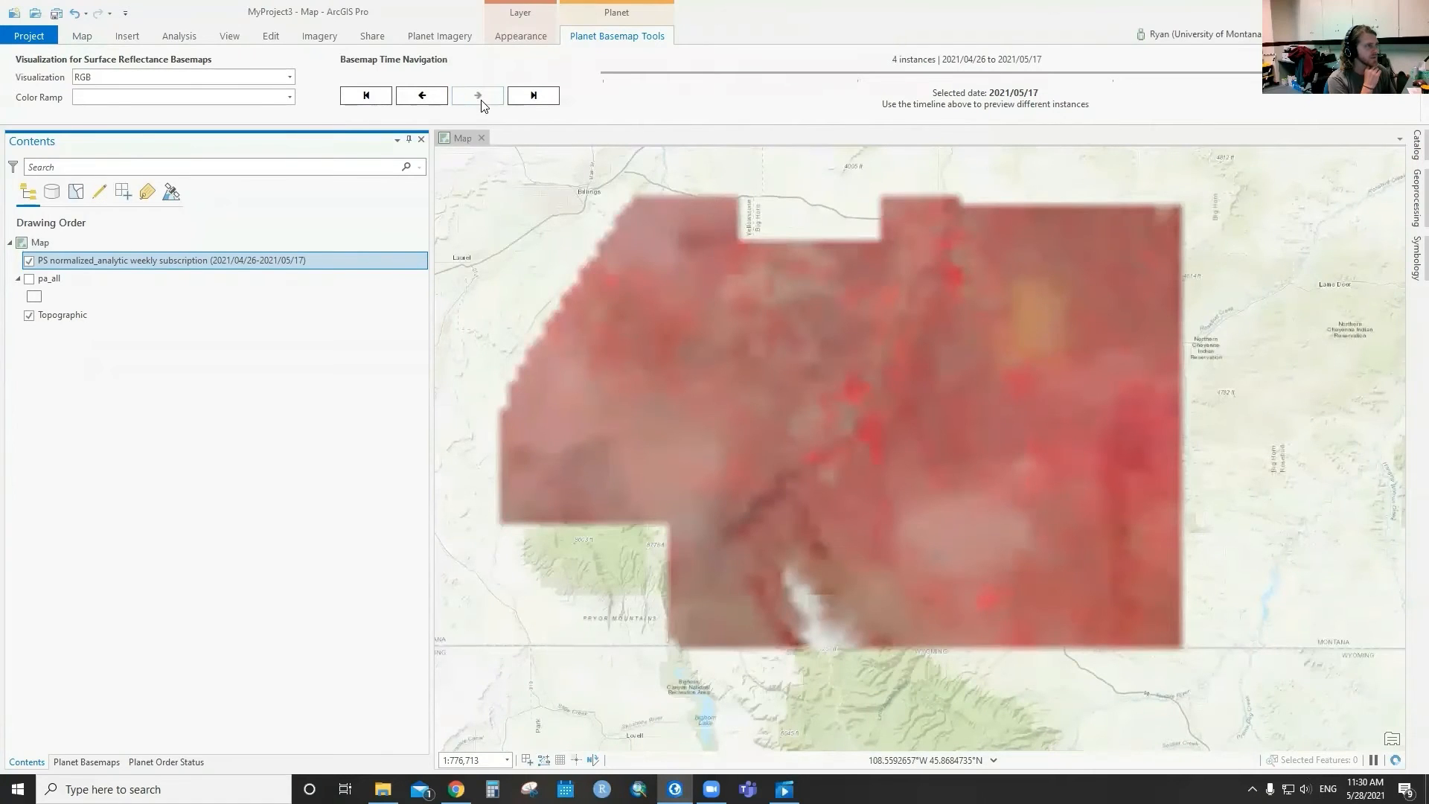
pyautogui.click(421, 95)
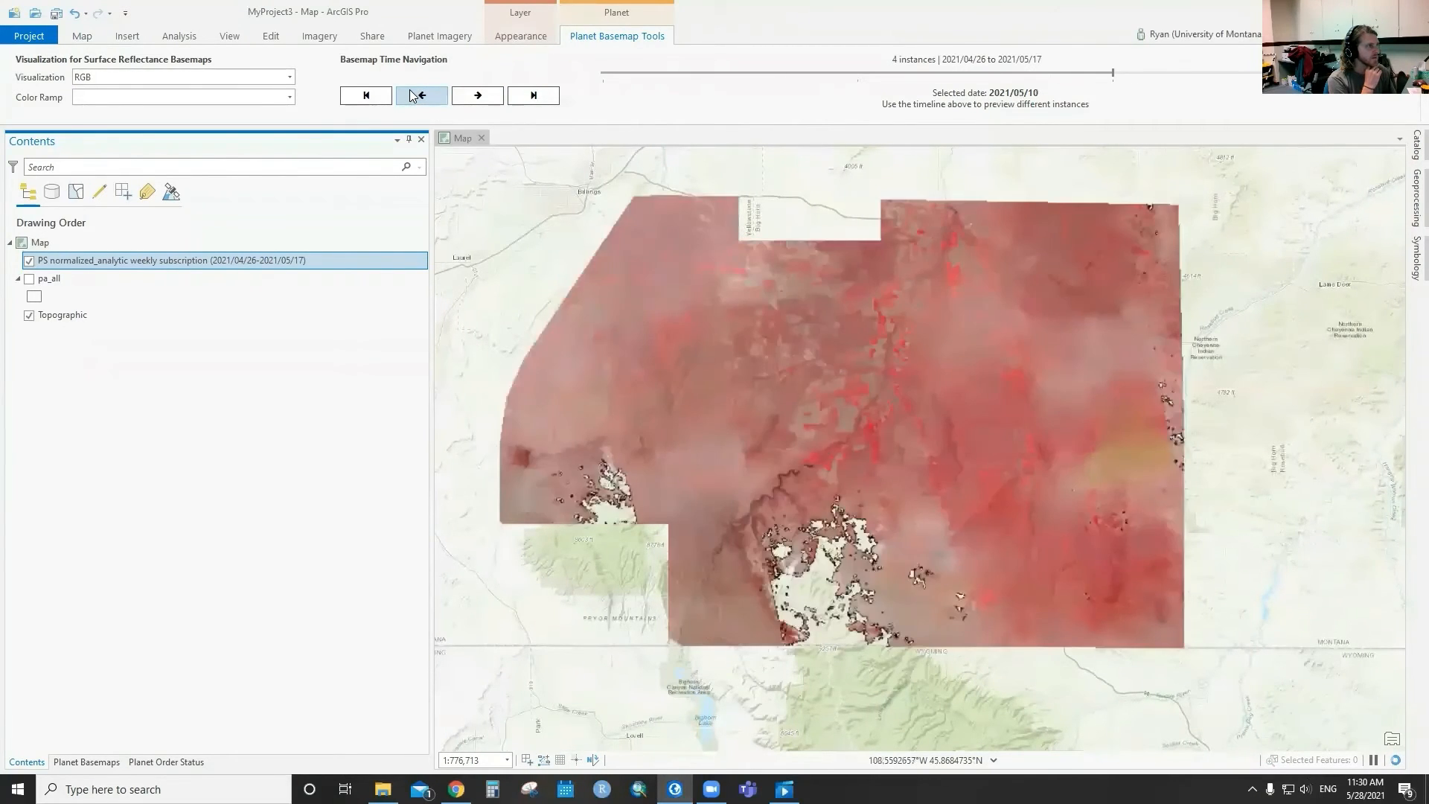
pyautogui.click(420, 96)
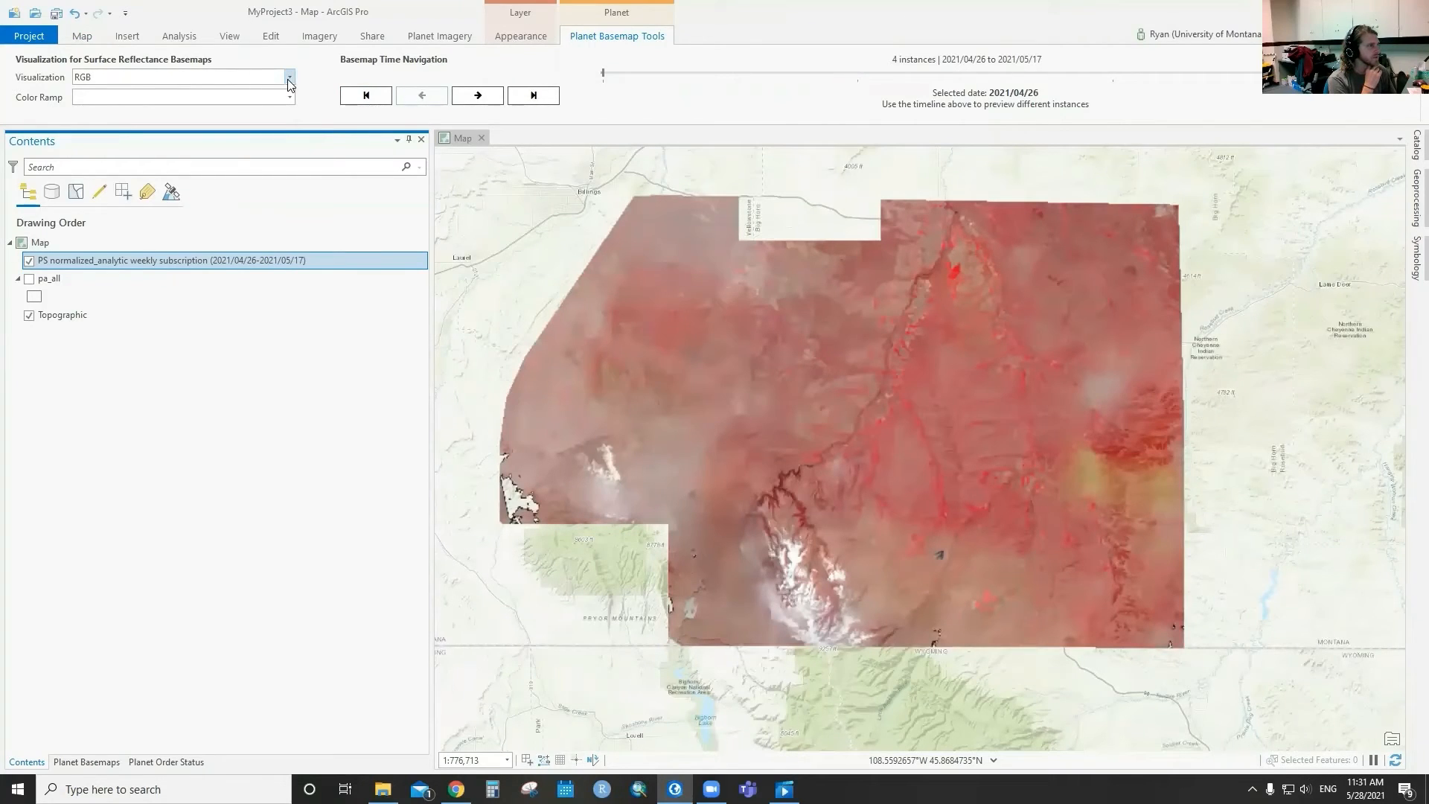
# Preview the basemap as NDVI, then switch the visualization to NDWI
pyautogui.click(289, 76)
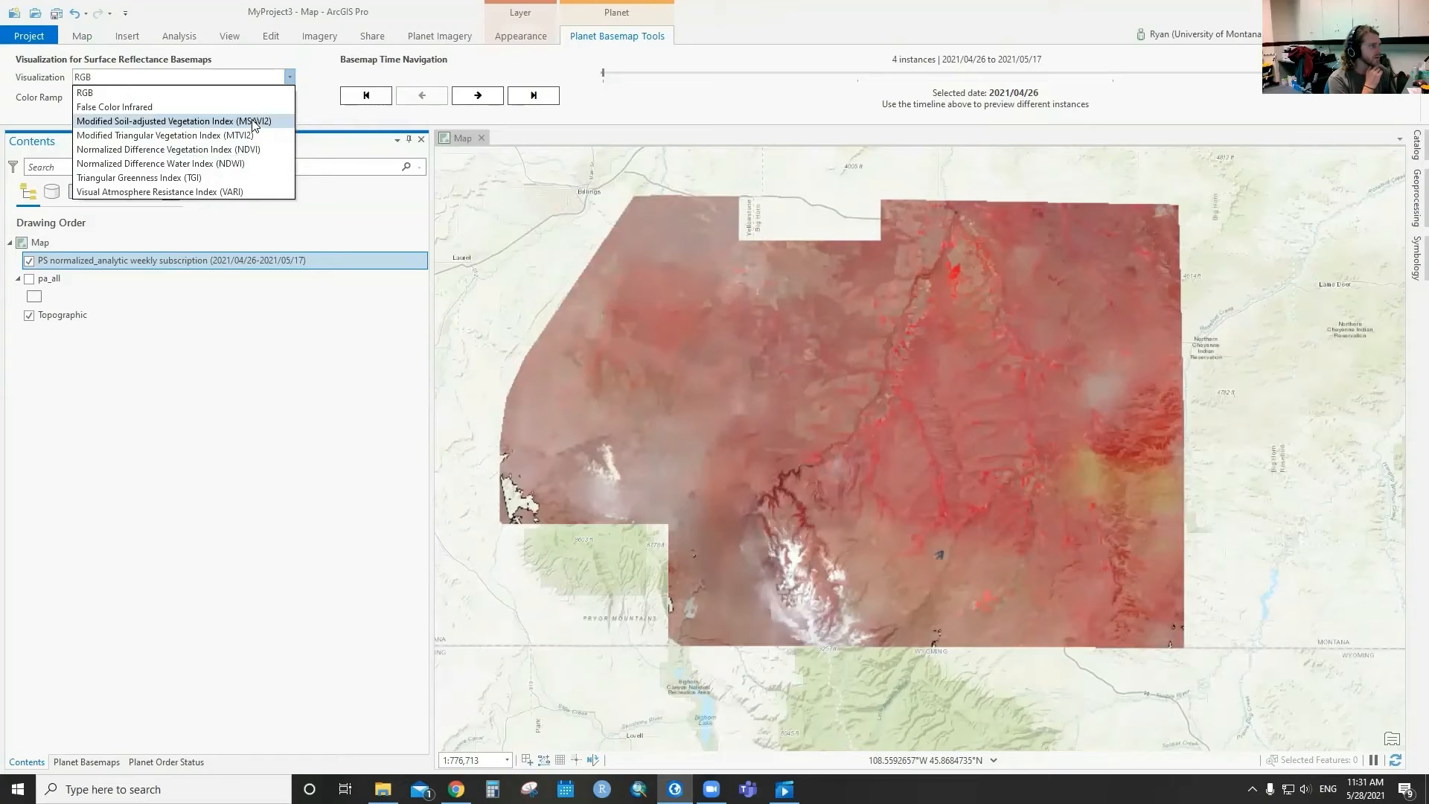
pyautogui.click(168, 148)
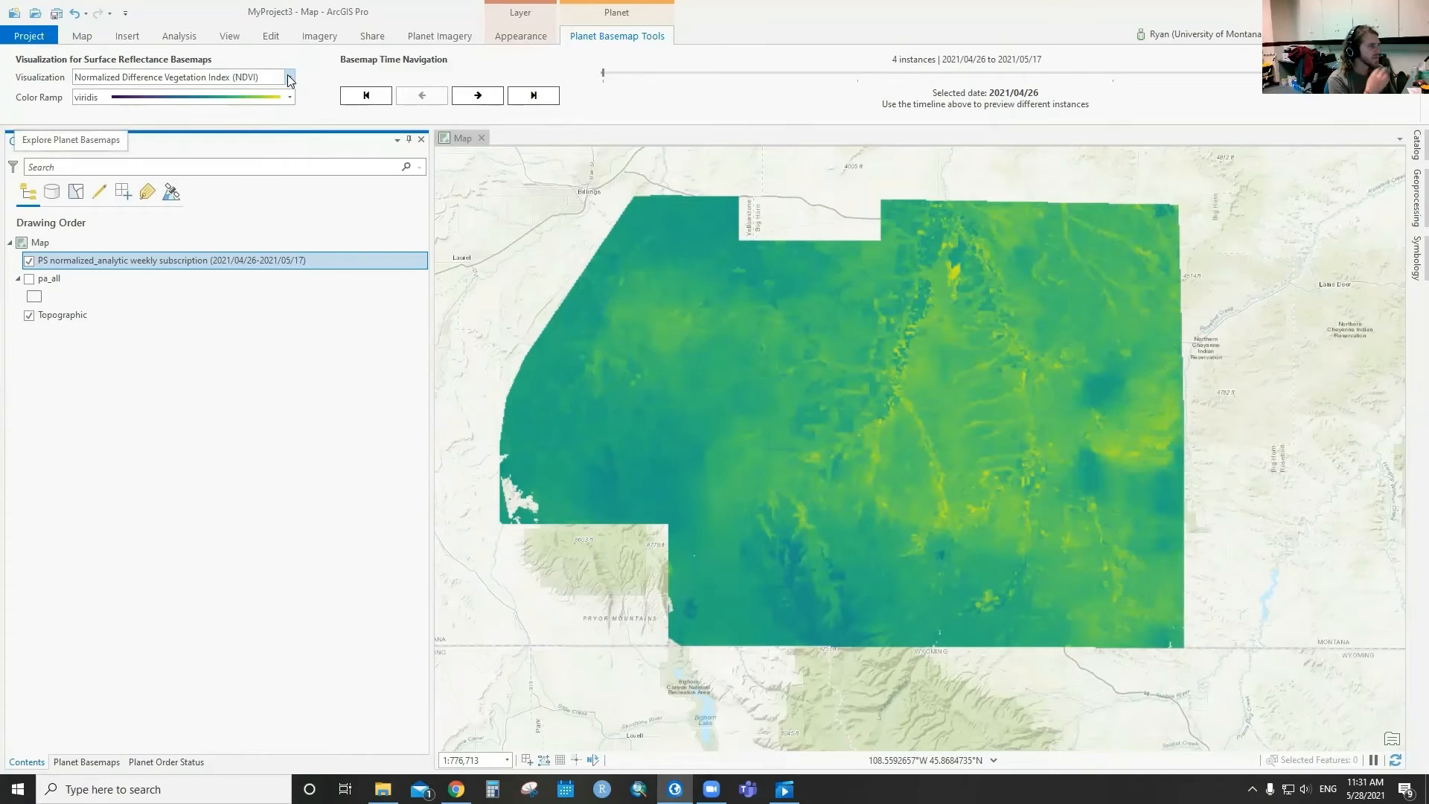
pyautogui.click(287, 76)
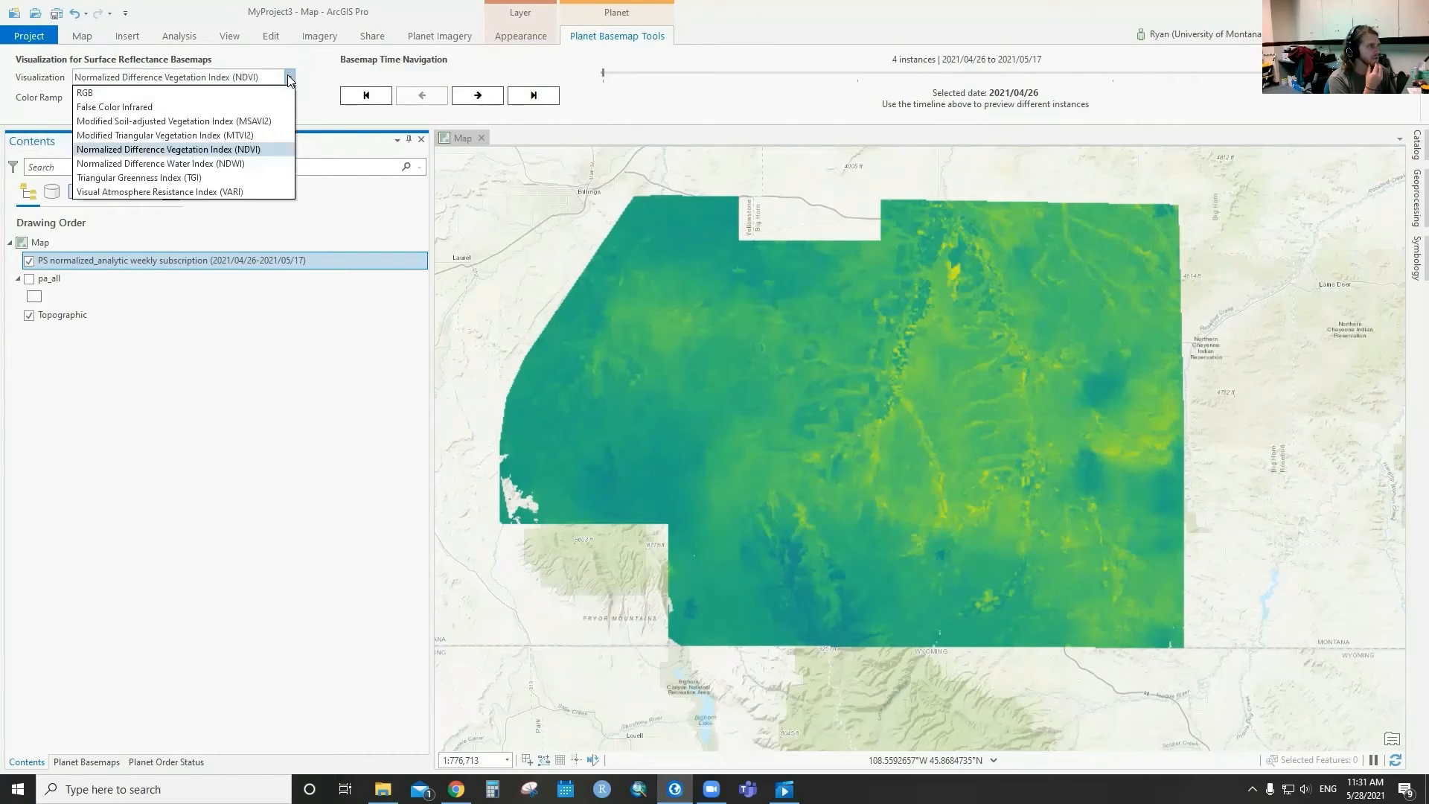
pyautogui.moveTo(265, 163)
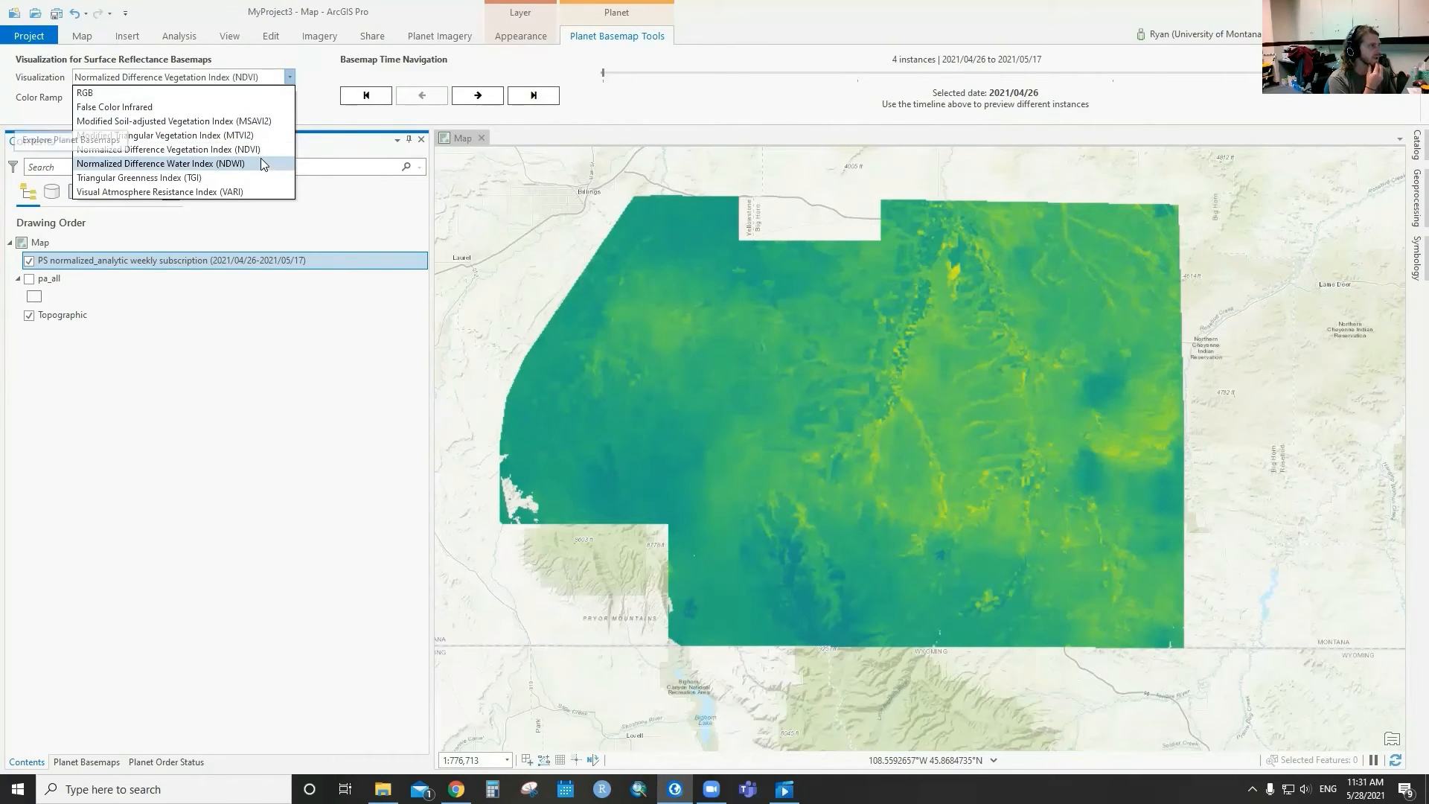
pyautogui.click(159, 164)
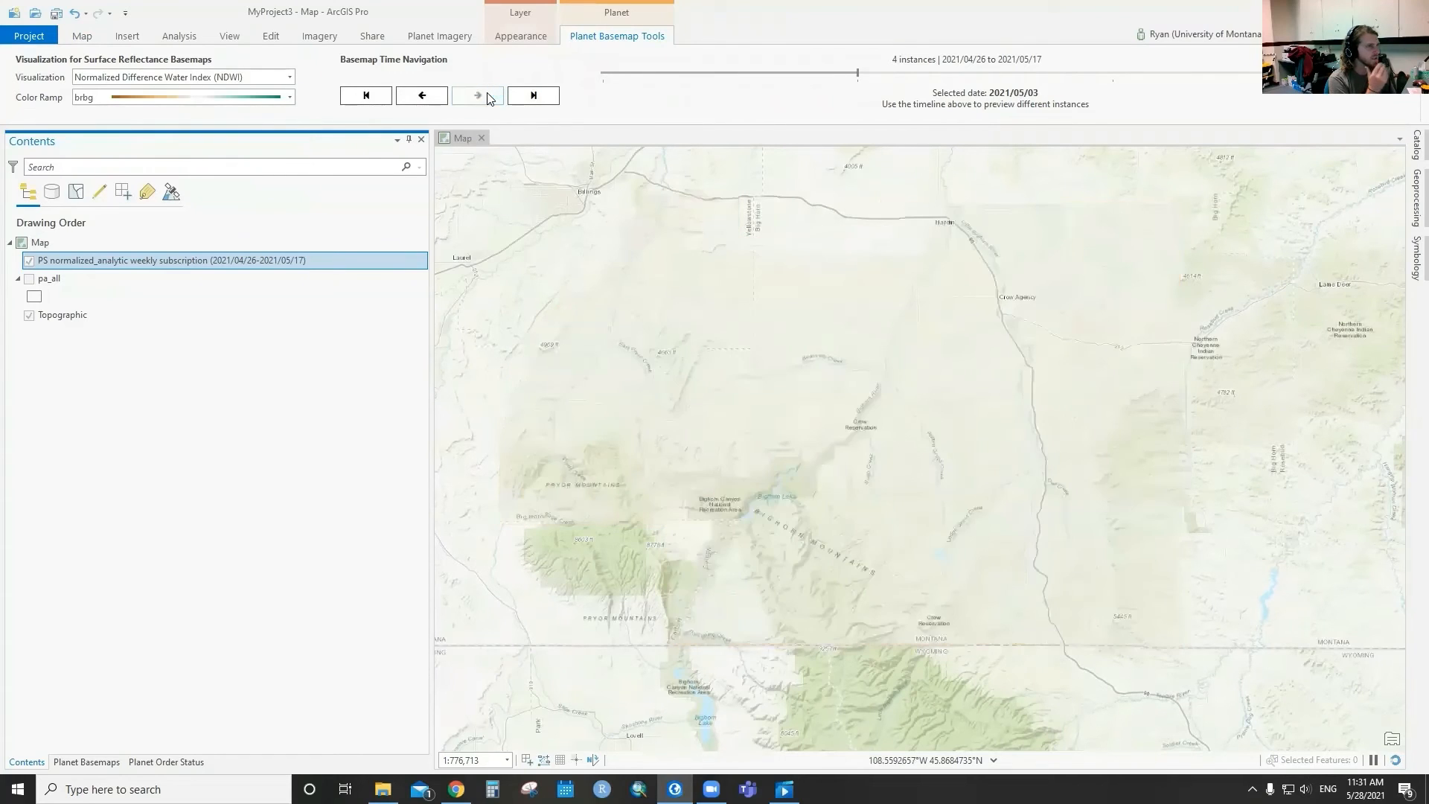
# Step the NDWI basemap to 2021/05/03 and back to the 2021/04/26 week
pyautogui.click(476, 95)
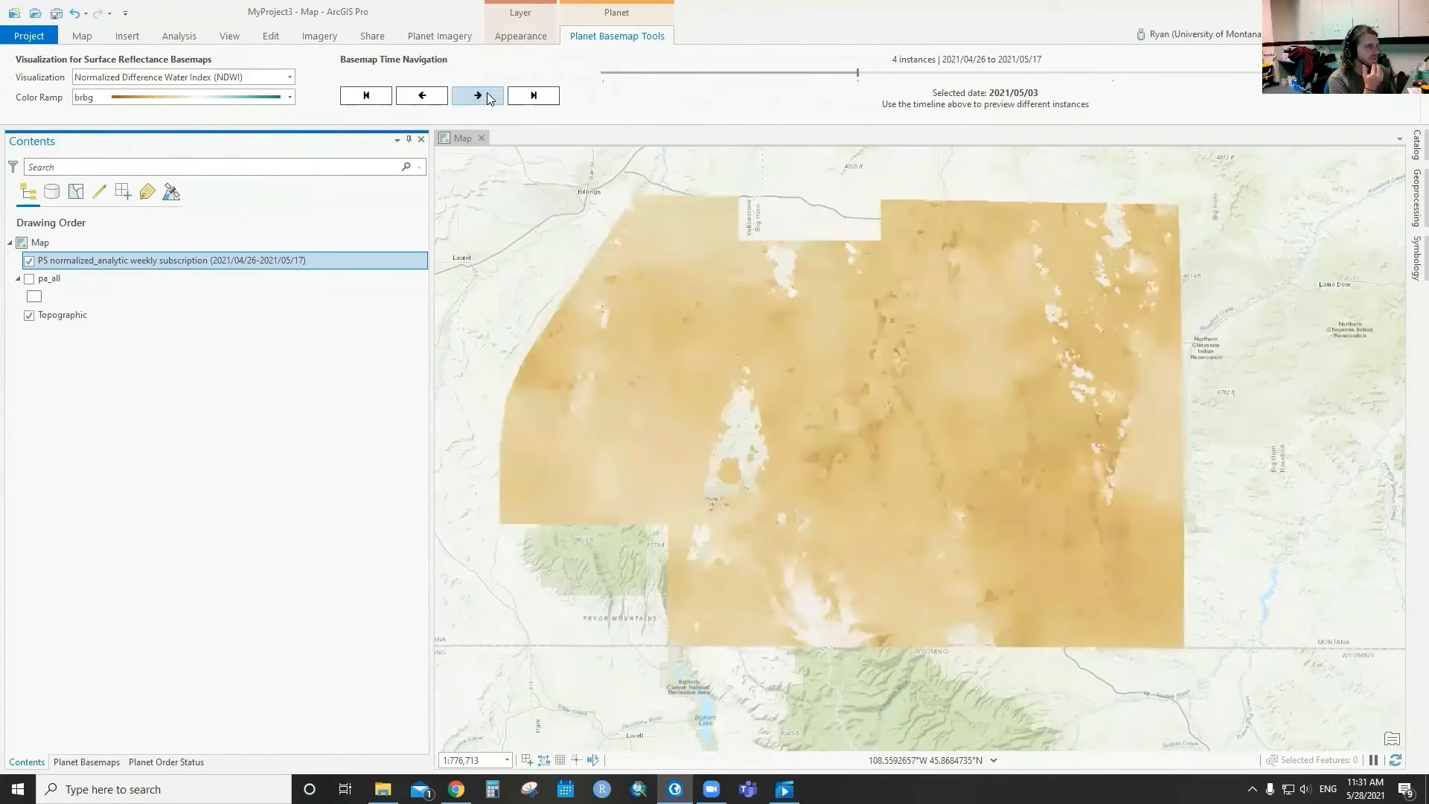
pyautogui.click(421, 95)
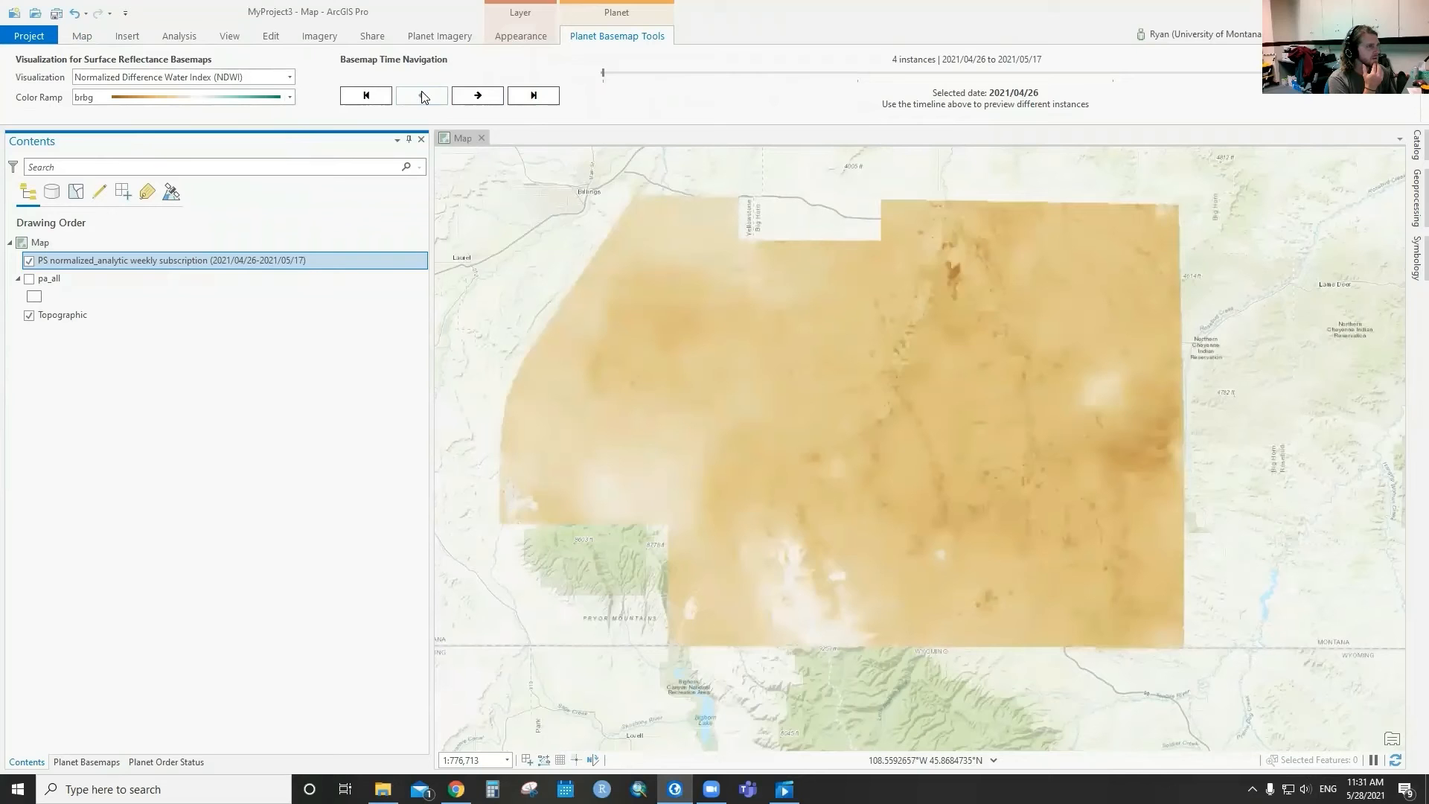
pyautogui.click(421, 95)
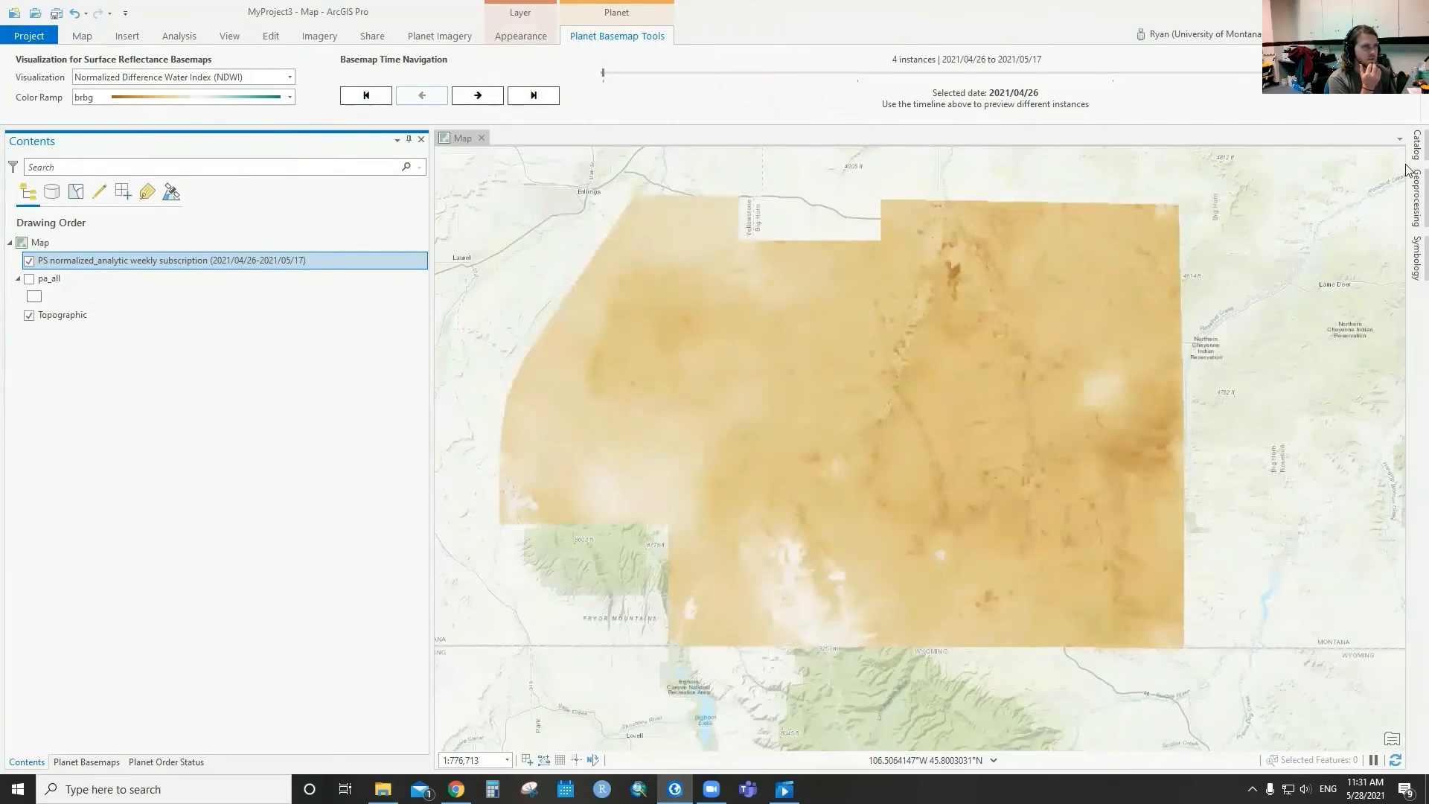
# Browse the Catalog pane to Portal > My Content to locate the training_polygons item
pyautogui.click(1412, 168)
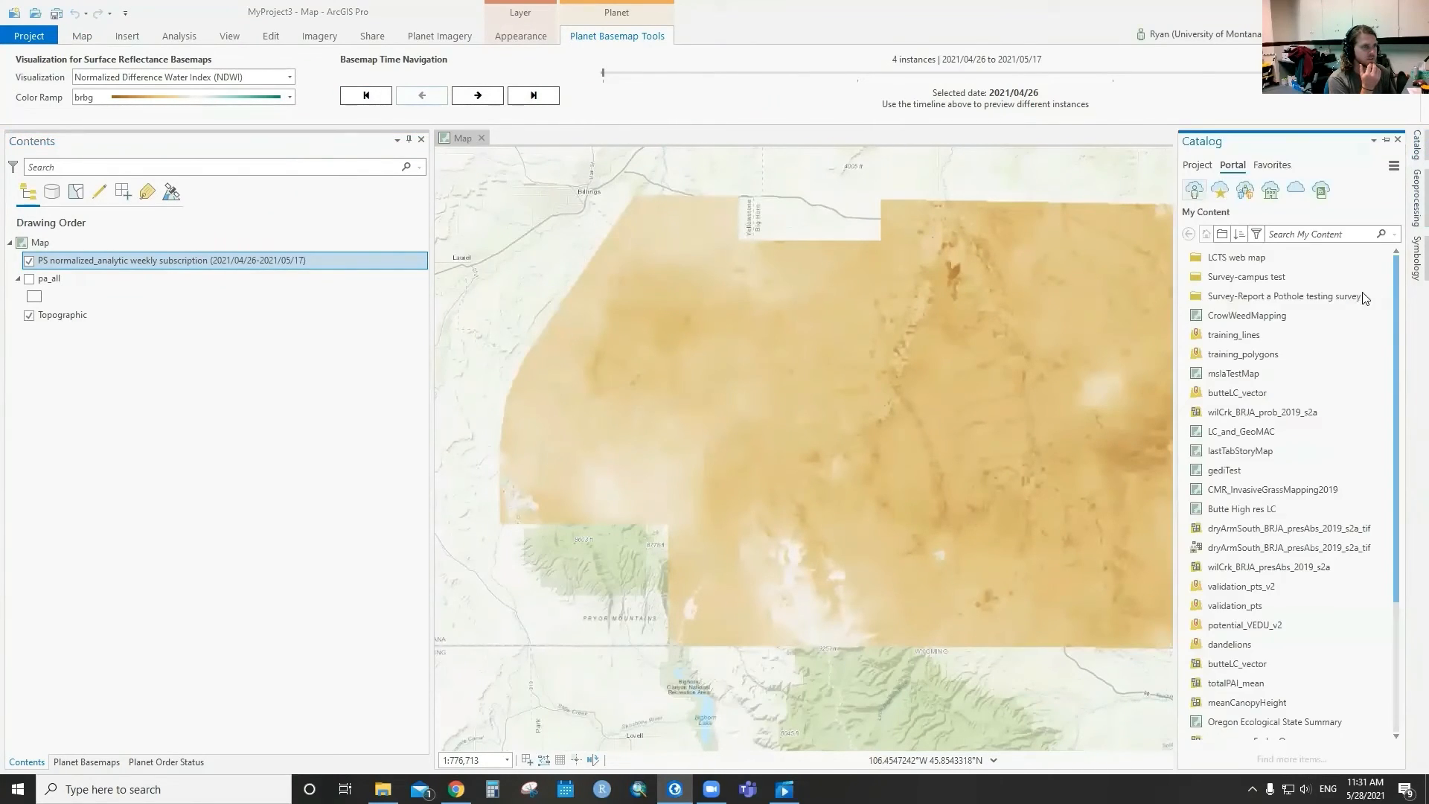
pyautogui.click(1197, 165)
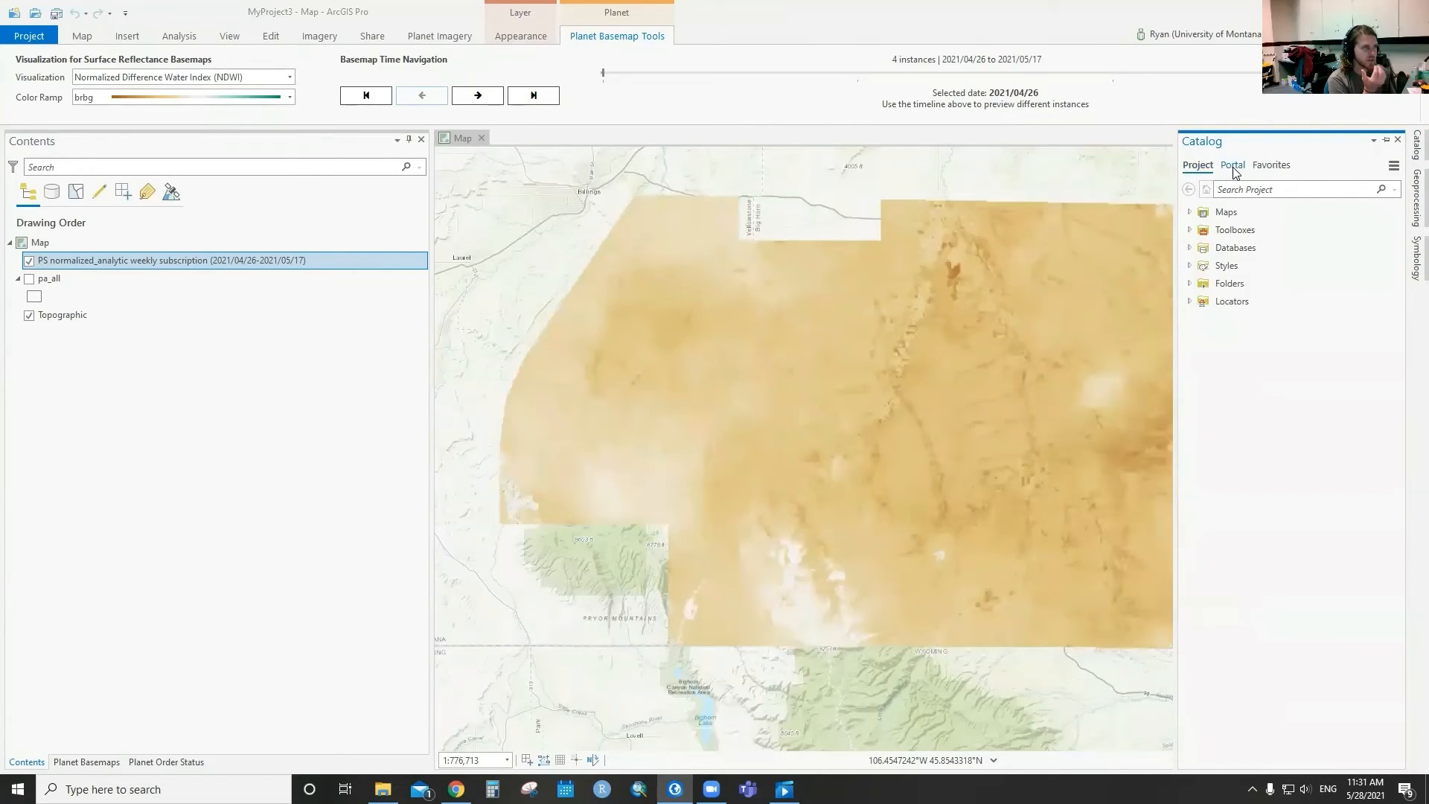
pyautogui.click(1231, 166)
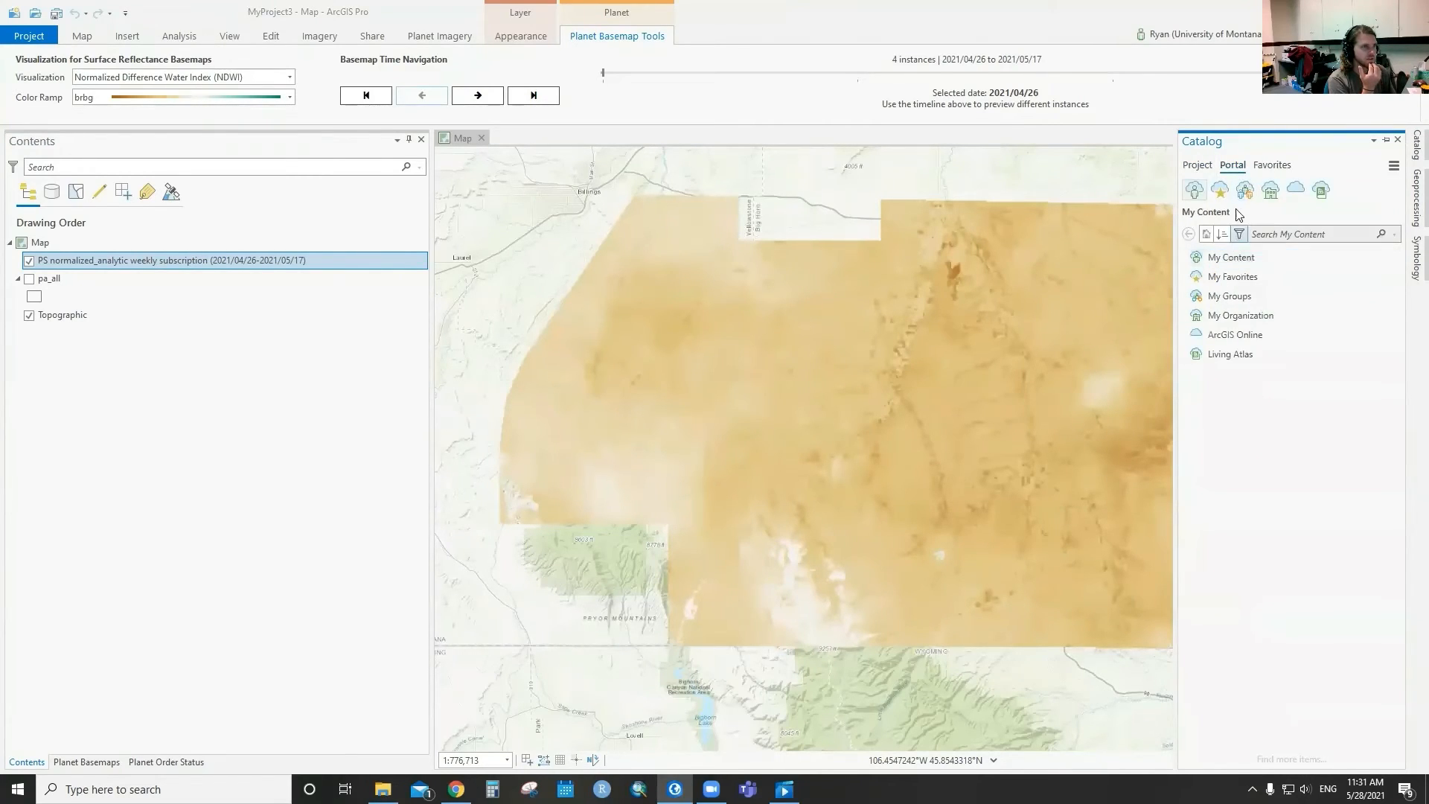
pyautogui.click(1230, 258)
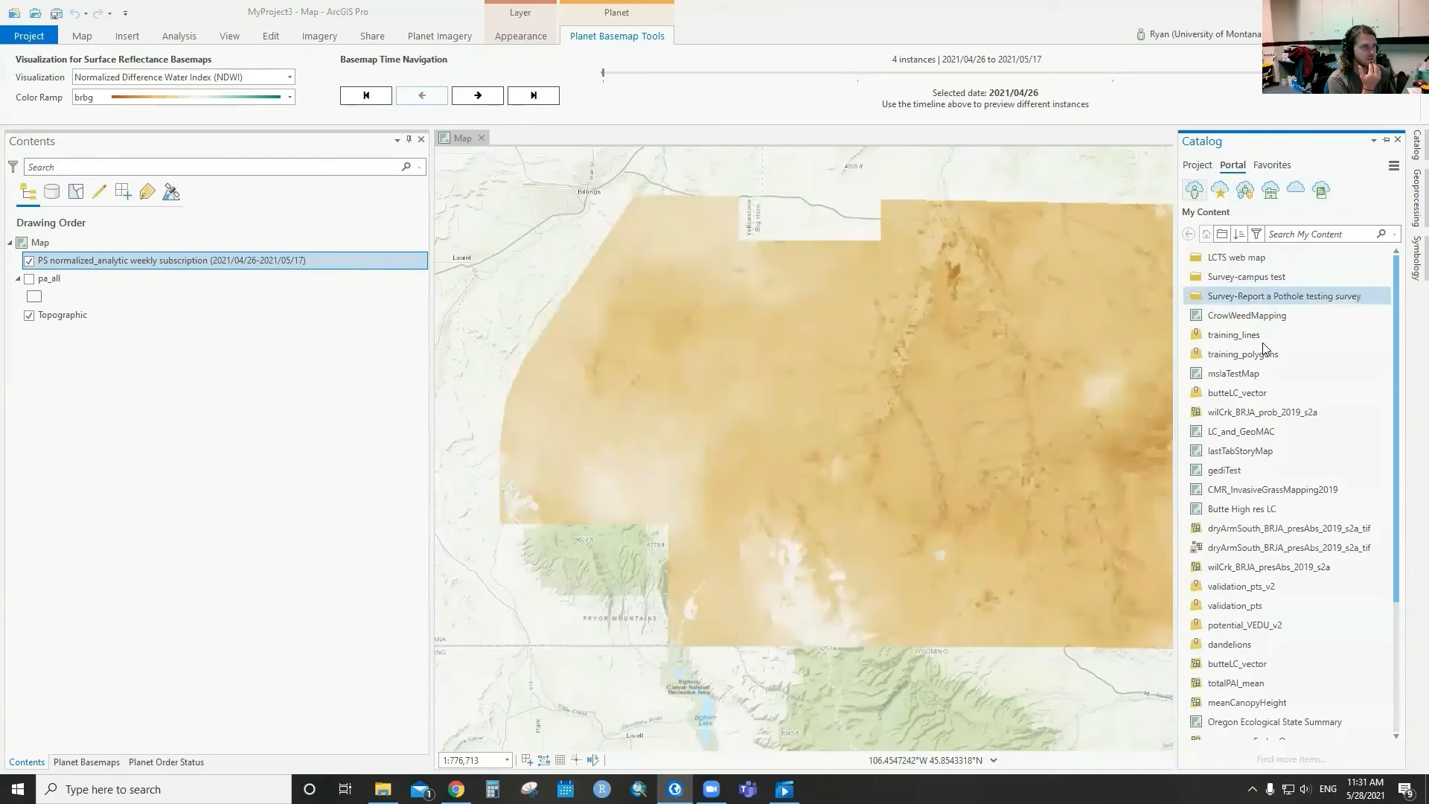
pyautogui.moveTo(1242, 354)
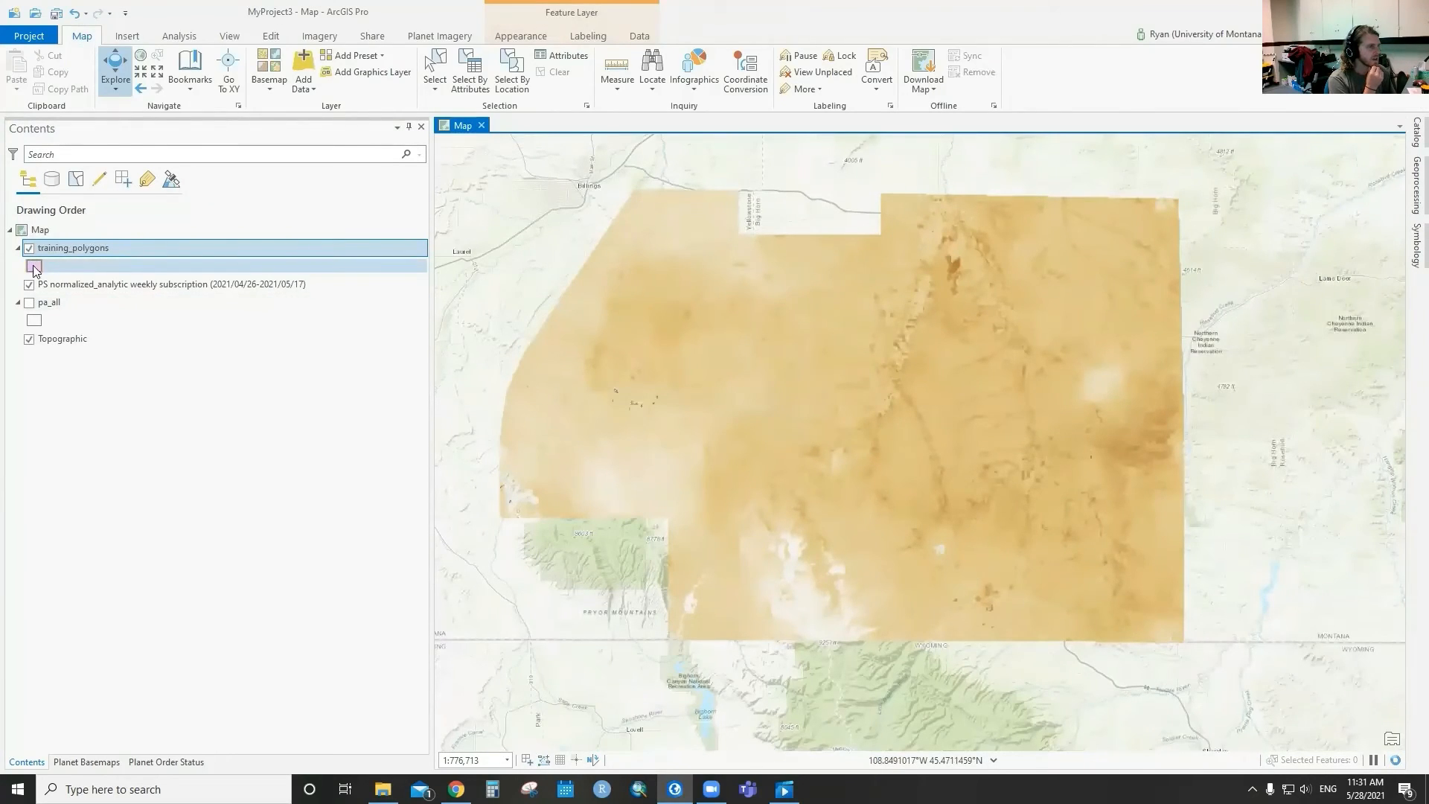
# Symbolize training_polygons as hollow Black Outline and zoom in on the polygon cluster
pyautogui.click(35, 265)
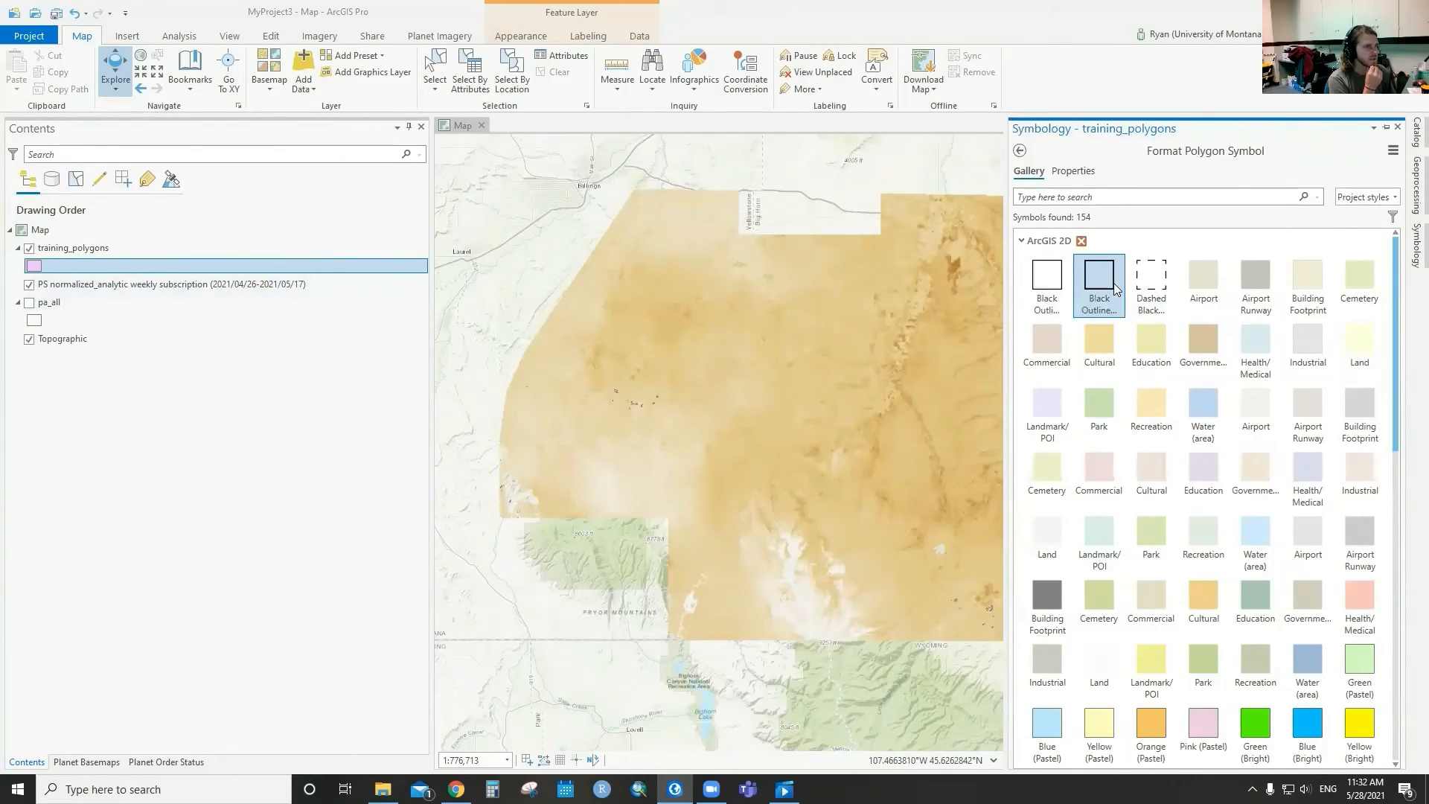
pyautogui.click(1099, 277)
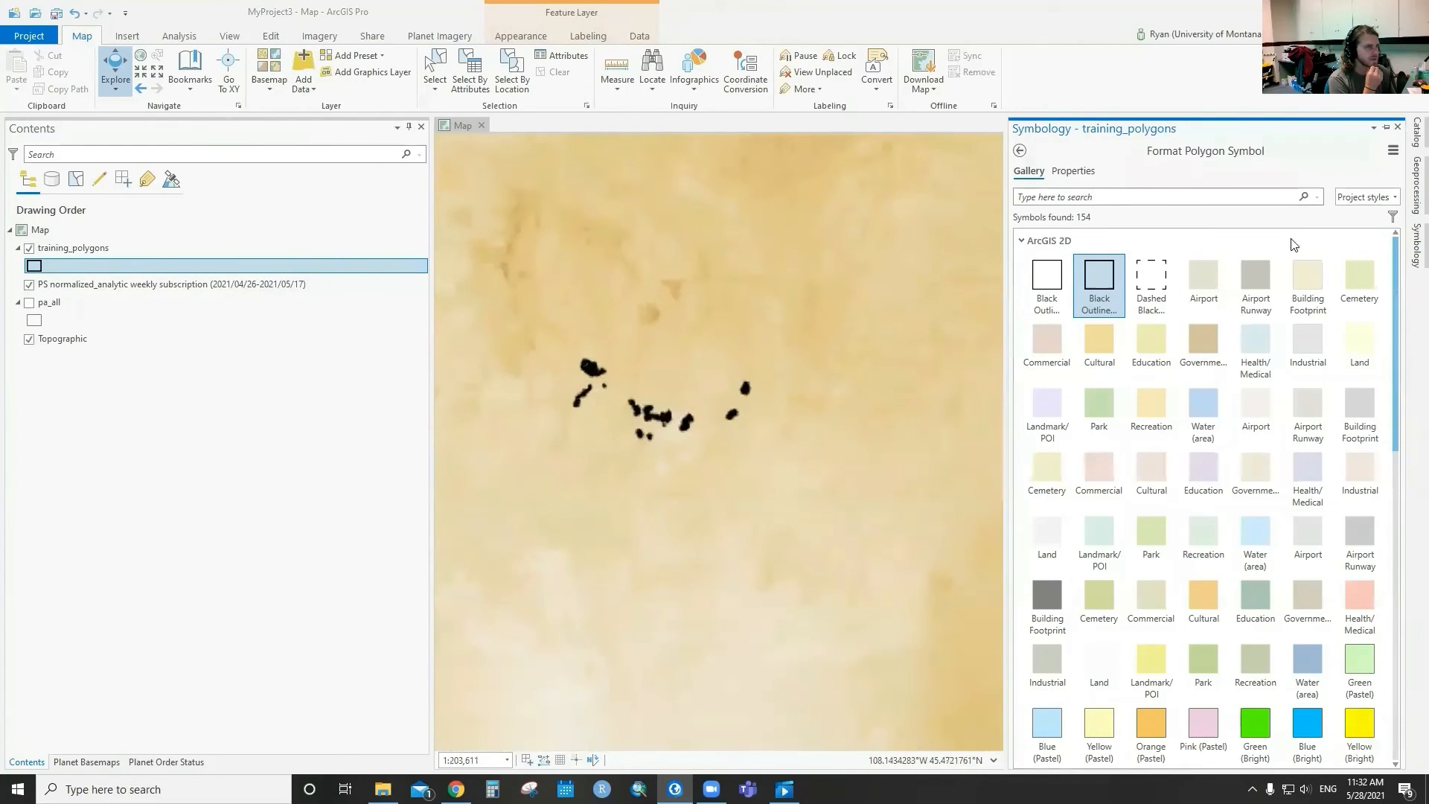
pyautogui.scroll(3)
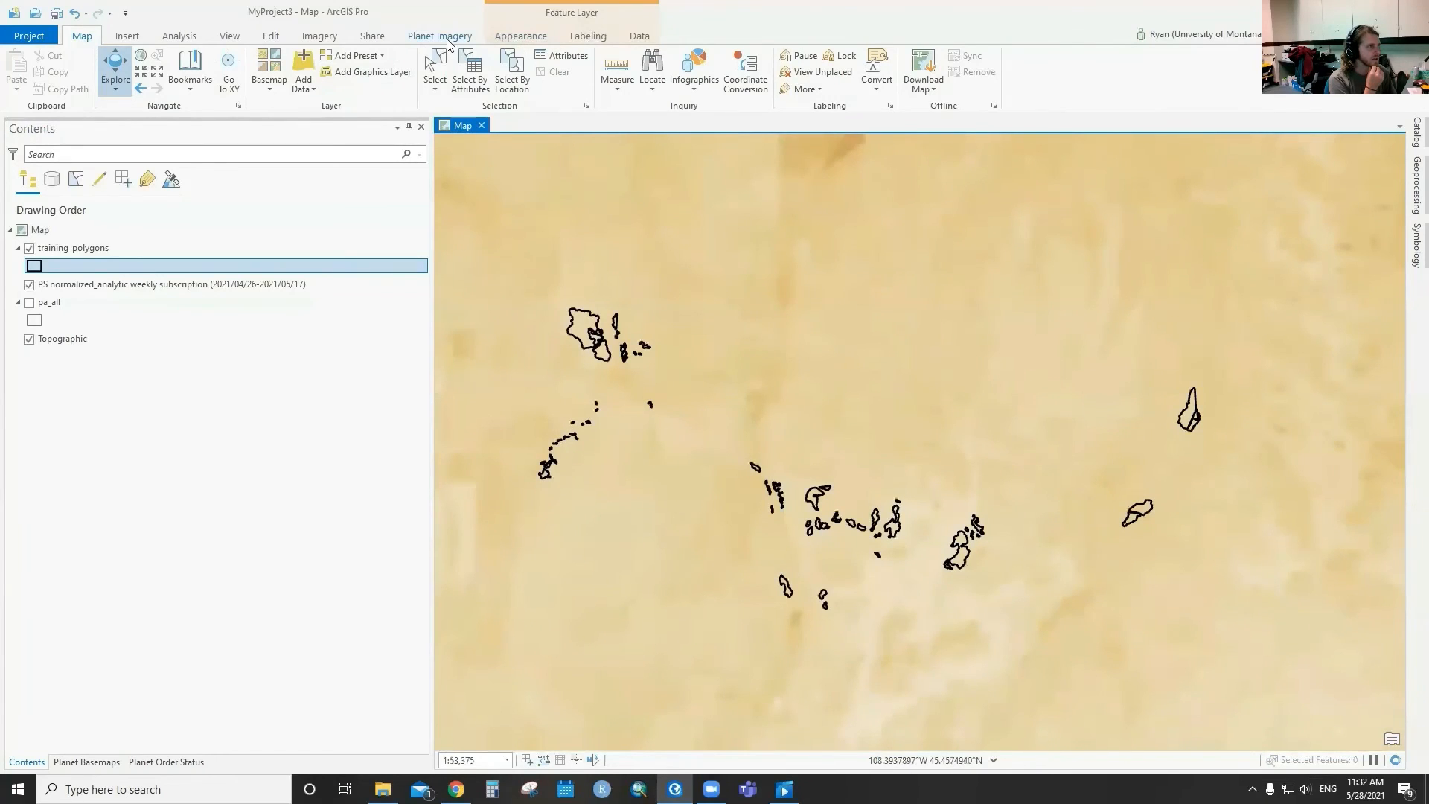
pyautogui.click(439, 36)
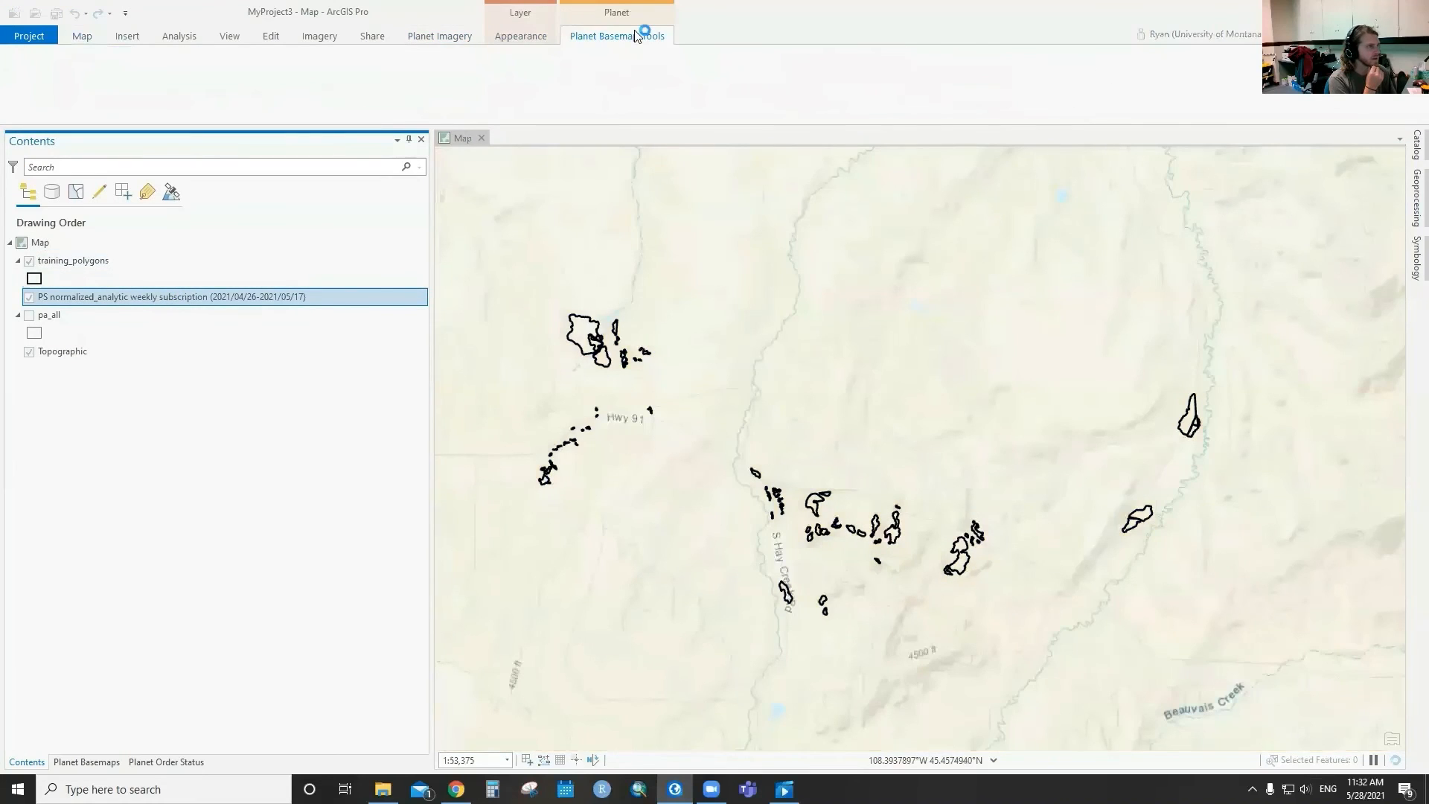
# Step the NDWI basemap forward through 2021/05/03 and 2021/05/10 to 2021/05/17
pyautogui.click(616, 35)
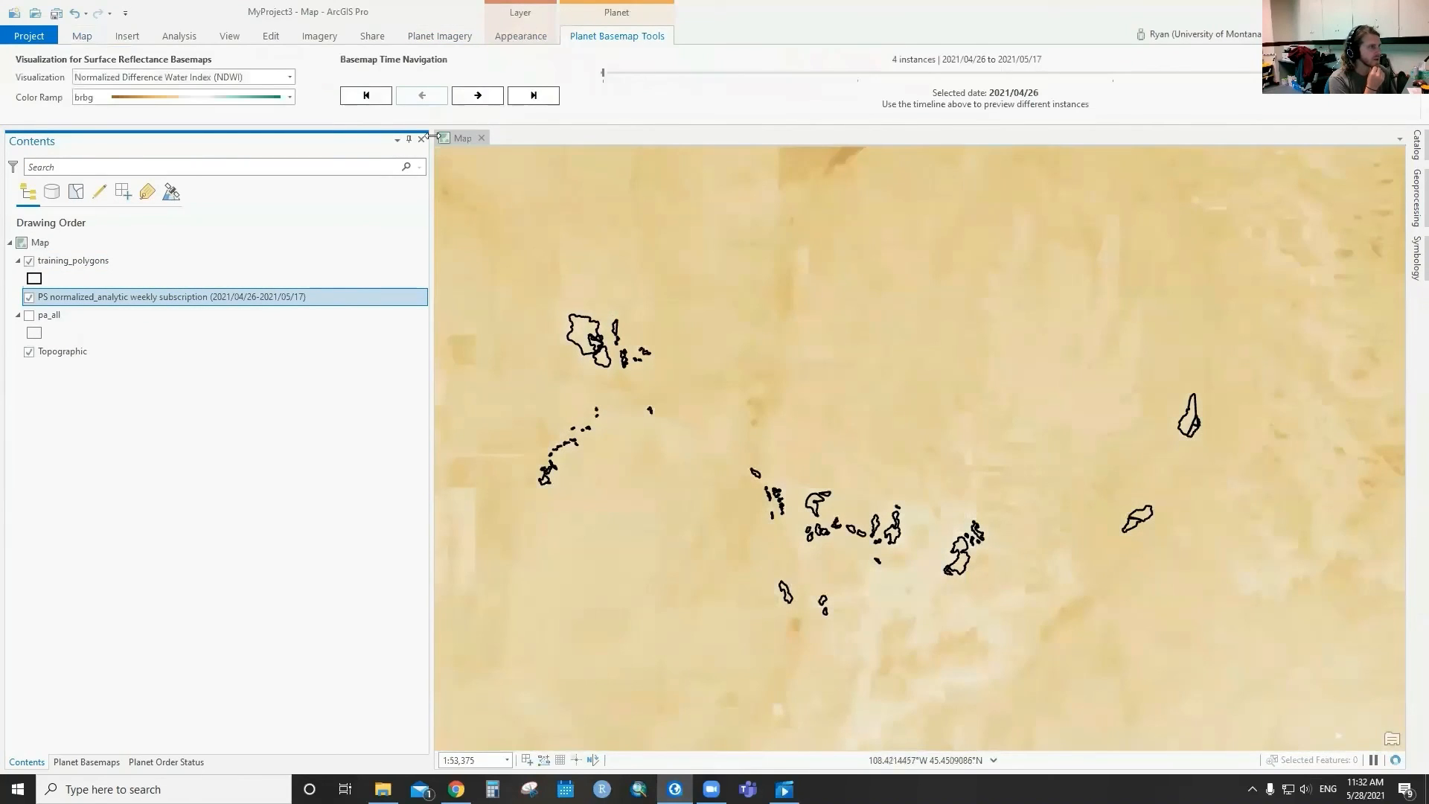
pyautogui.moveTo(476, 95)
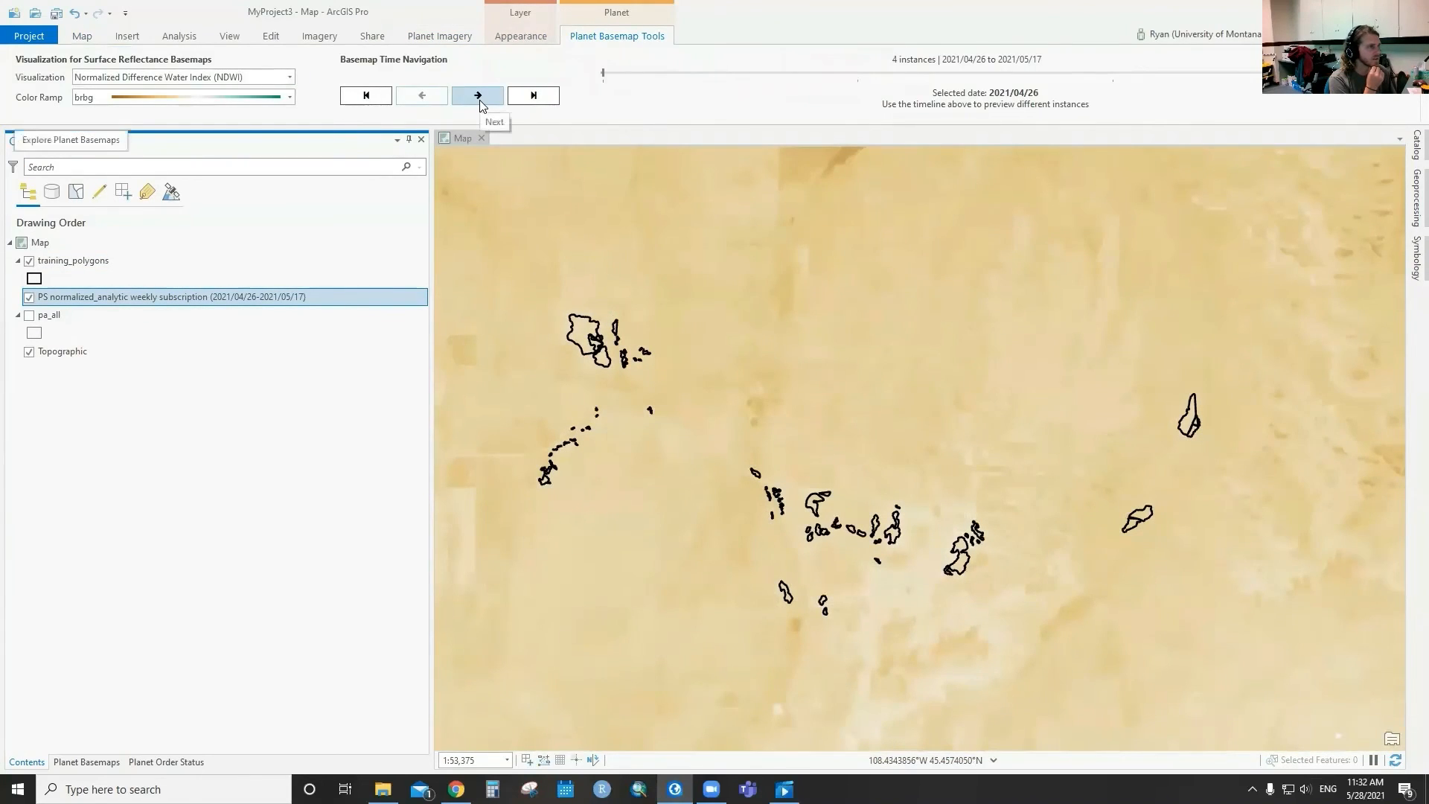
pyautogui.click(476, 95)
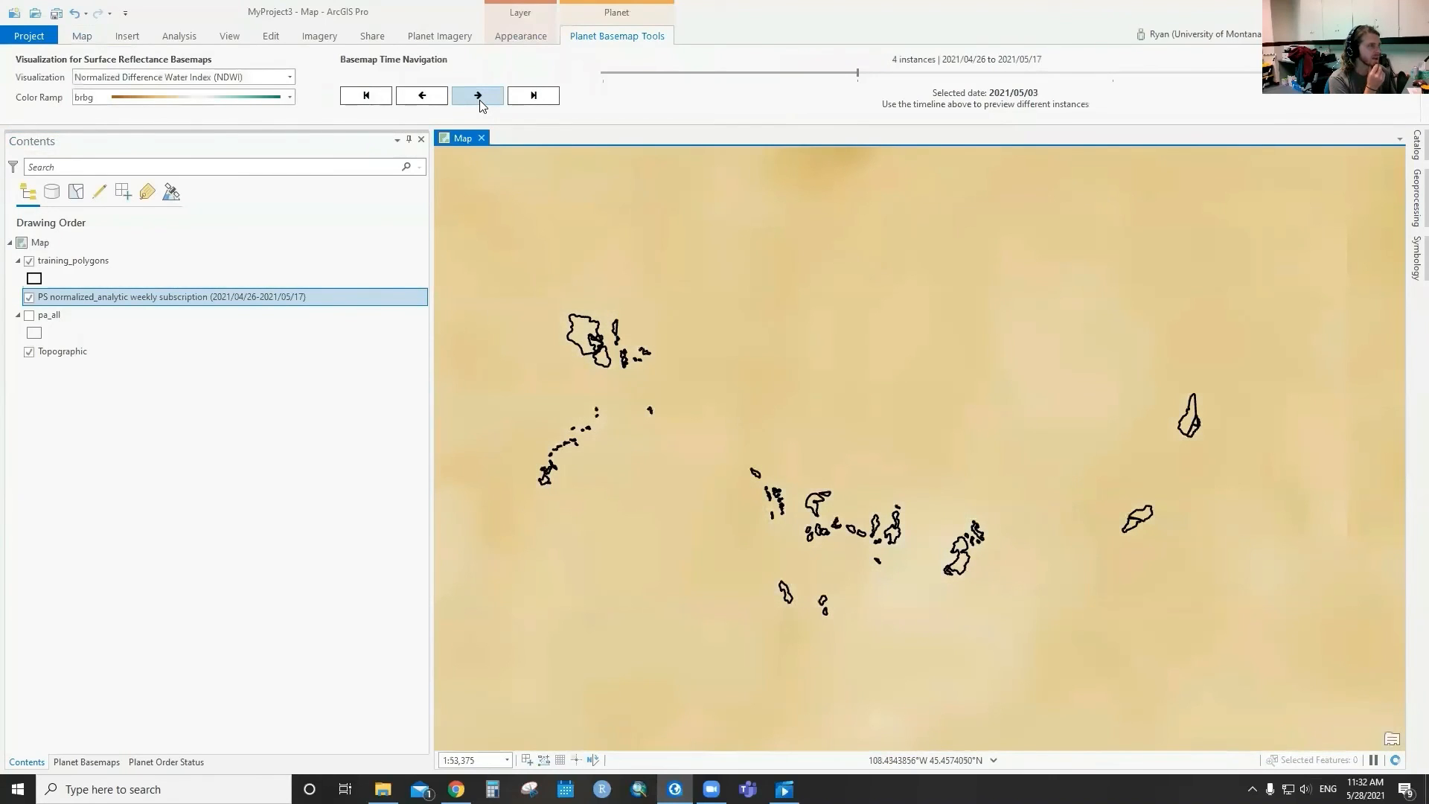
pyautogui.click(476, 96)
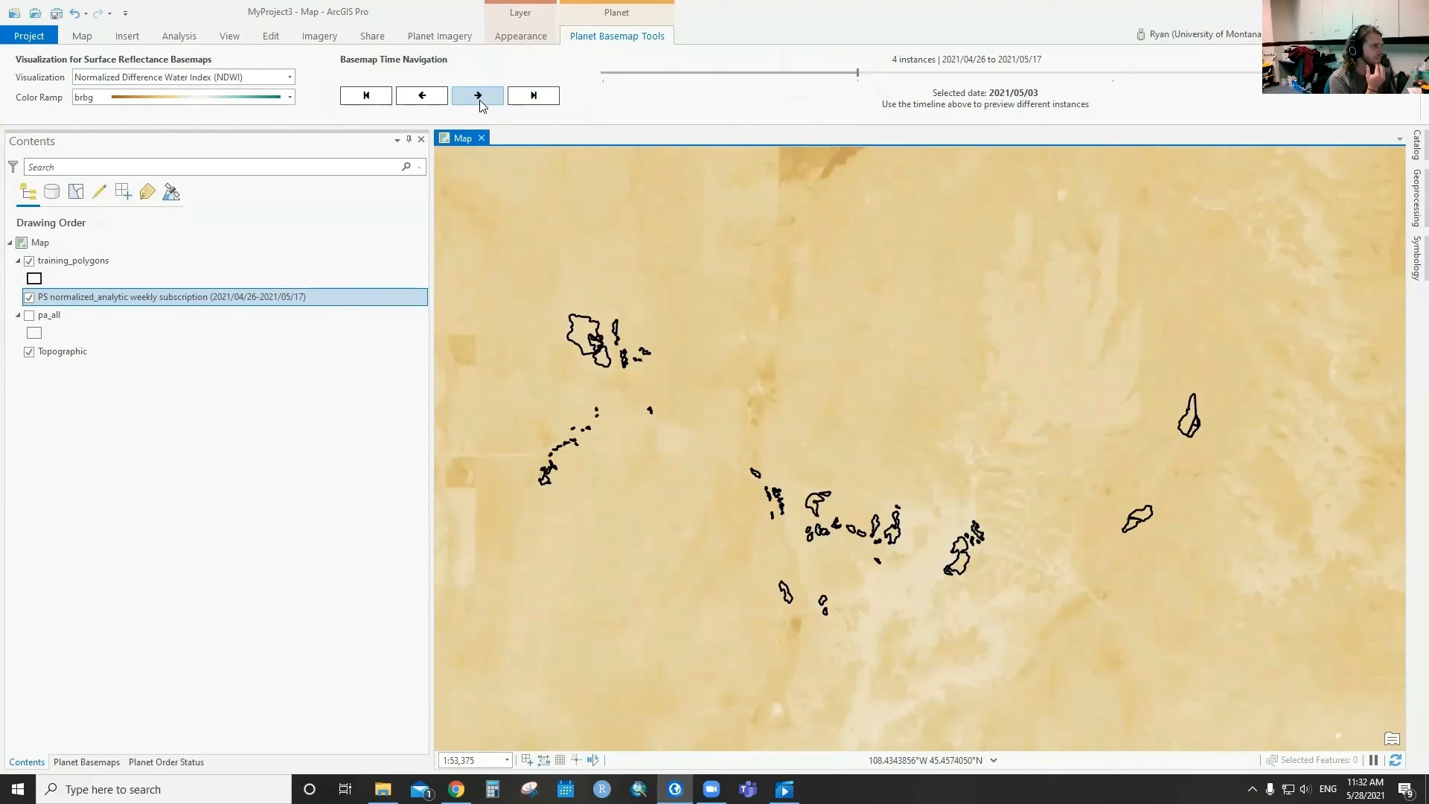
pyautogui.click(476, 95)
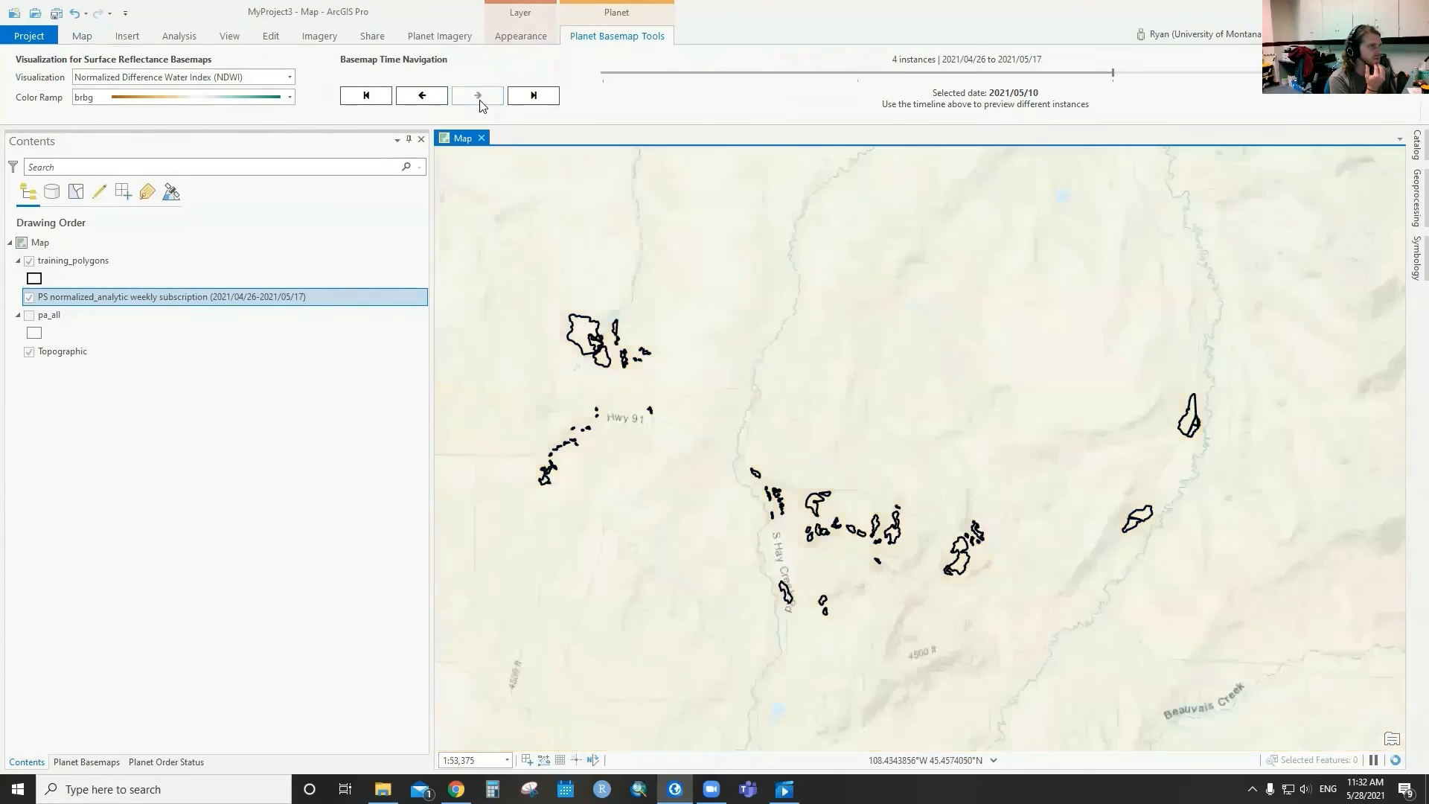
pyautogui.click(477, 96)
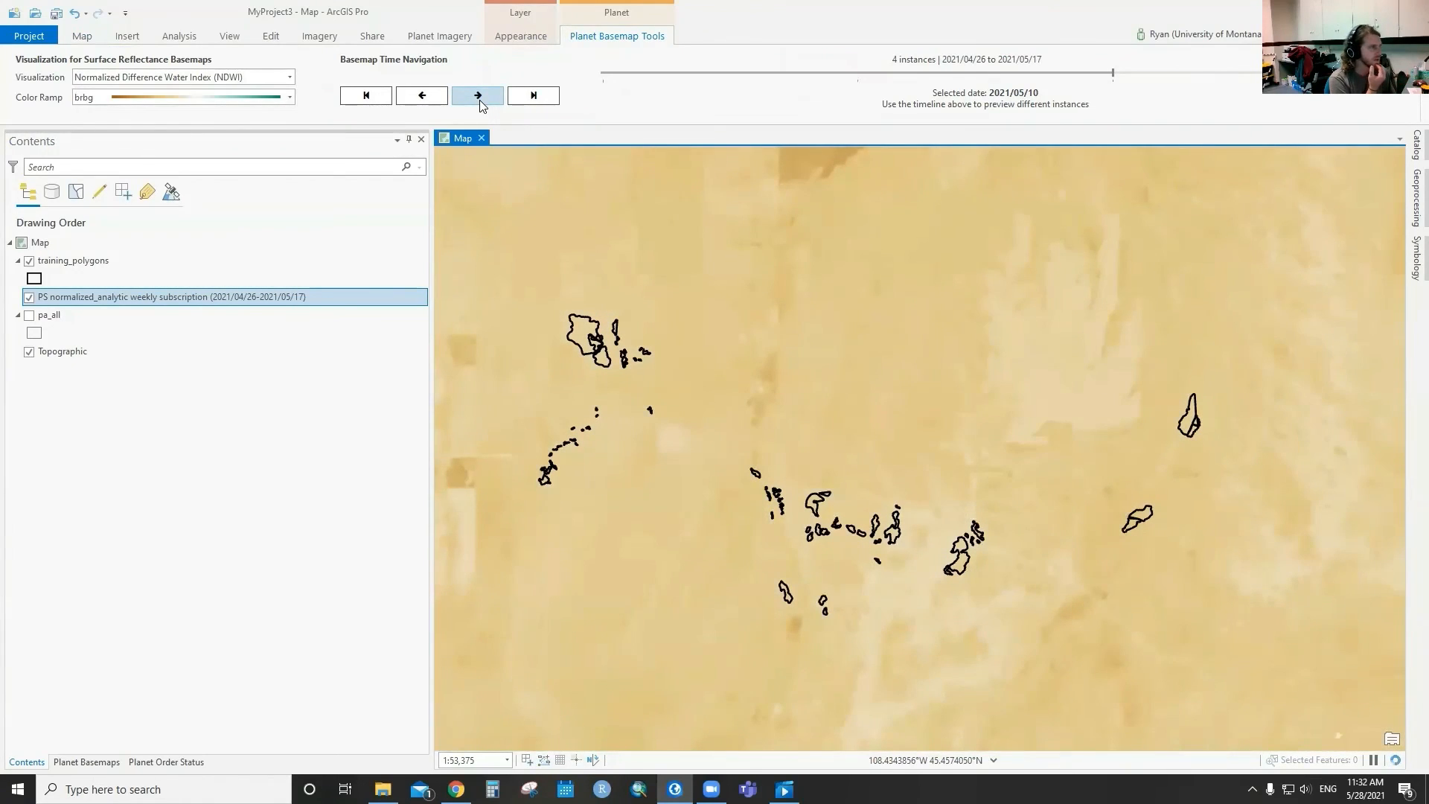
pyautogui.click(476, 96)
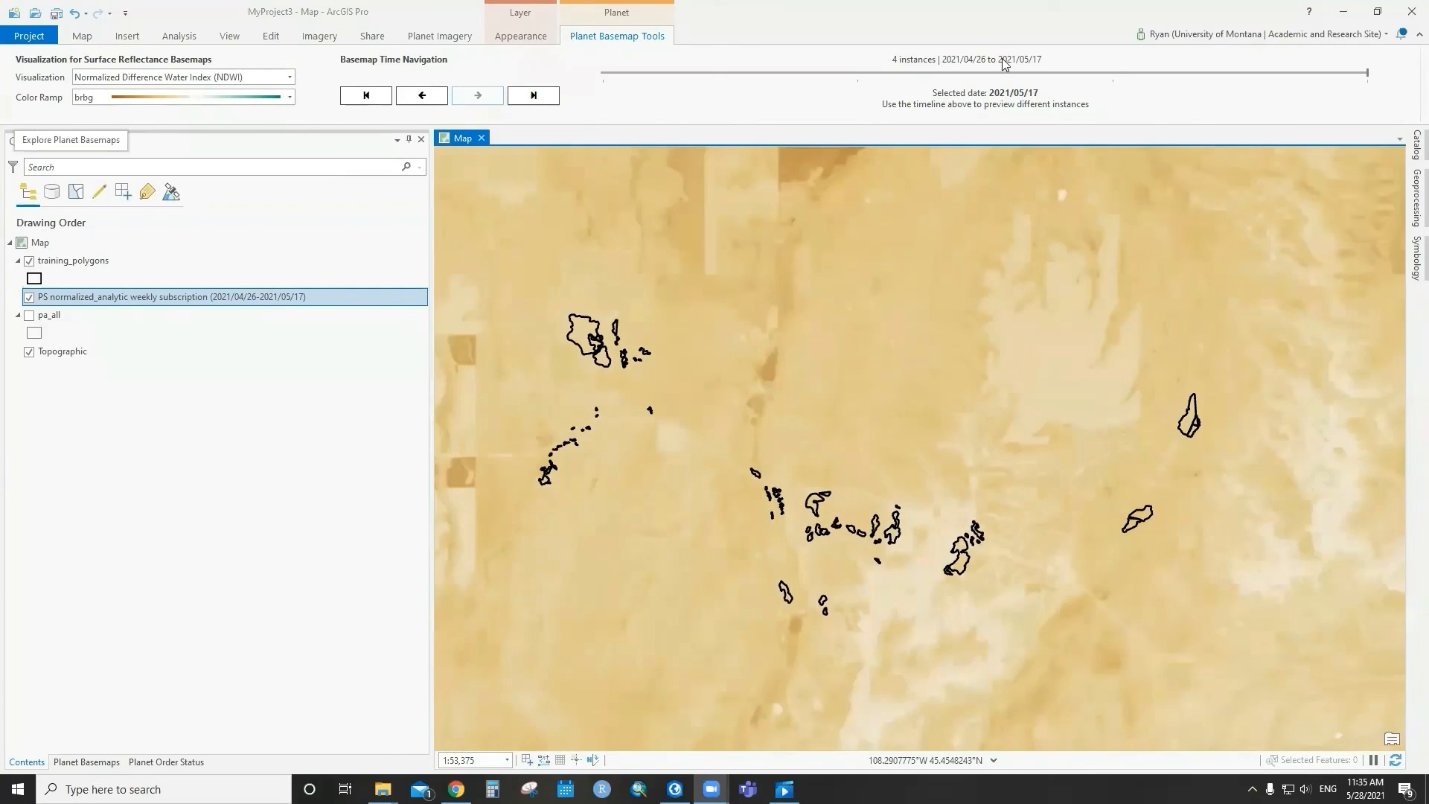